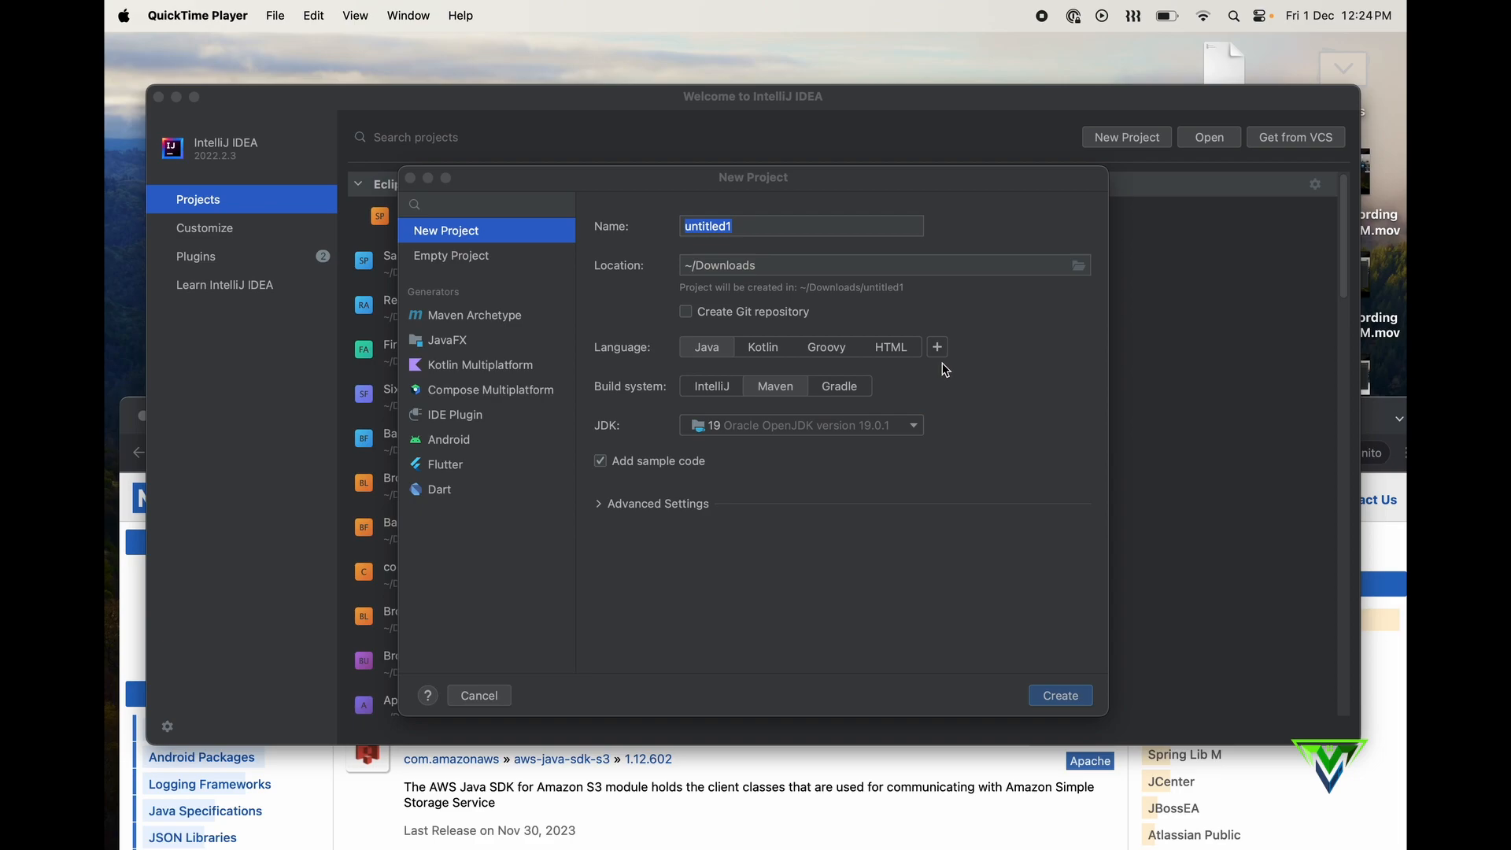
{"action": "mouse_move", "coordinate": [777, 124]}
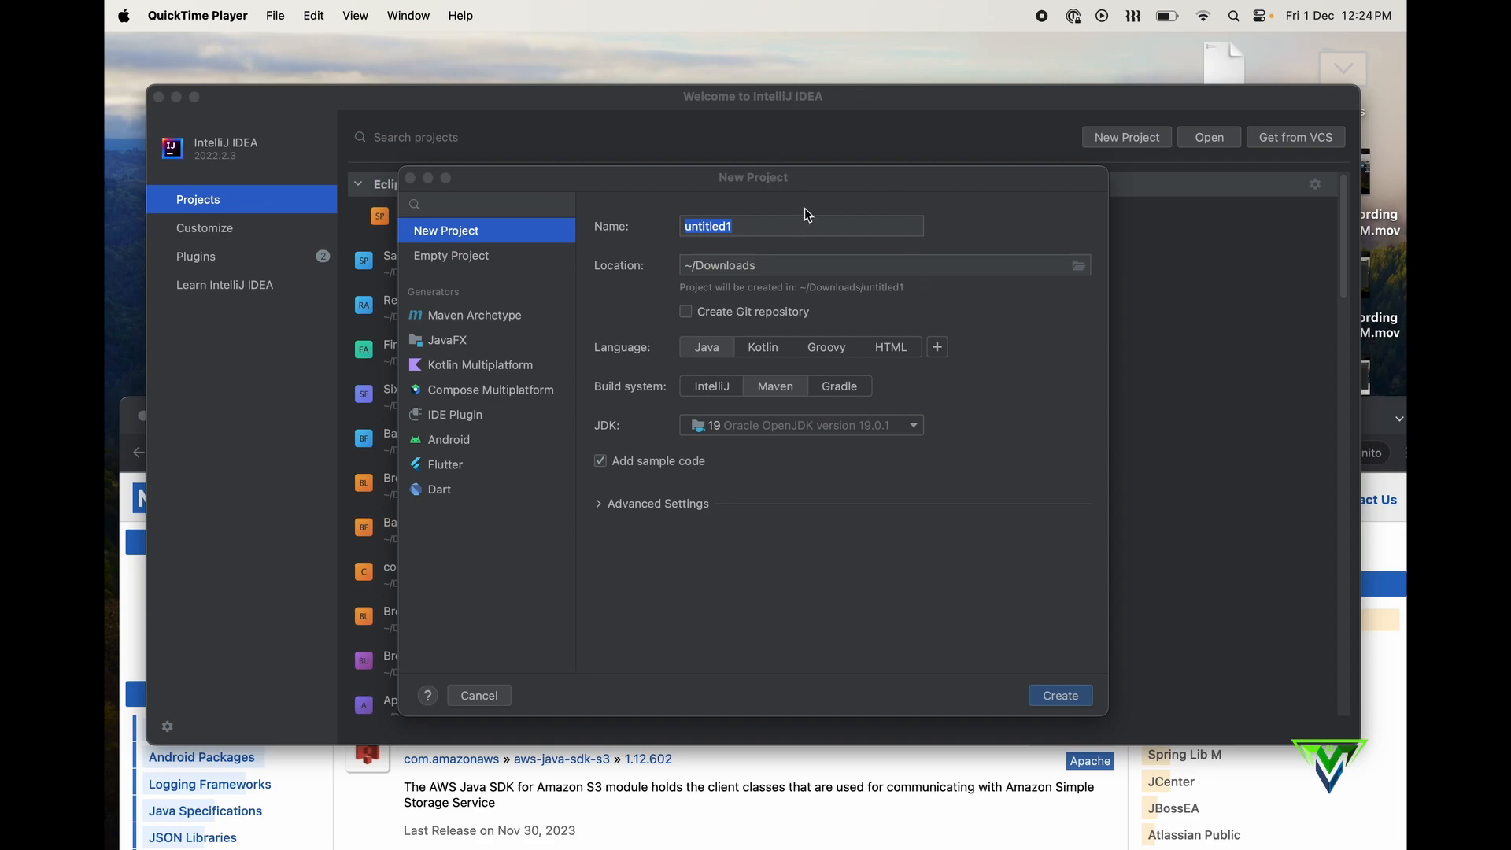
{"action": "mouse_move", "coordinate": [782, 210]}
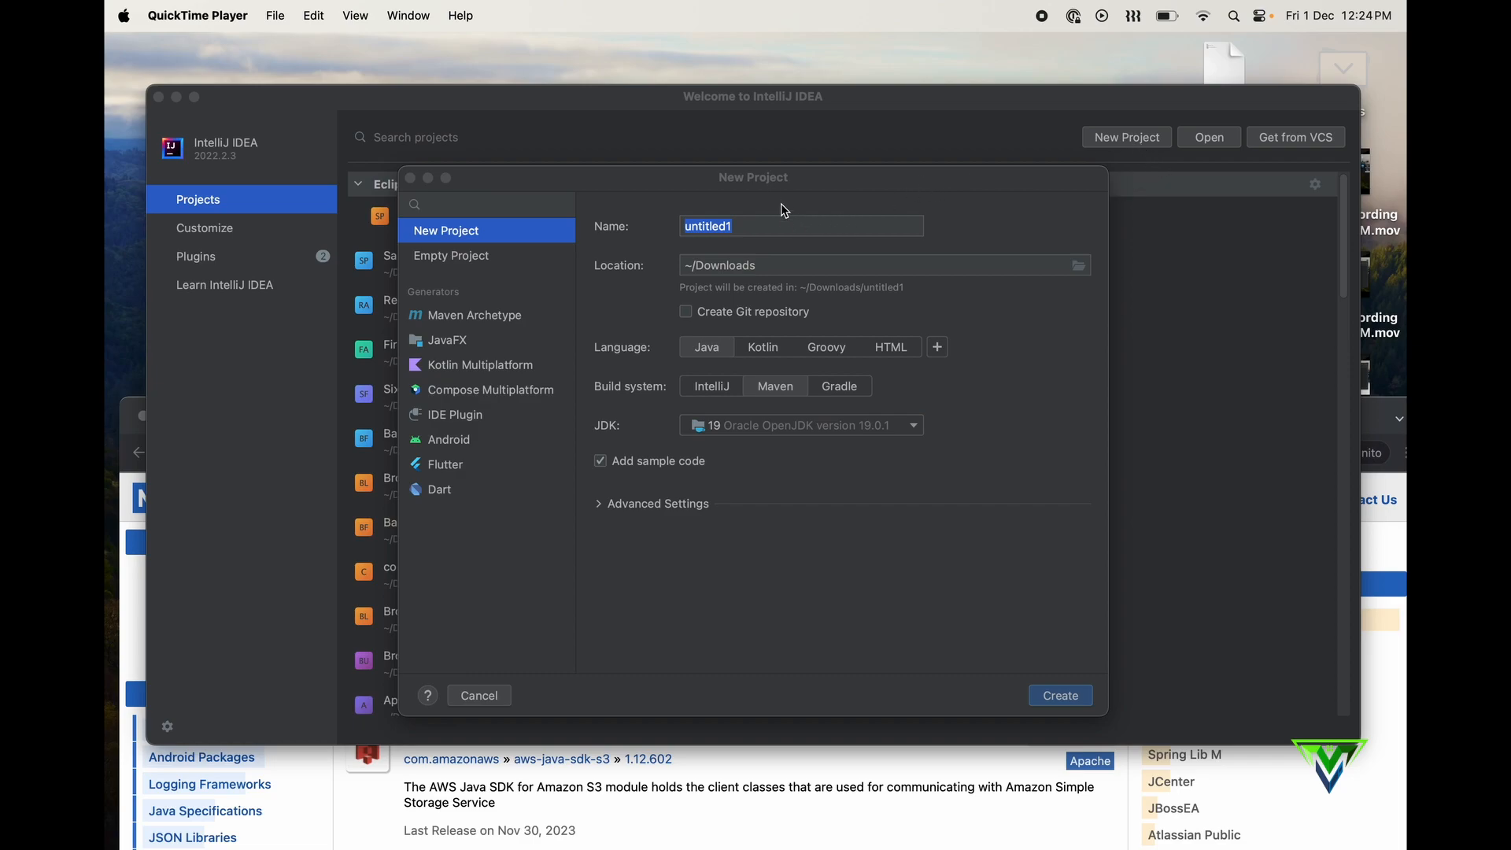
- Name the new Java Maven project SampleProject_2, saved in Downloads
{"action": "left_click", "coordinate": [772, 226]}
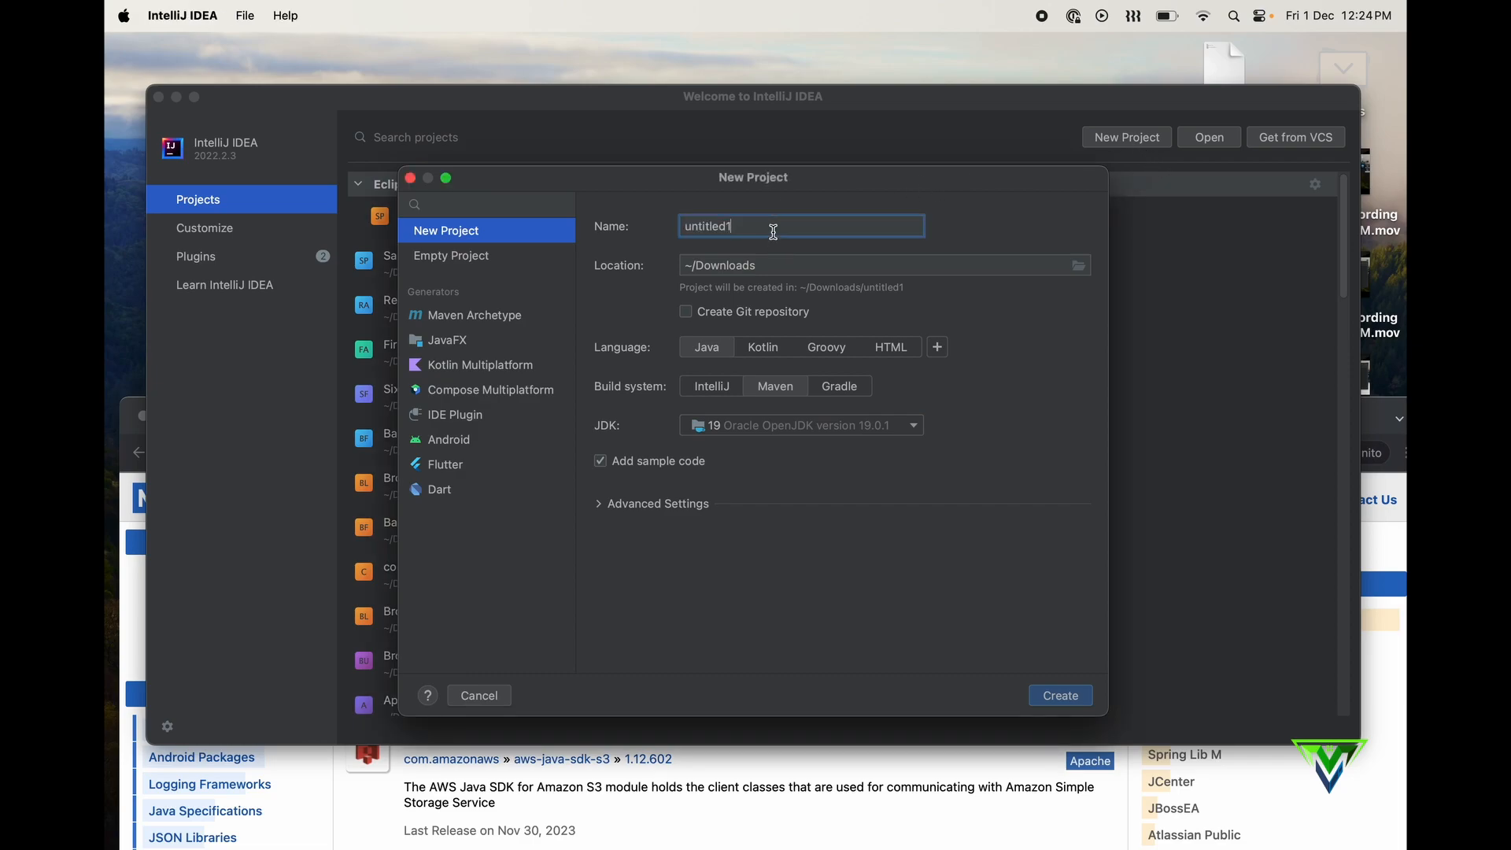
{"action": "type", "text": "SampleProj"}
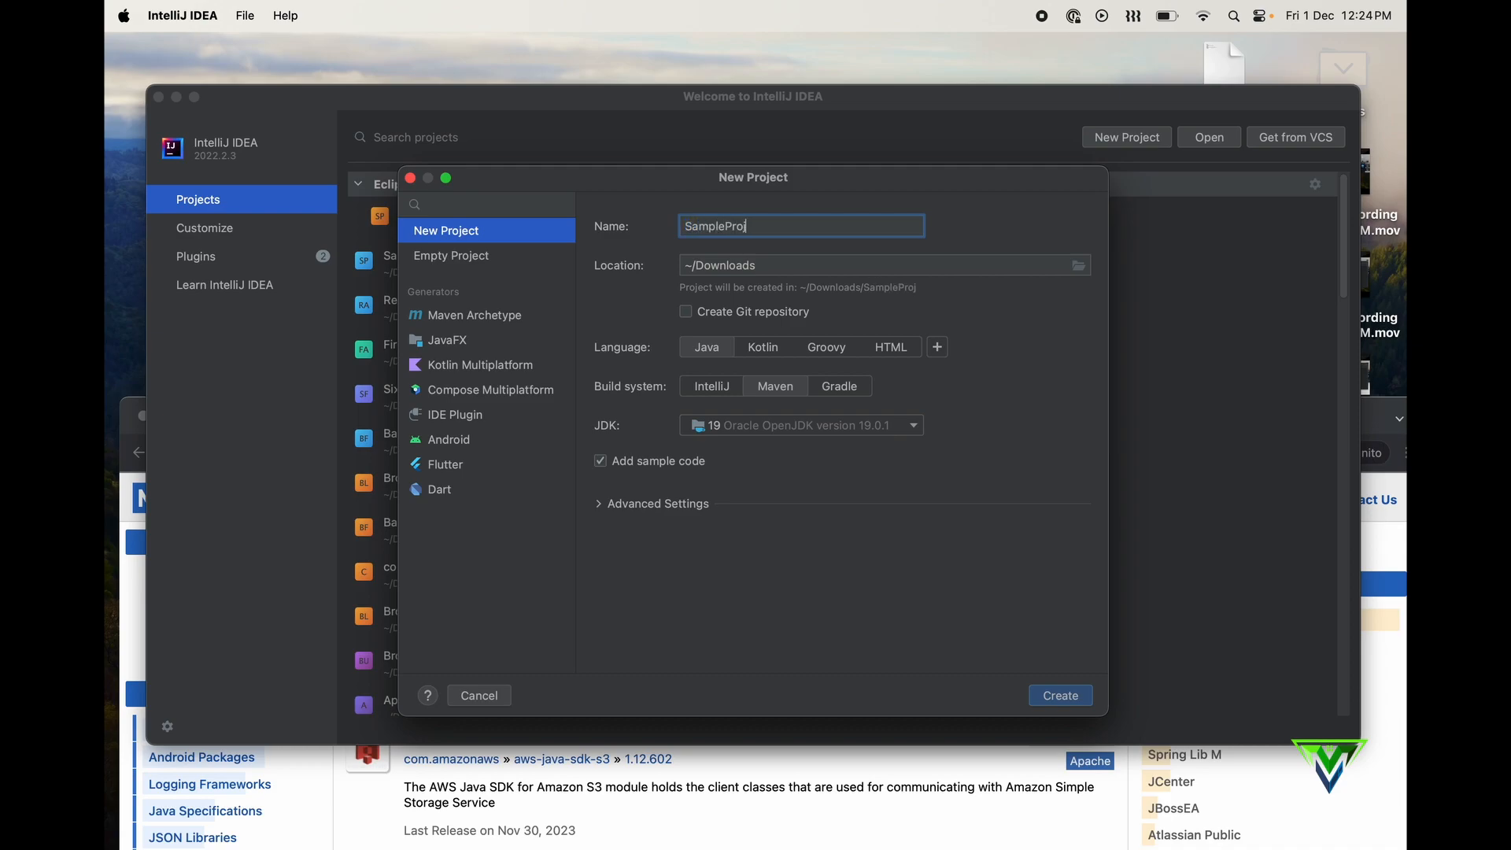
{"action": "type", "text": "ect_2"}
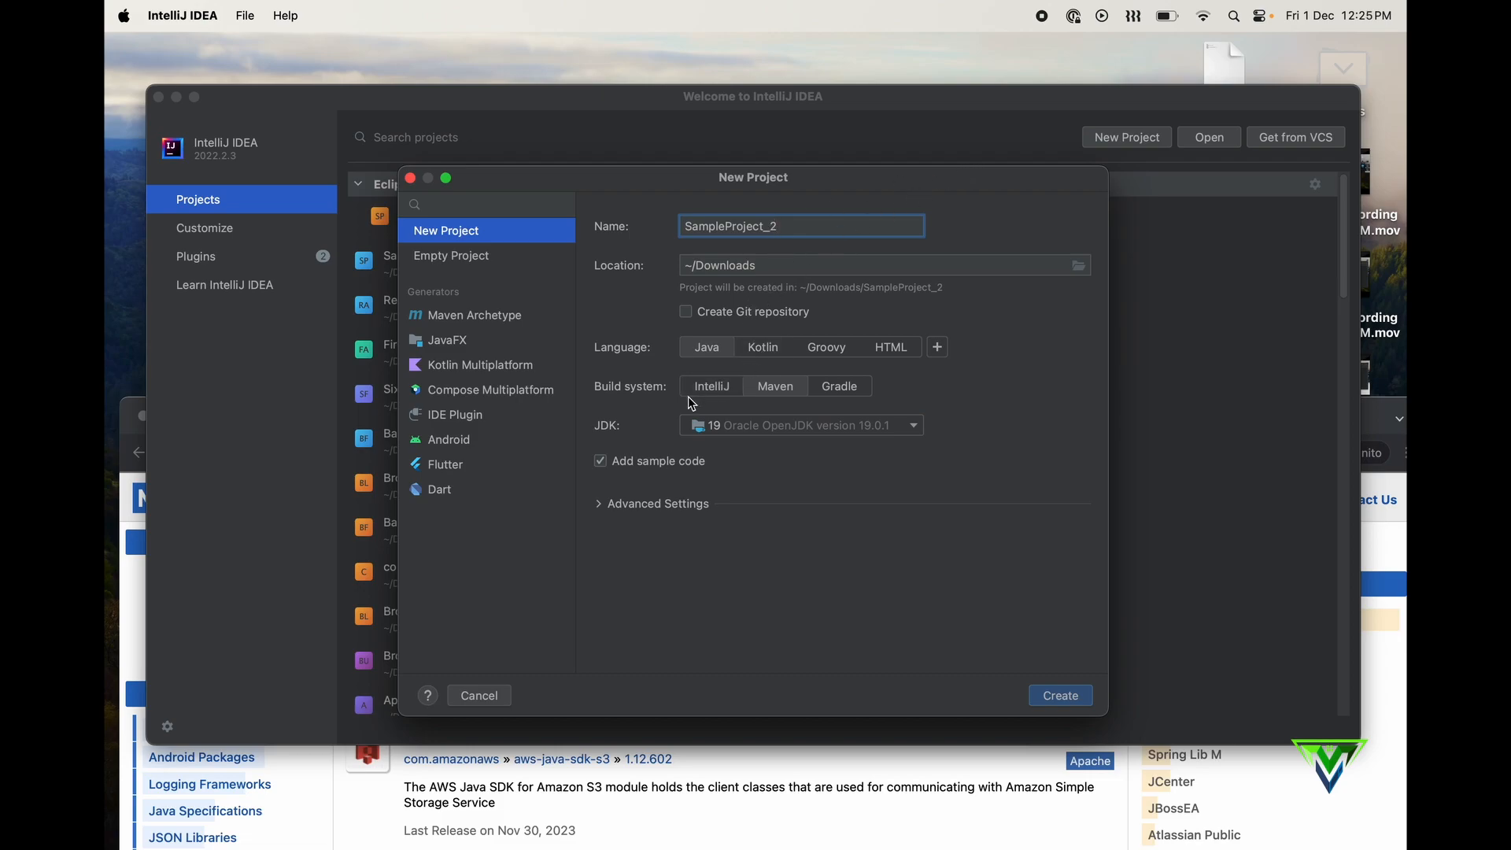
{"action": "mouse_move", "coordinate": [782, 401]}
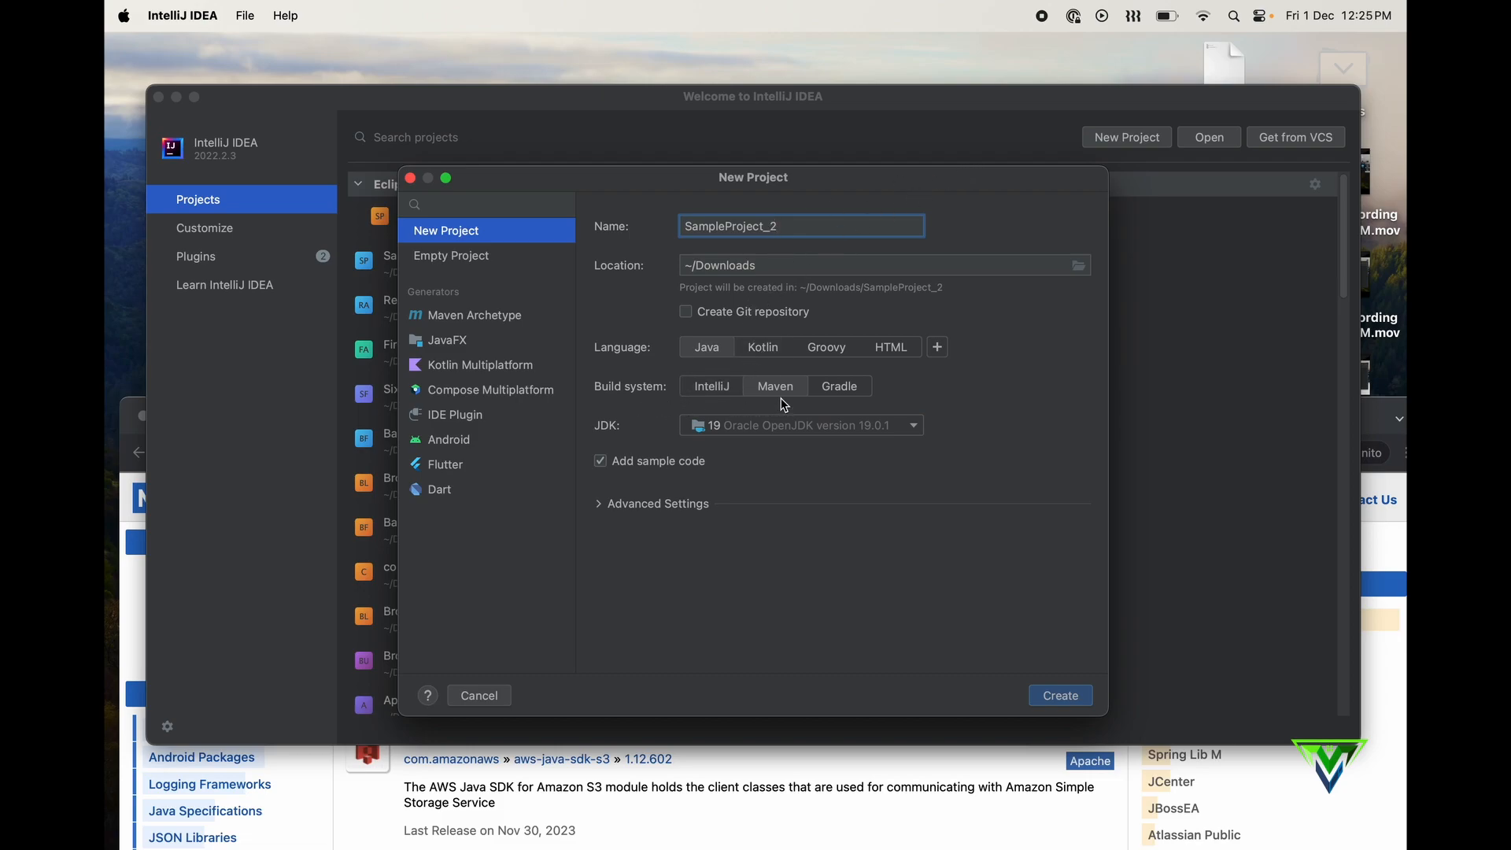
{"action": "mouse_move", "coordinate": [1091, 701]}
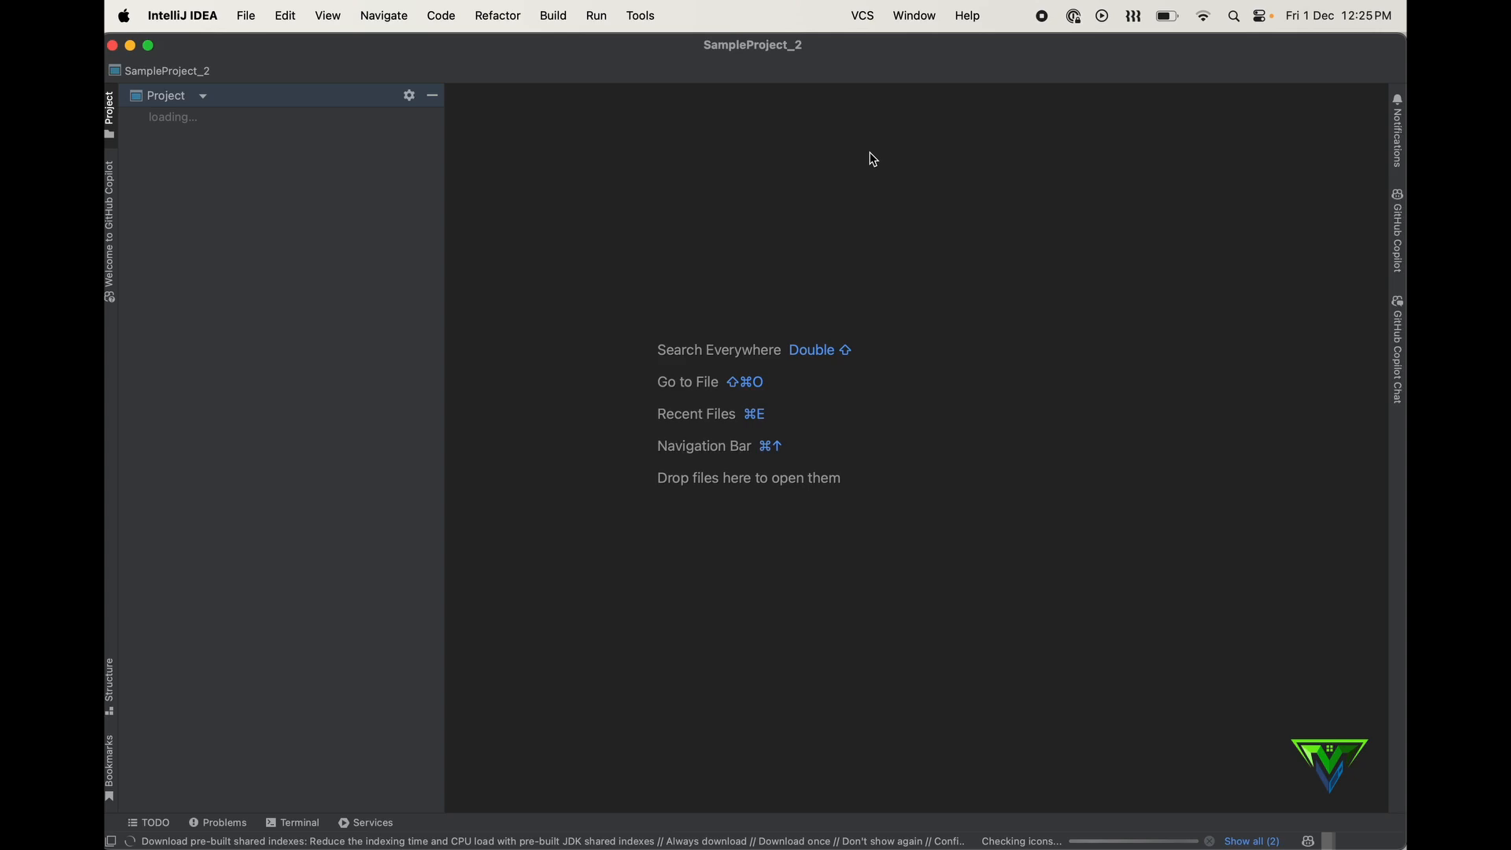
{"action": "mouse_move", "coordinate": [858, 156]}
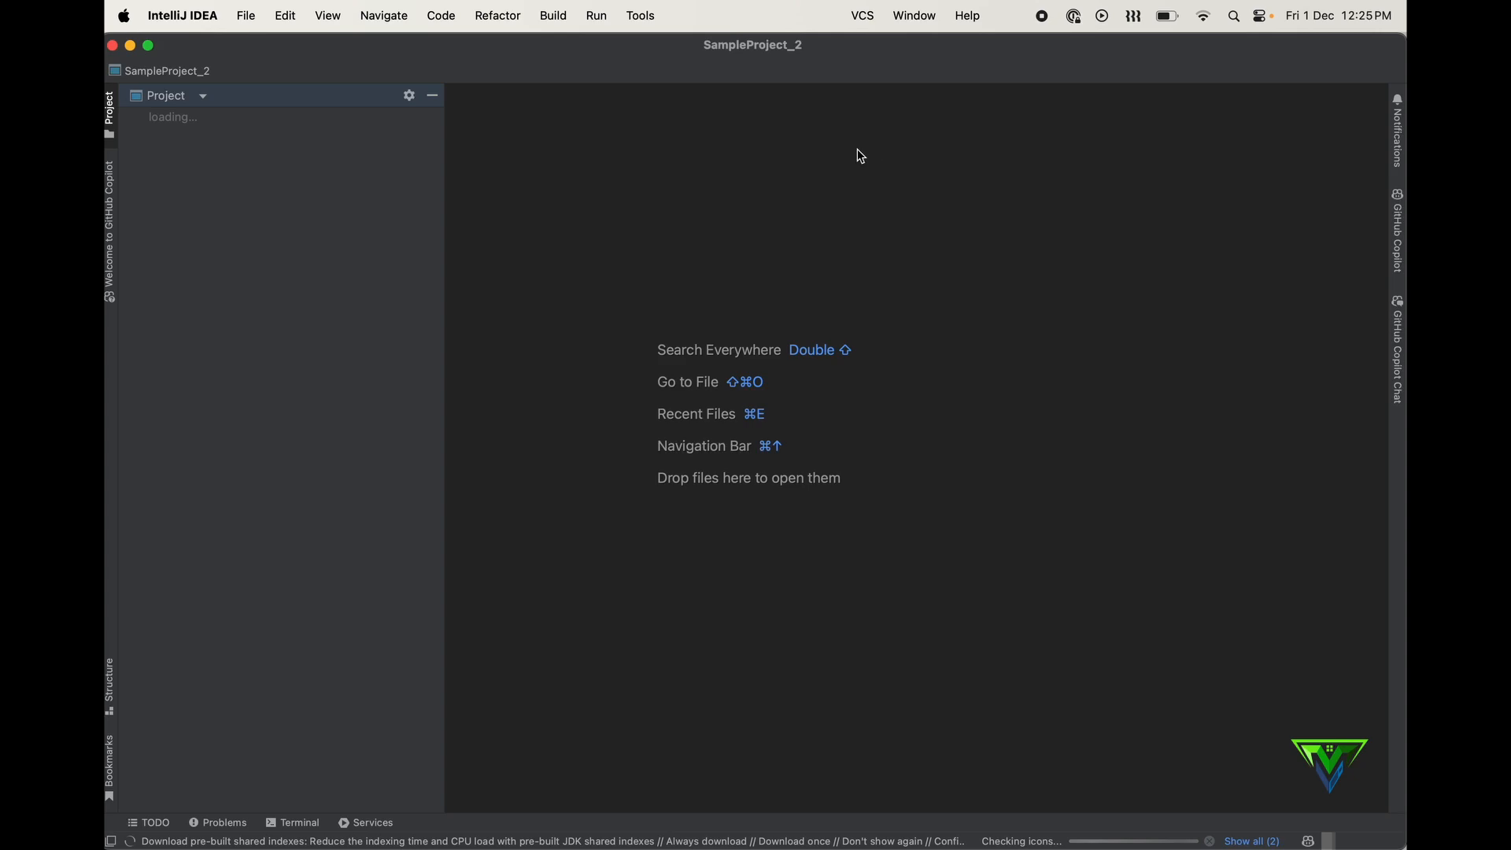
{"action": "mouse_move", "coordinate": [228, 110]}
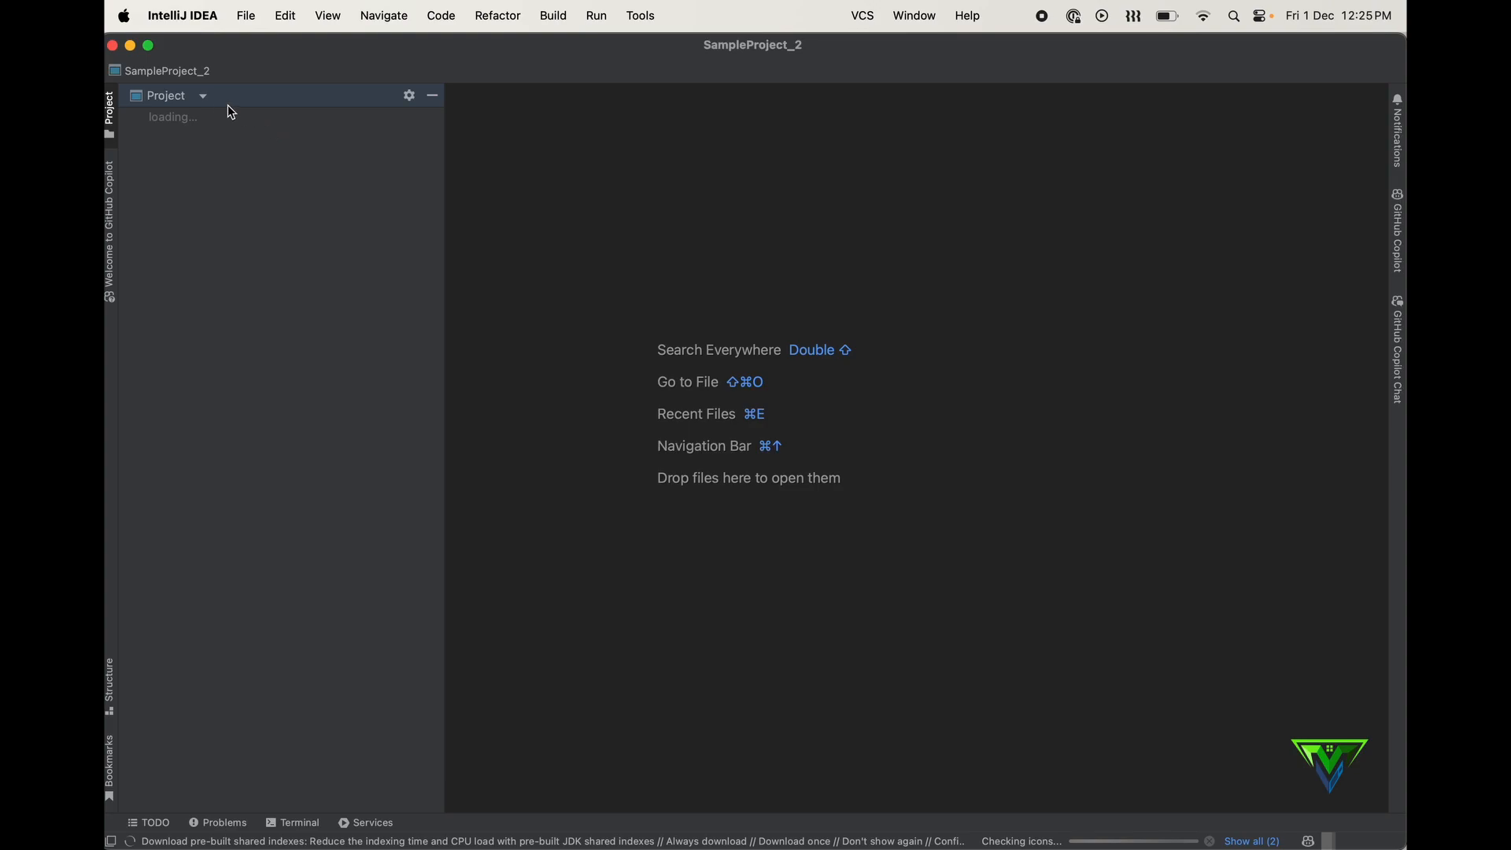
{"action": "mouse_move", "coordinate": [194, 180]}
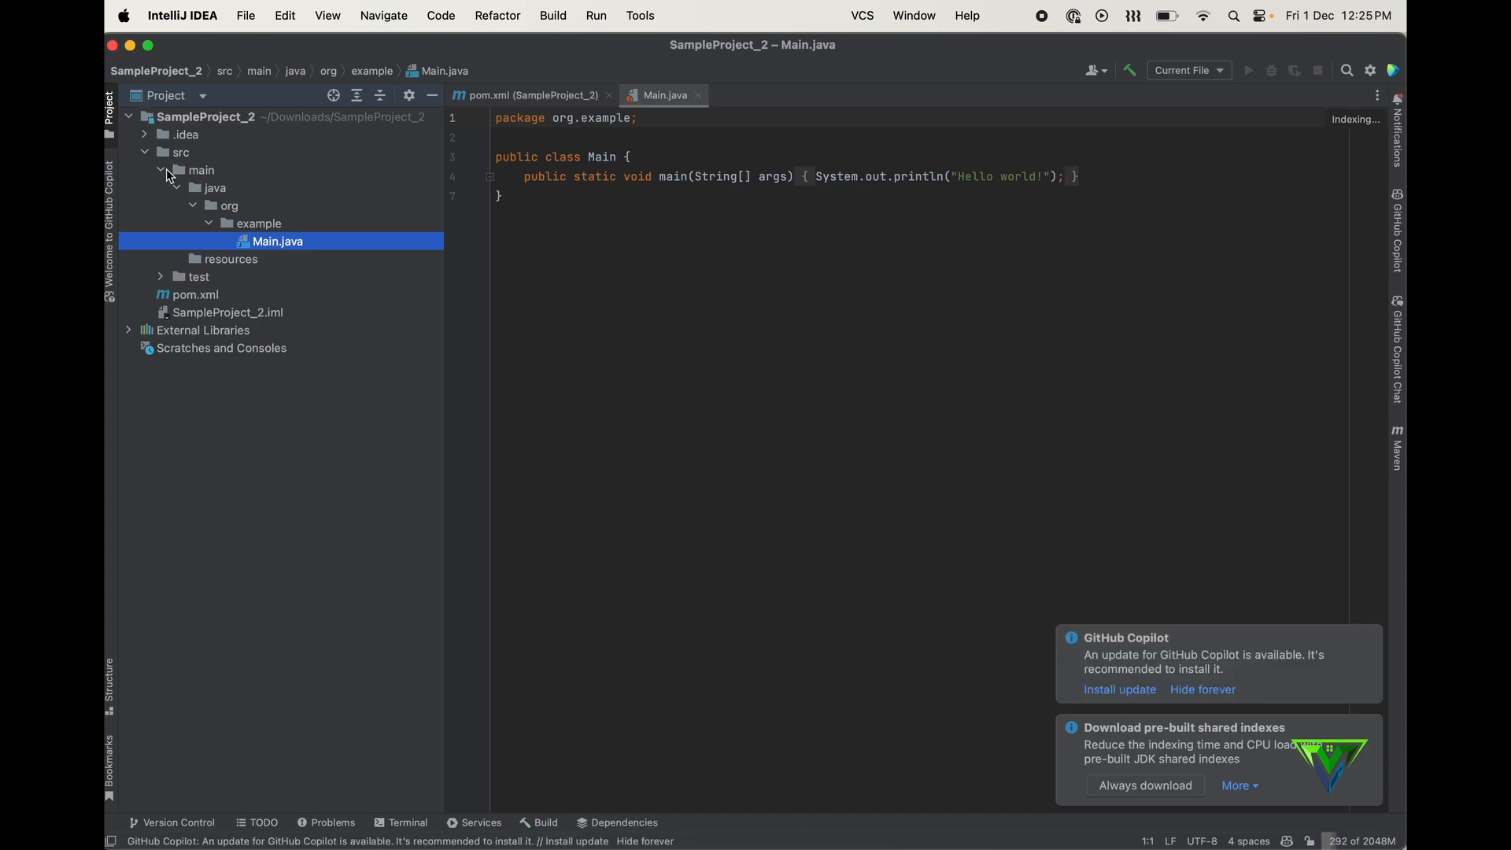
- Collapse the main folder and open SampleProject_2's pom.xml in the editor
{"action": "left_click", "coordinate": [160, 170]}
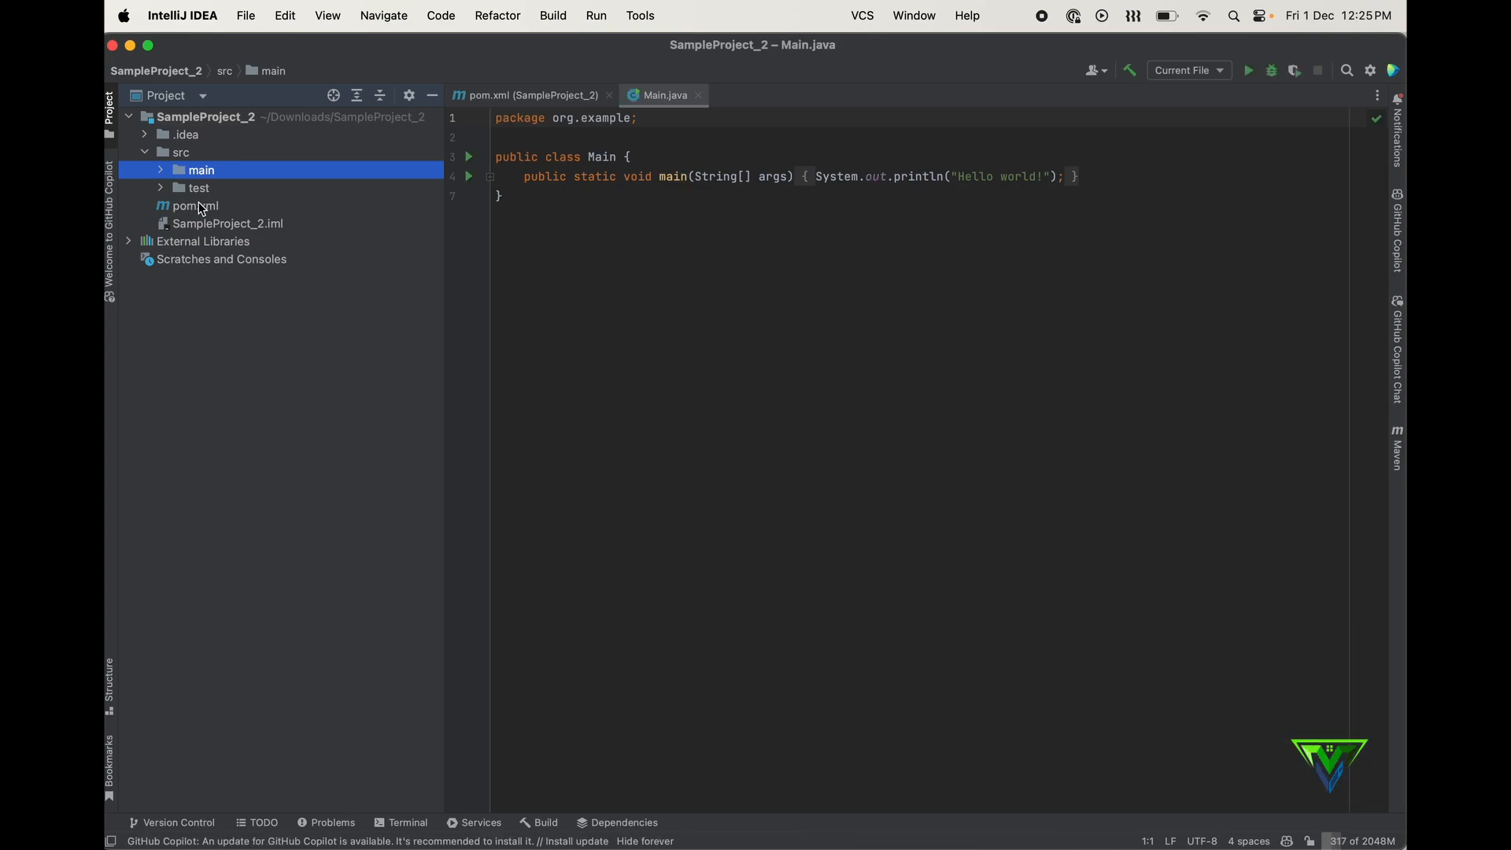
{"action": "left_click", "coordinate": [192, 205]}
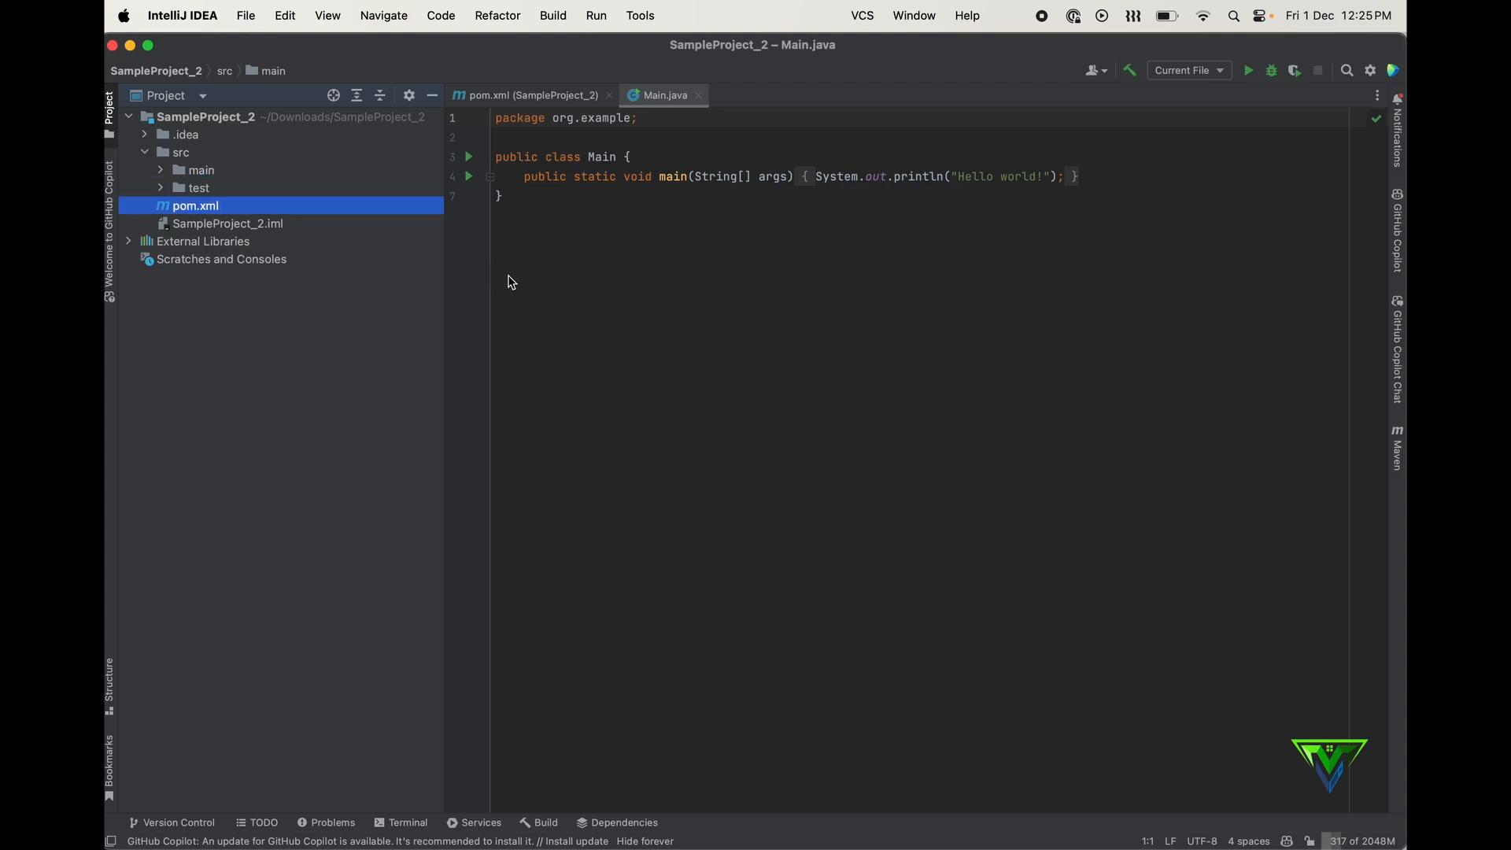
{"action": "left_click", "coordinate": [529, 94]}
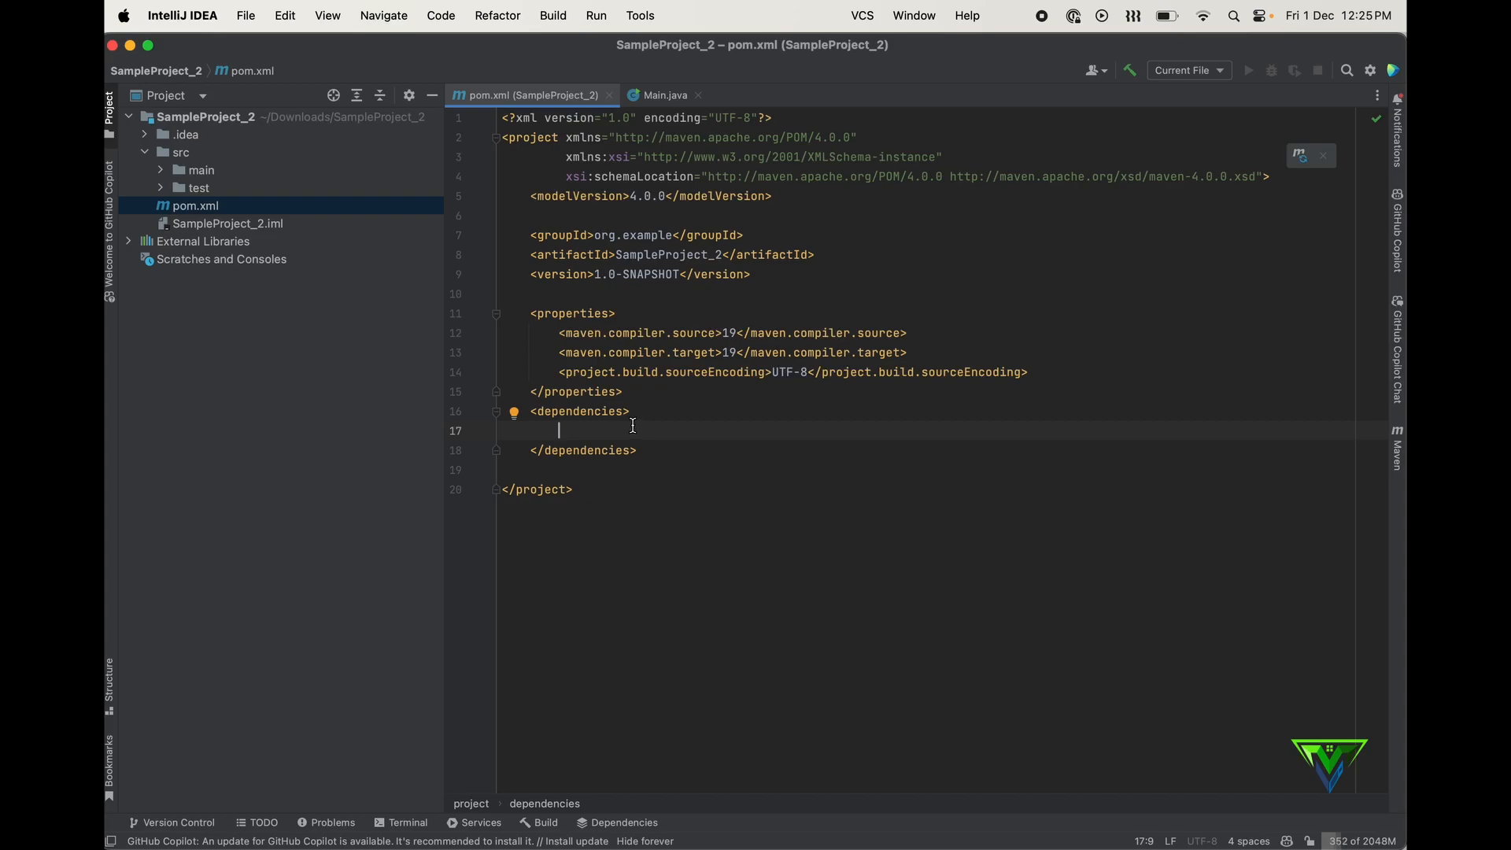
{"action": "mouse_move", "coordinate": [647, 459]}
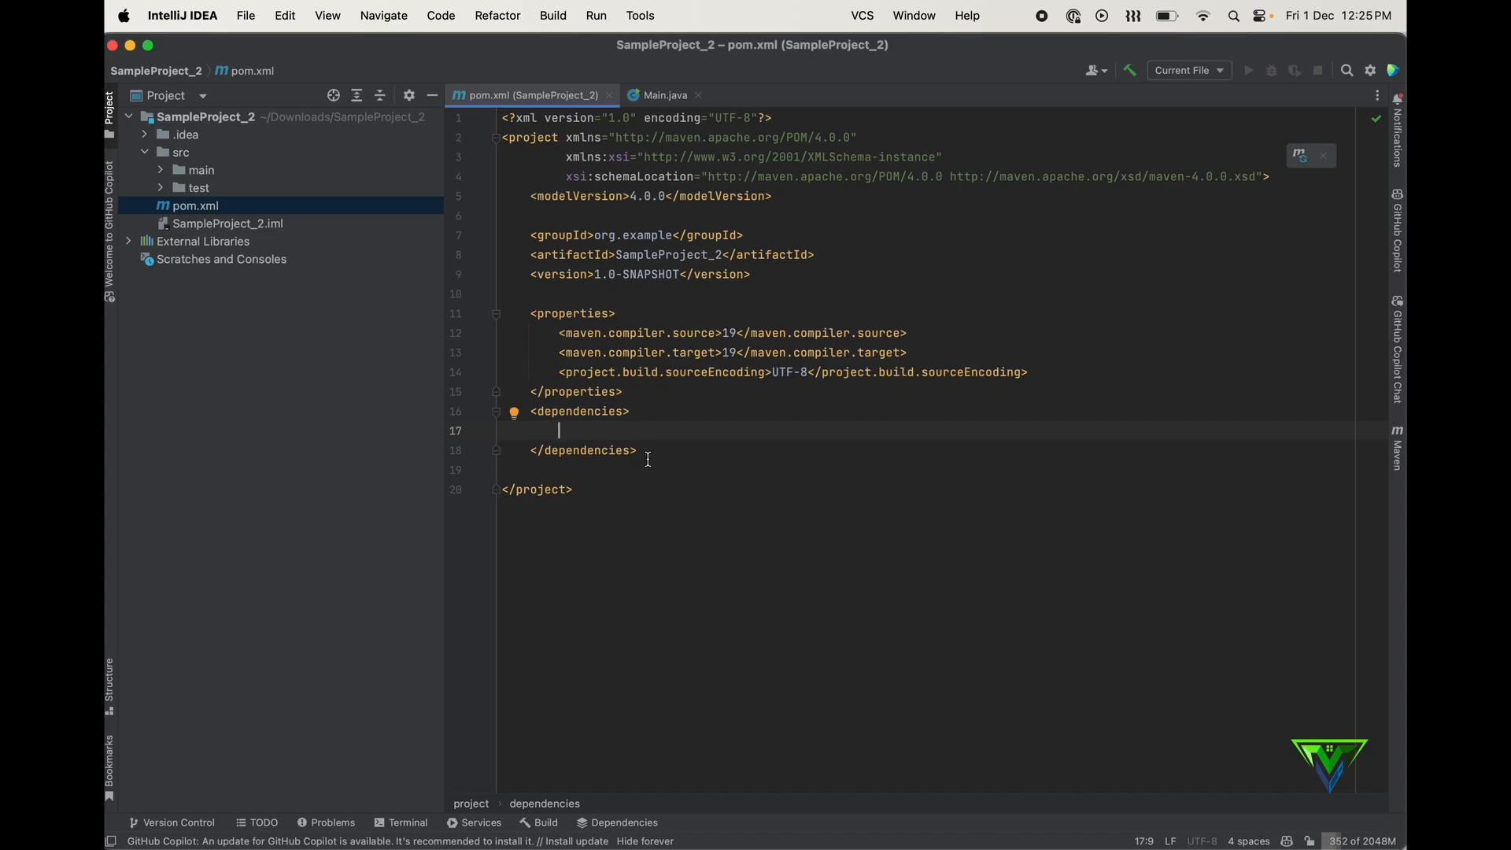
{"action": "mouse_move", "coordinate": [673, 562]}
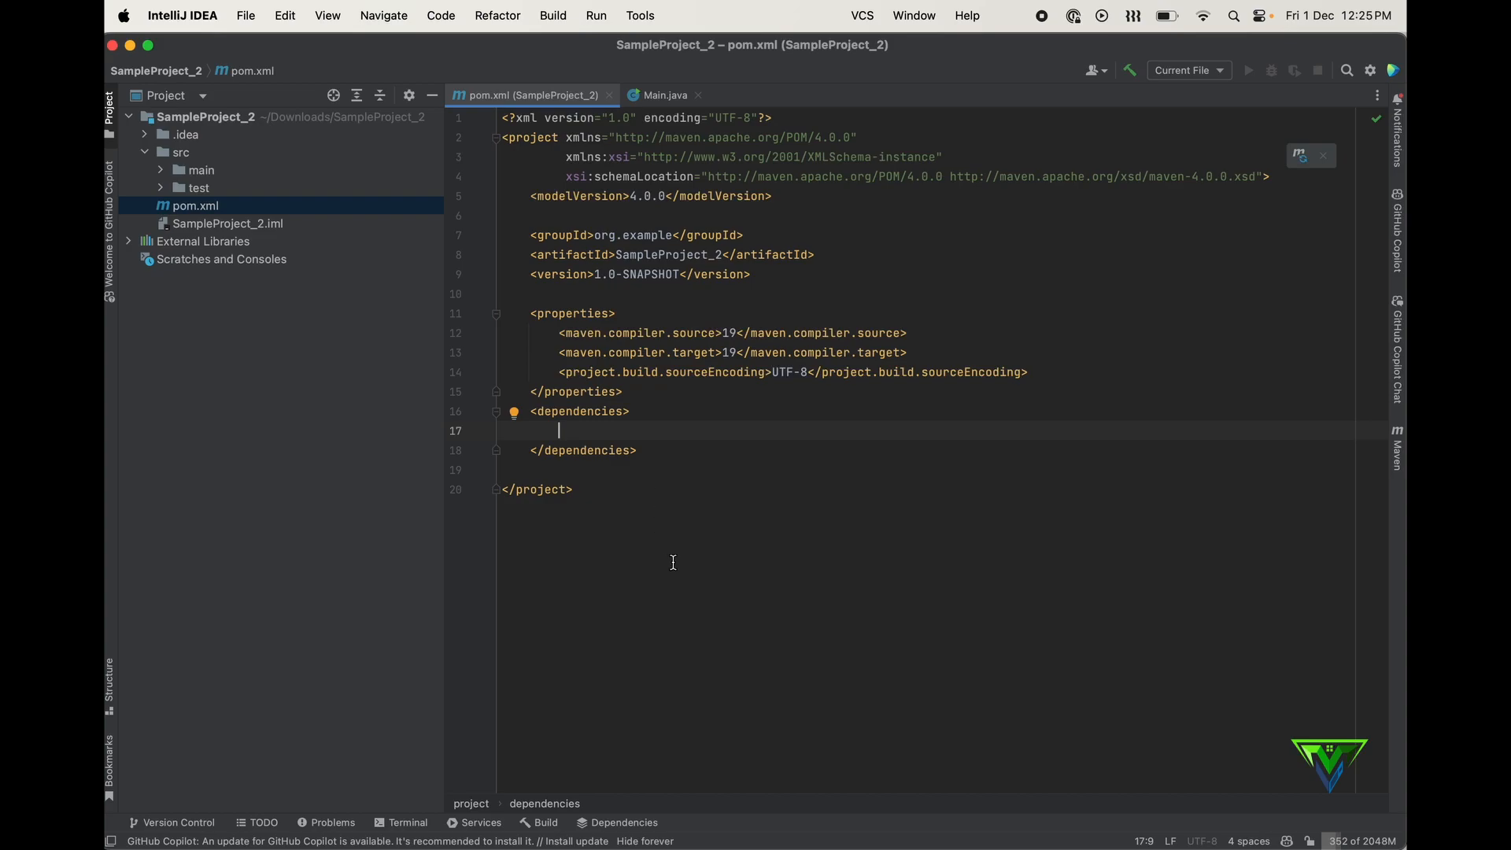
{"action": "mouse_move", "coordinate": [698, 811]}
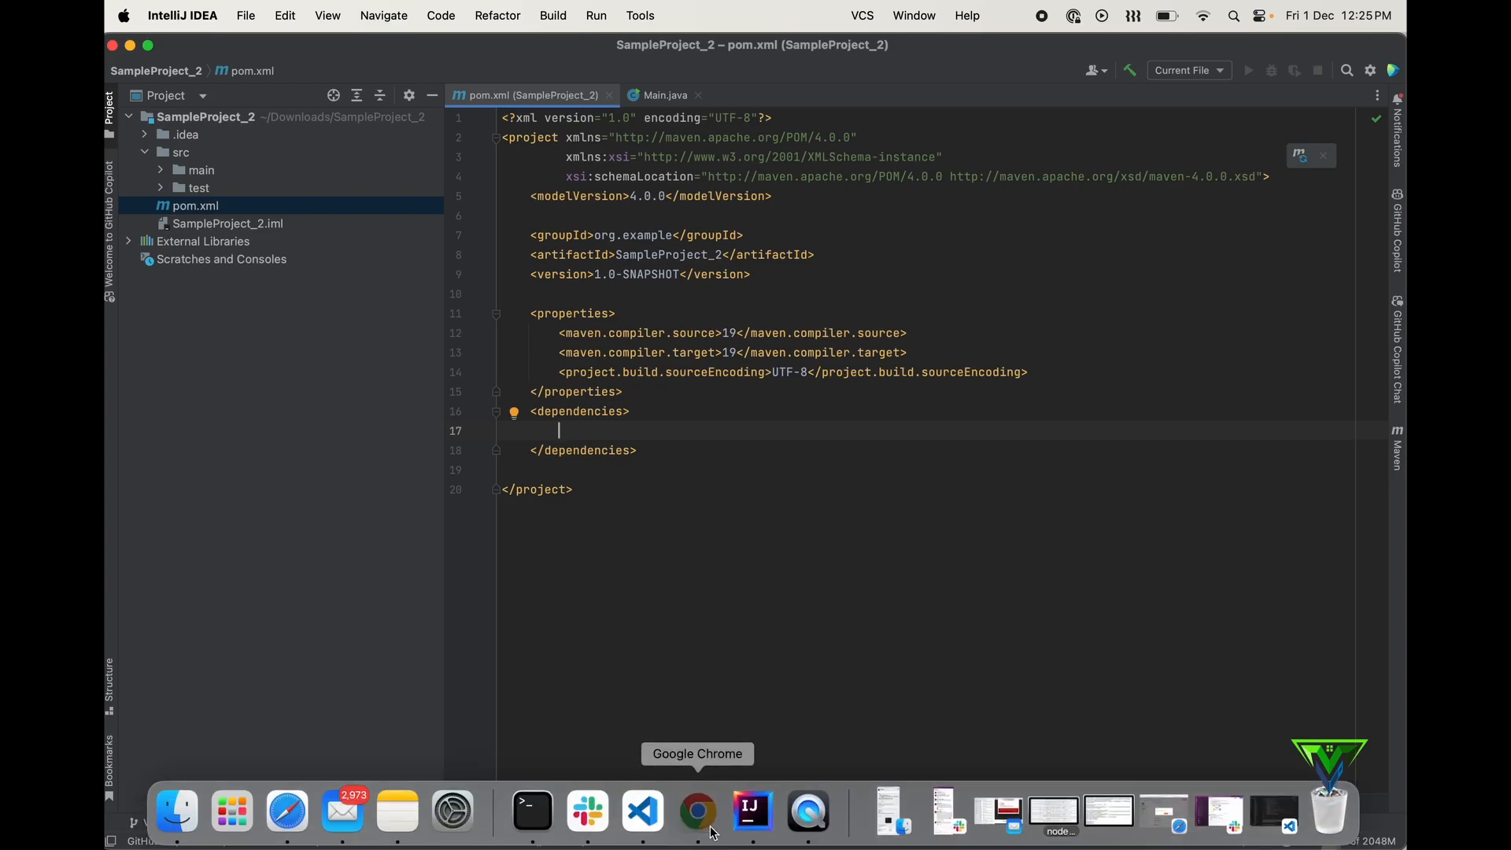
- Search MVN Repository in the browser for 'TestNg'
{"action": "left_click", "coordinate": [698, 810]}
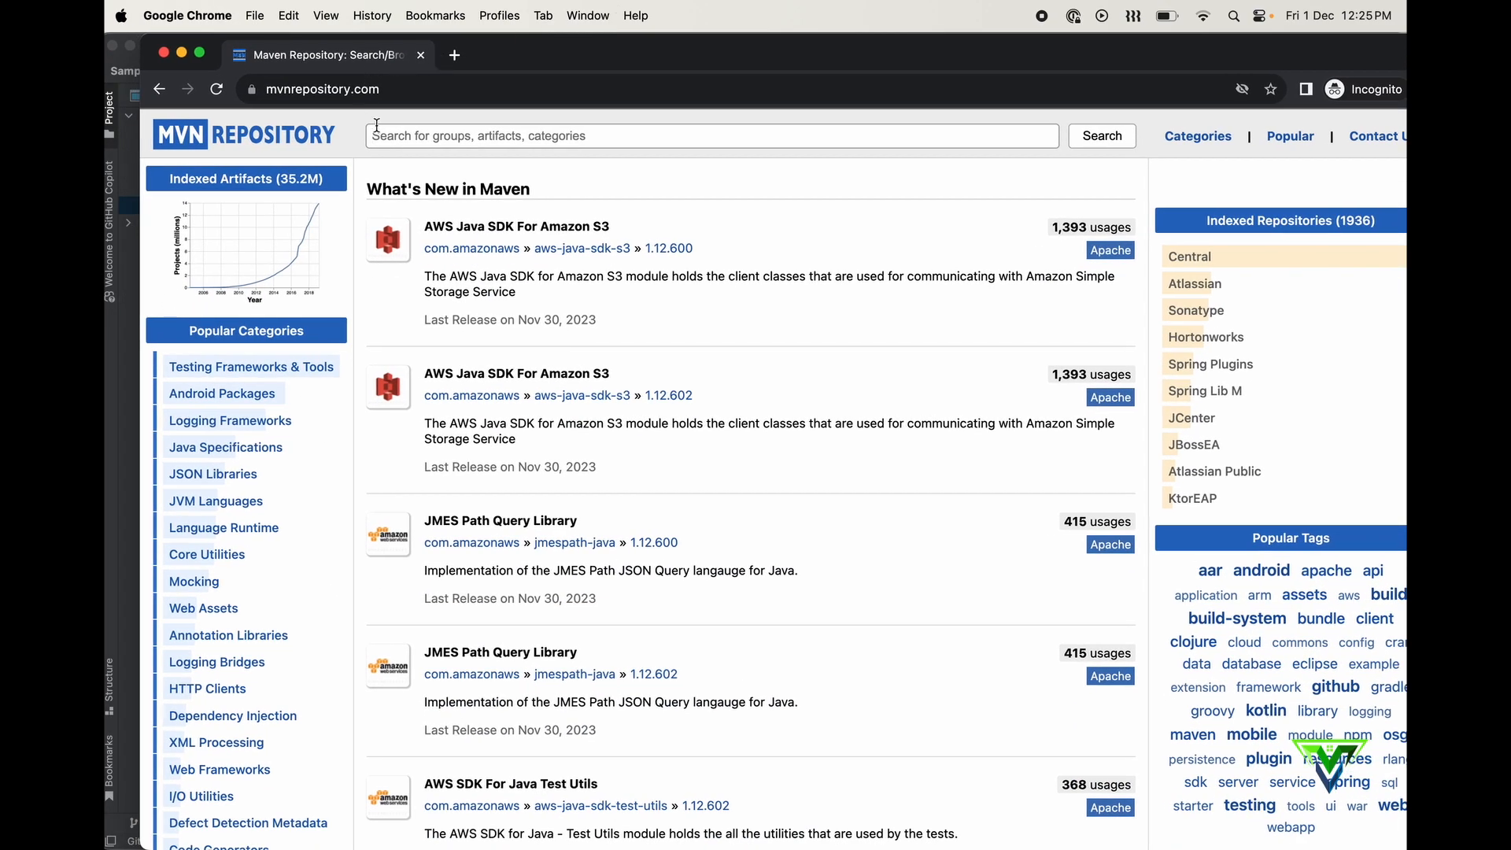
{"action": "type", "text": "T"}
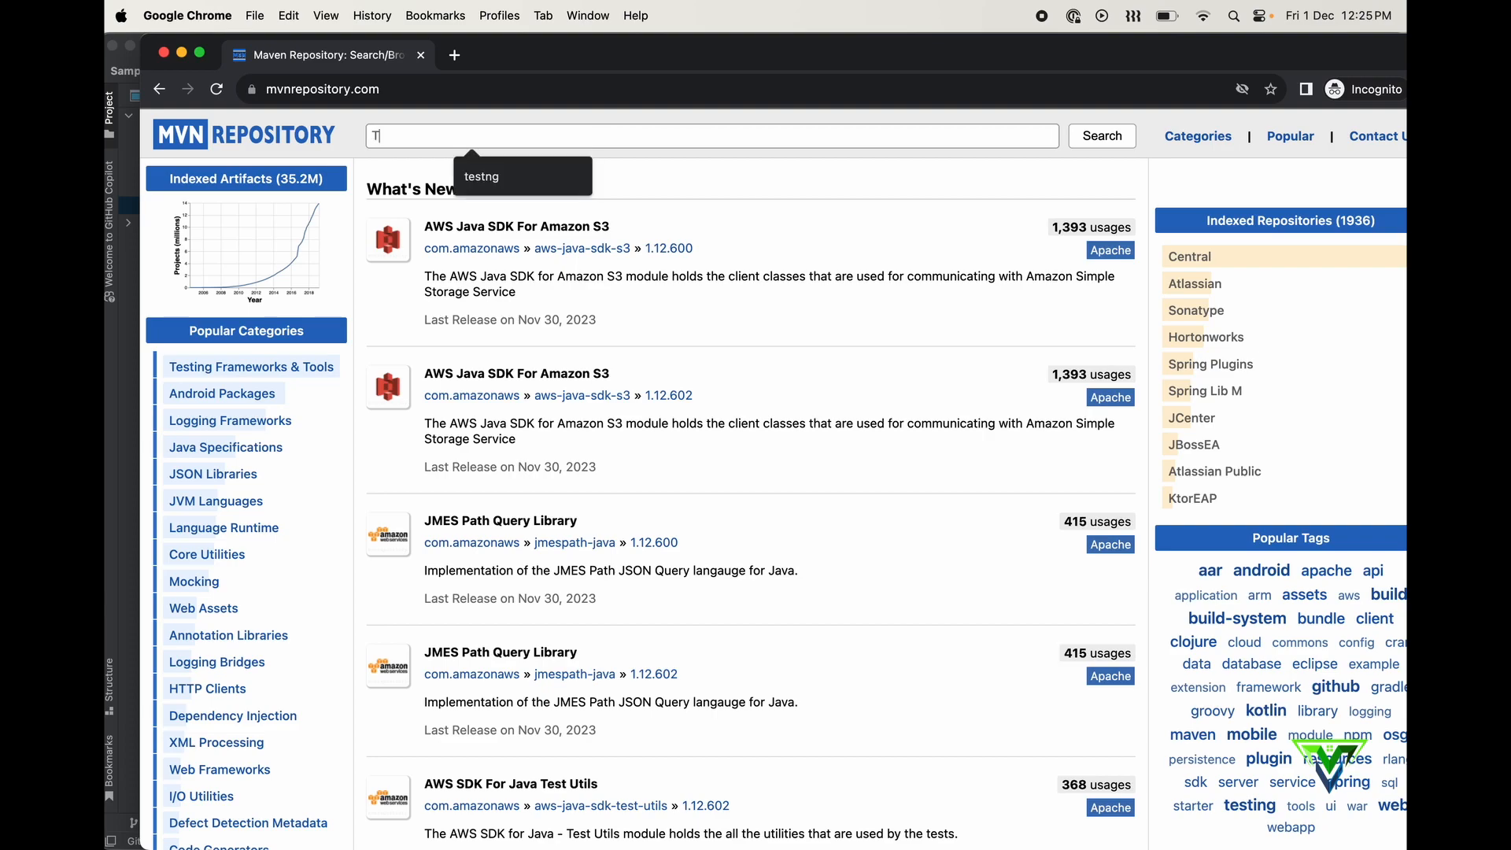
{"action": "type", "text": "estNg"}
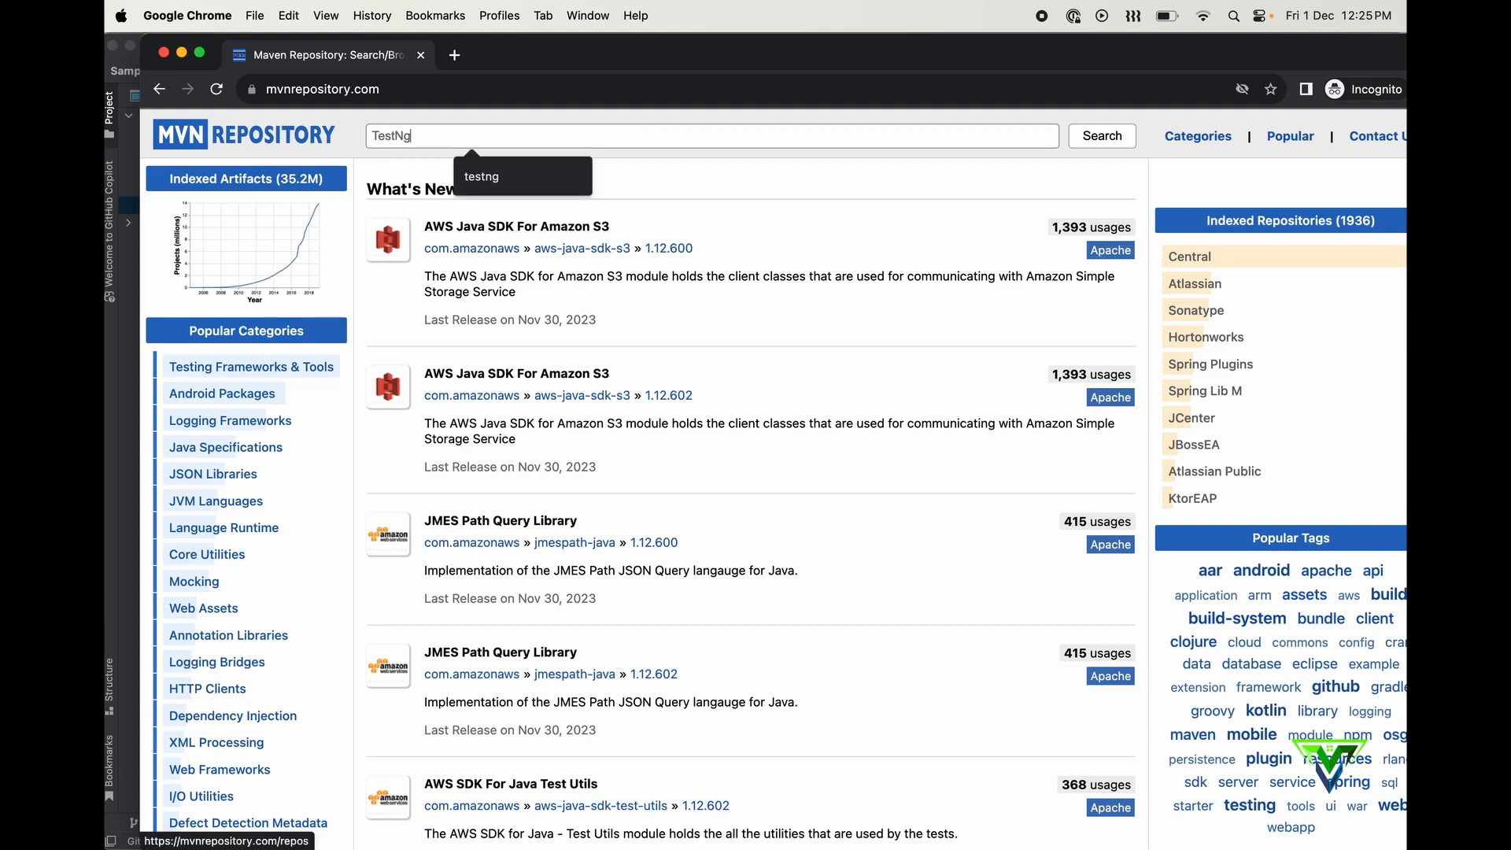
{"action": "left_click", "coordinate": [1101, 136]}
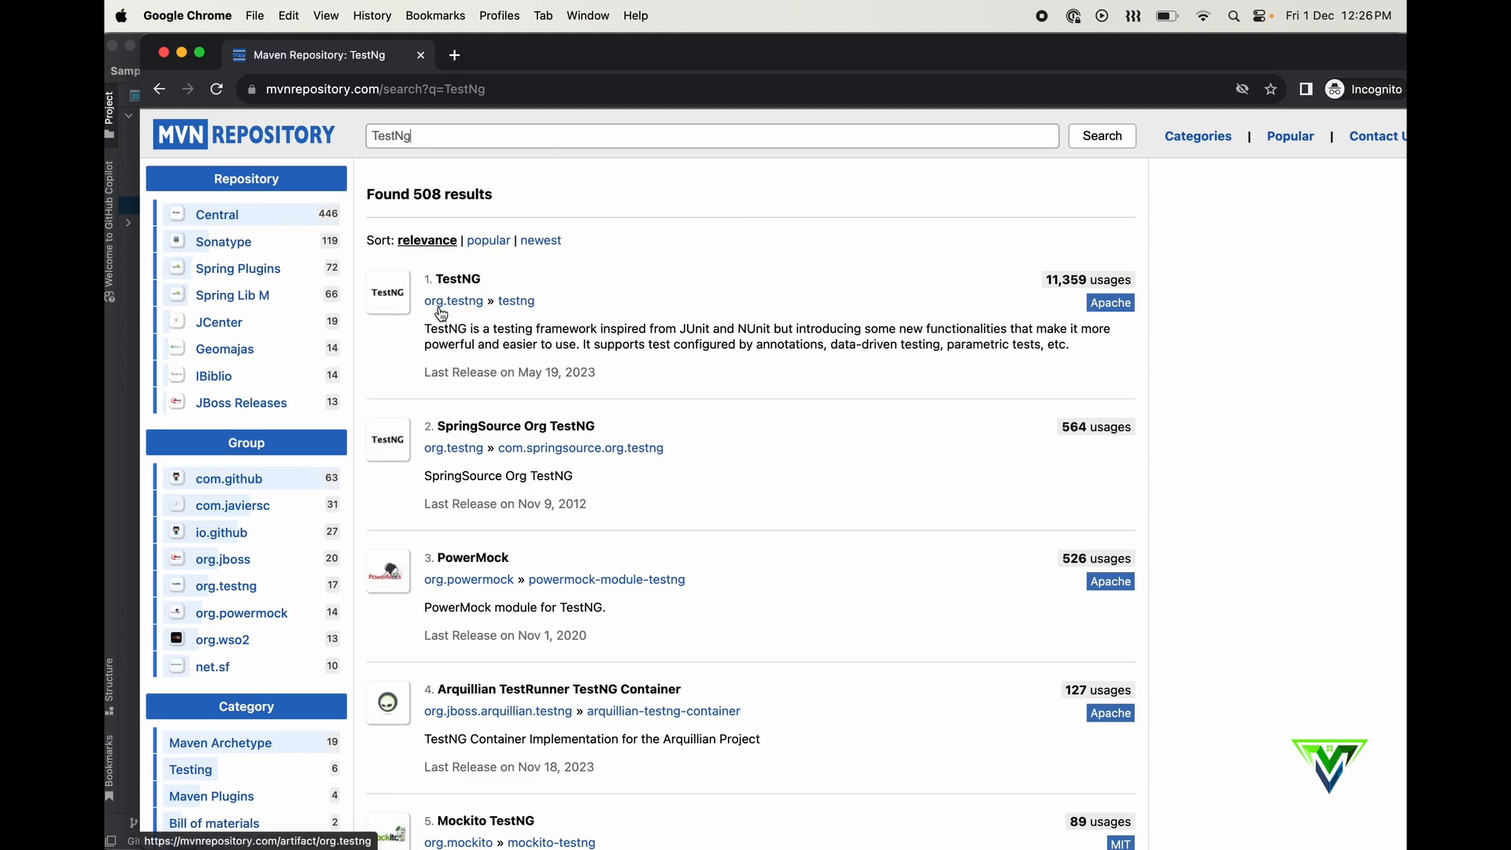
- Open the org.testng » testng artifact and its 7.8.0 version page
{"action": "left_click", "coordinate": [453, 301]}
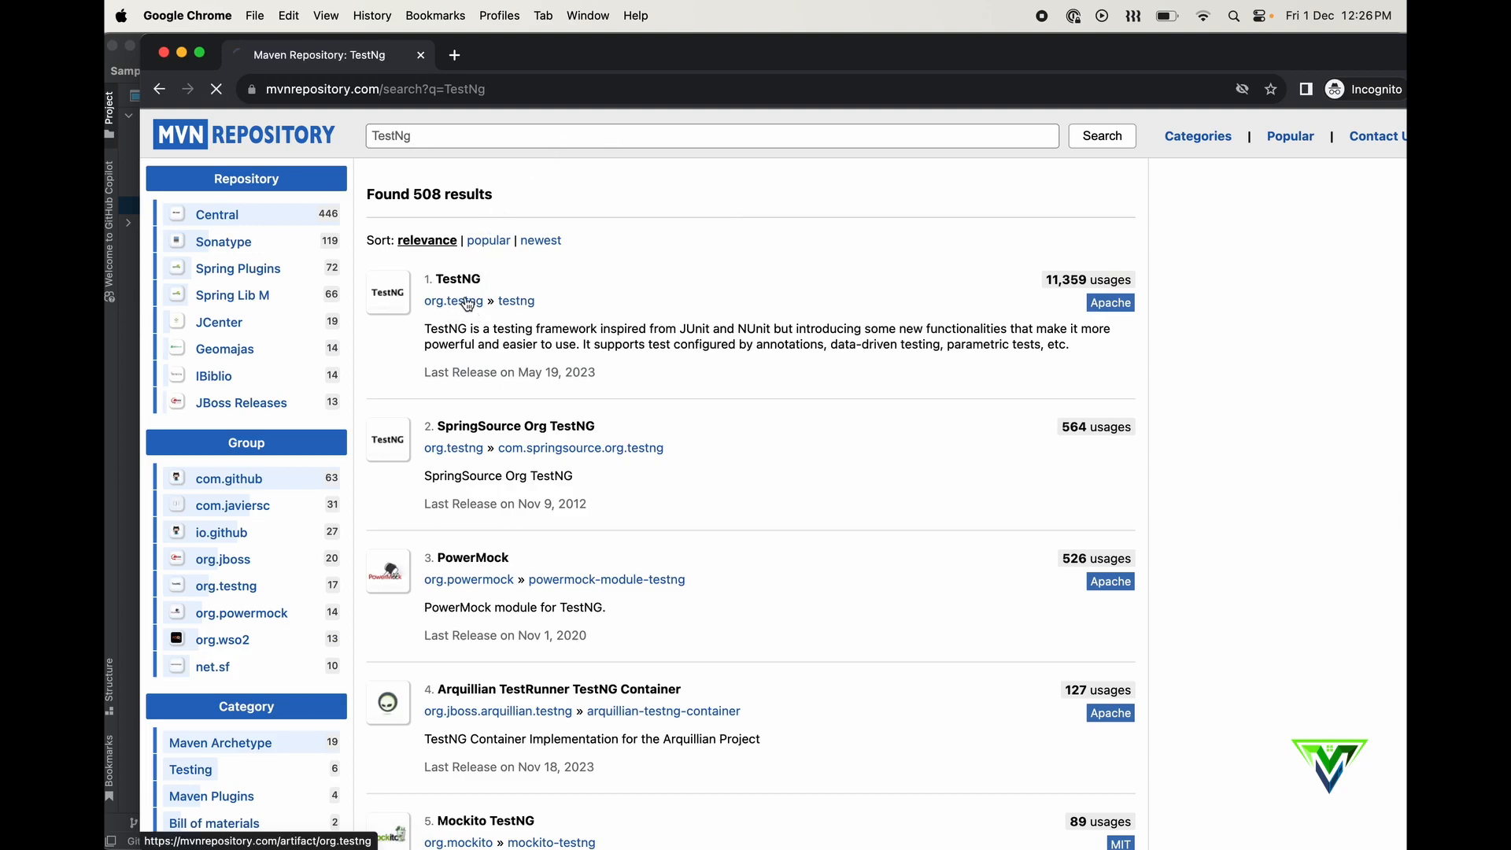
{"action": "left_click", "coordinate": [453, 301]}
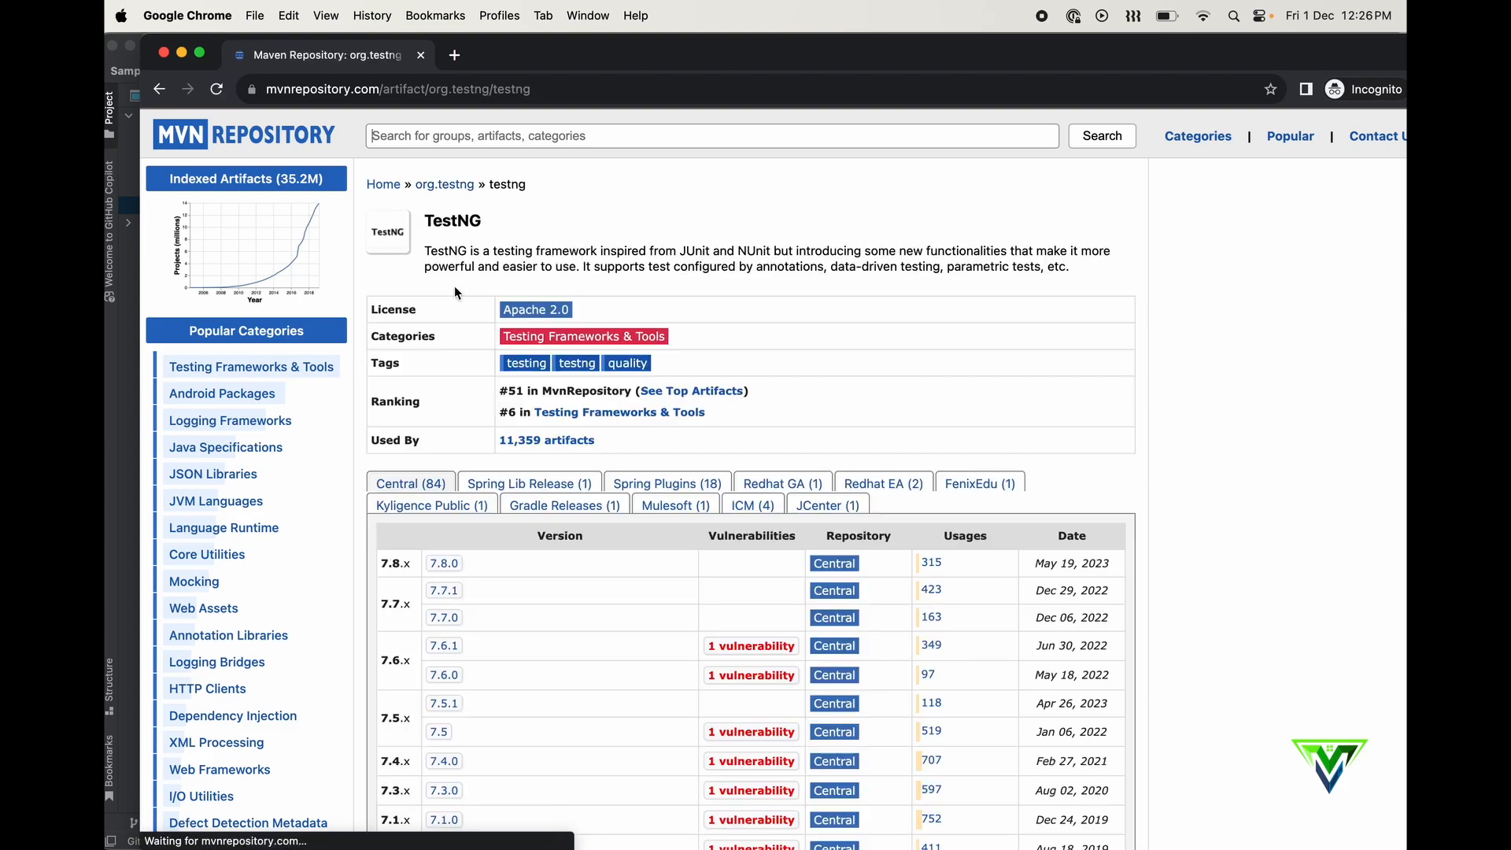
{"action": "left_click", "coordinate": [443, 563]}
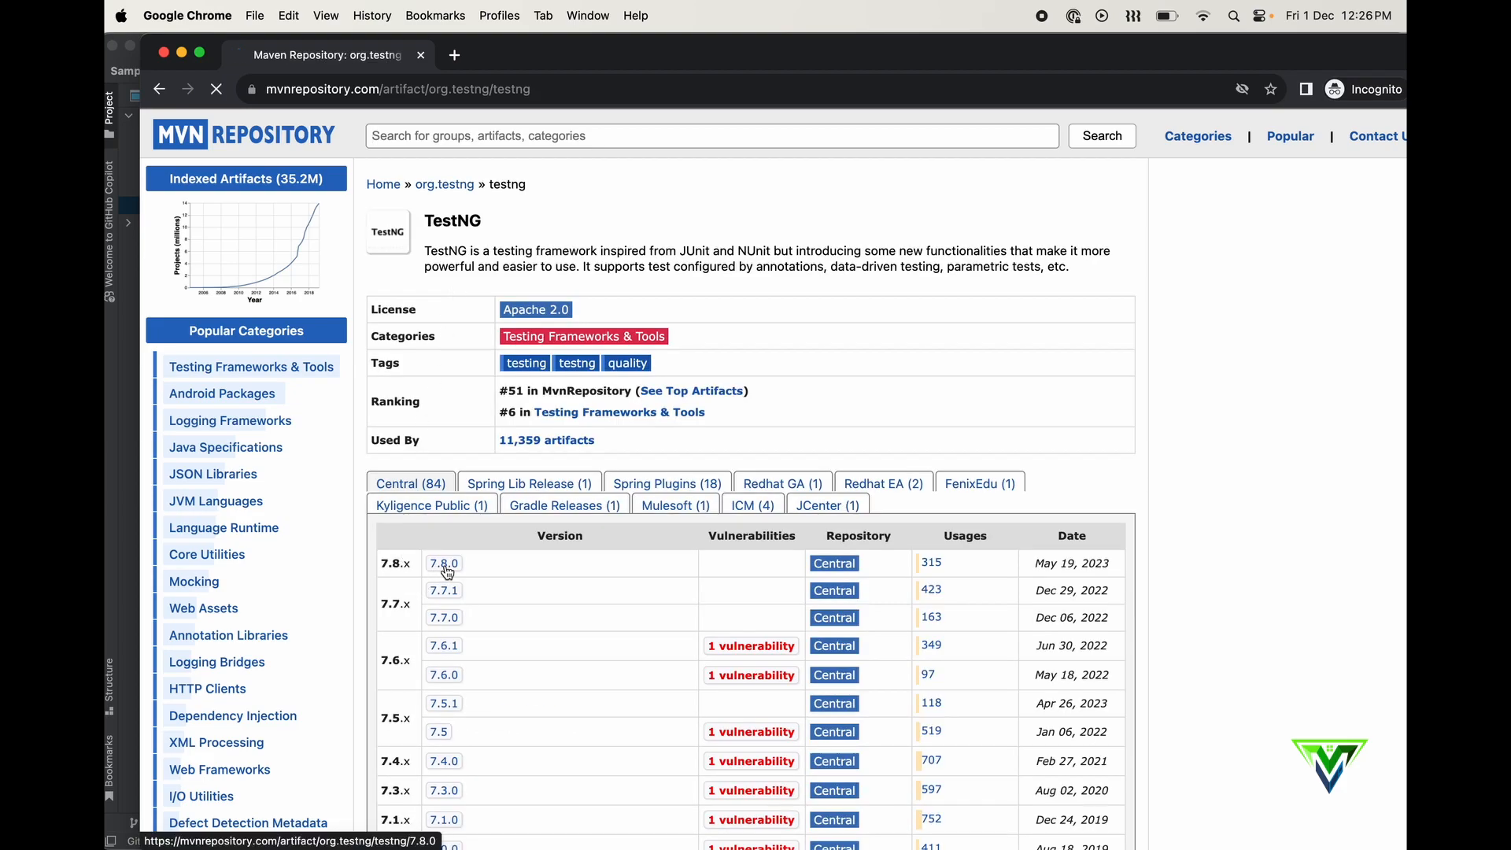
{"action": "left_click", "coordinate": [443, 563]}
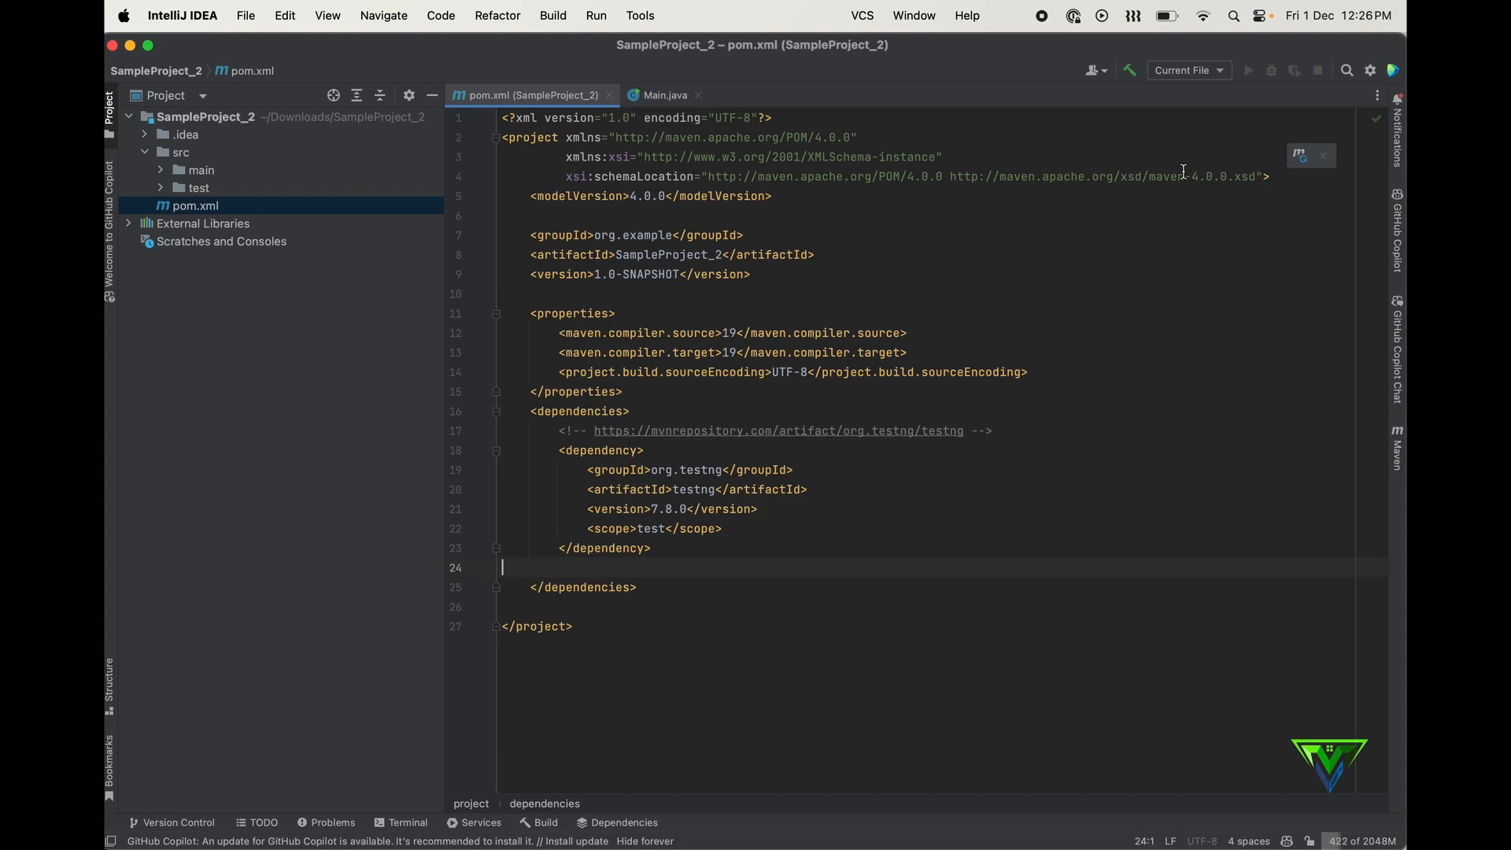
{"action": "mouse_move", "coordinate": [1299, 154]}
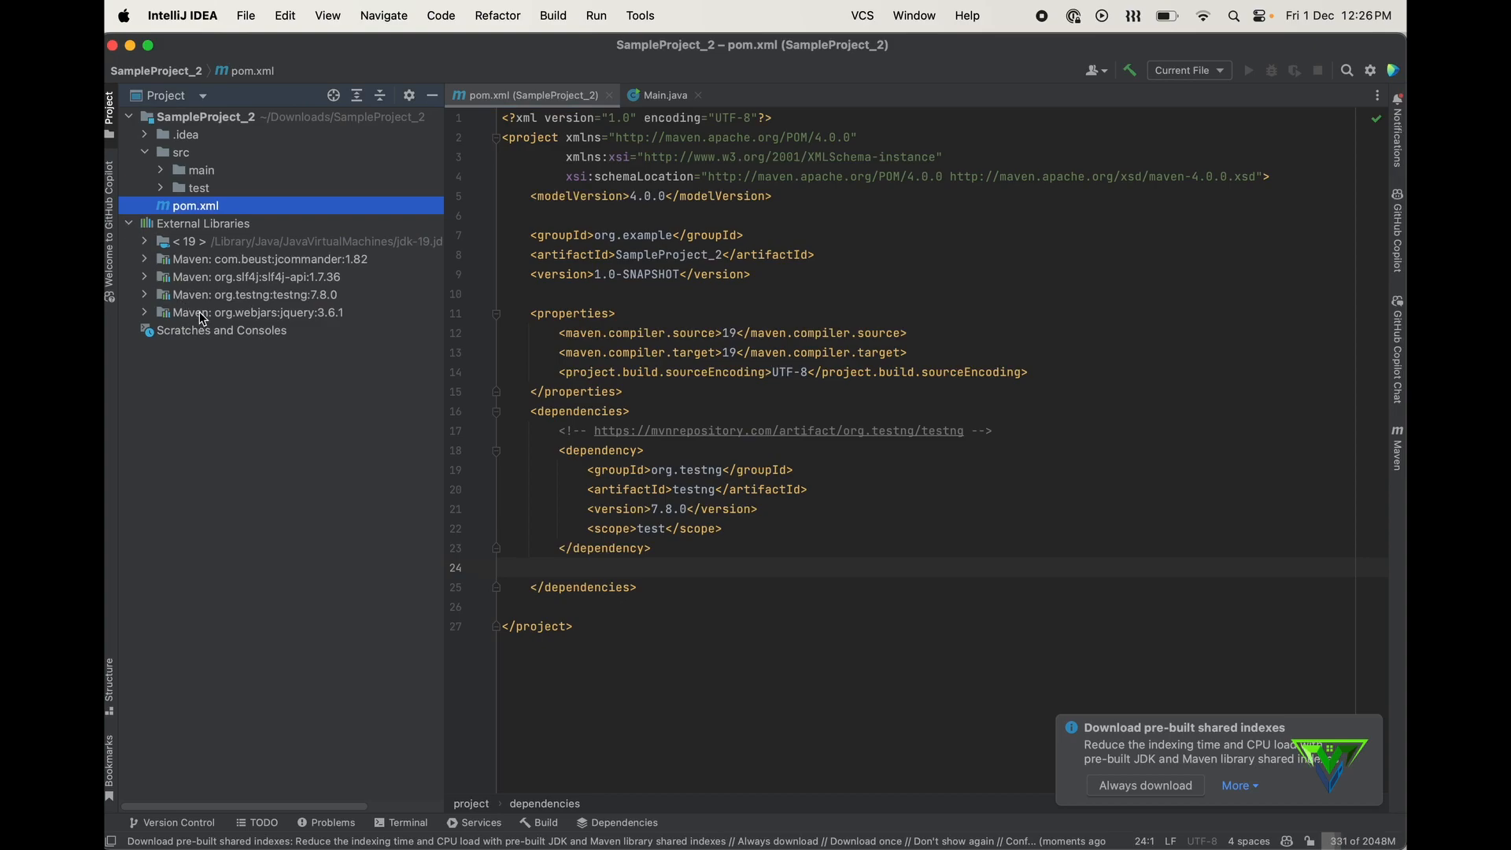
{"action": "mouse_move", "coordinate": [341, 308]}
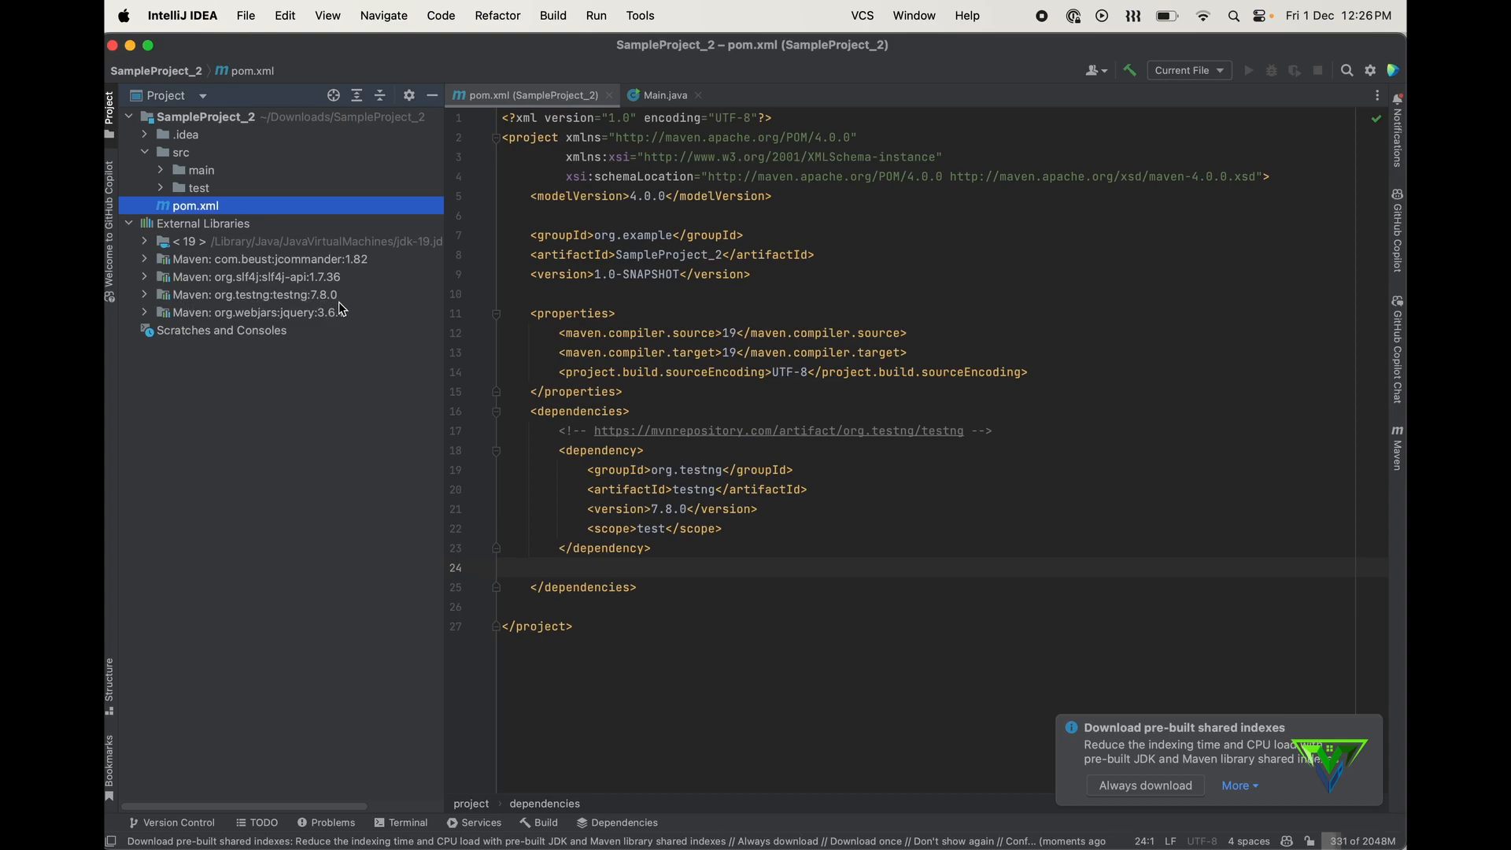
{"action": "mouse_move", "coordinate": [324, 299]}
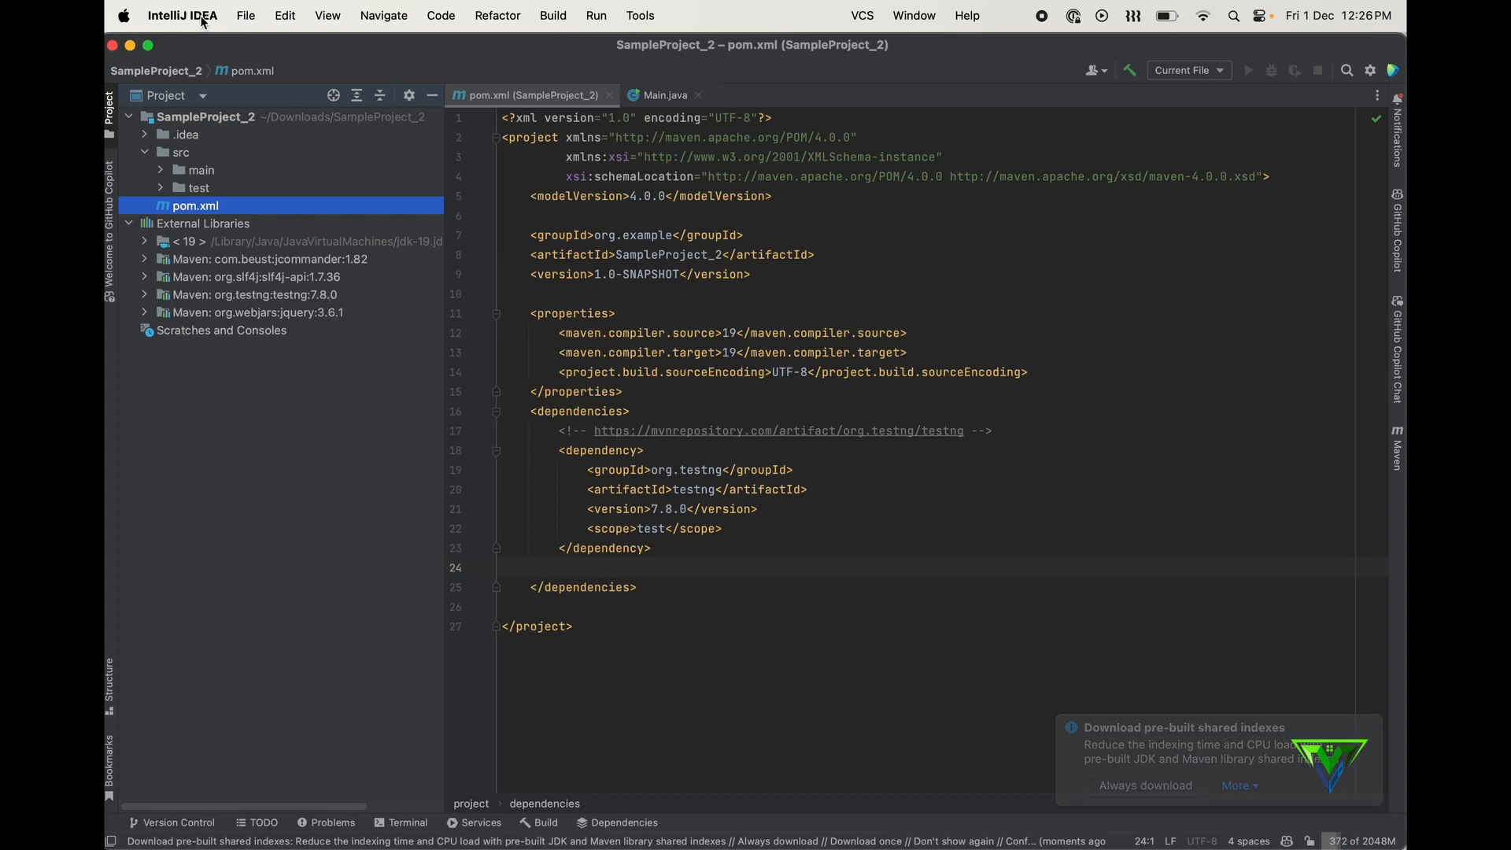
{"action": "left_click", "coordinate": [179, 15]}
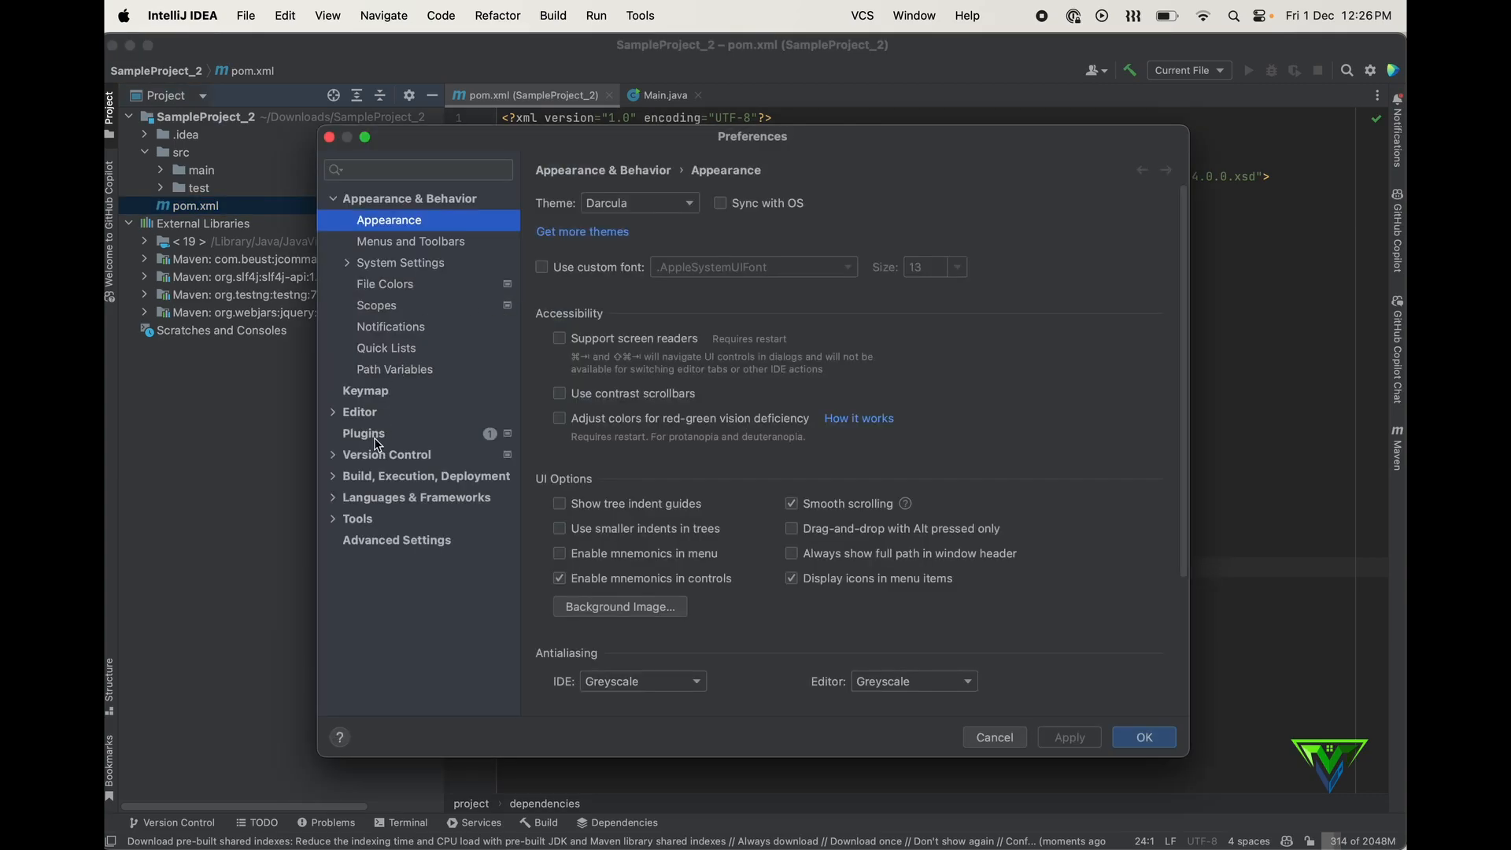
{"action": "left_click", "coordinate": [363, 433]}
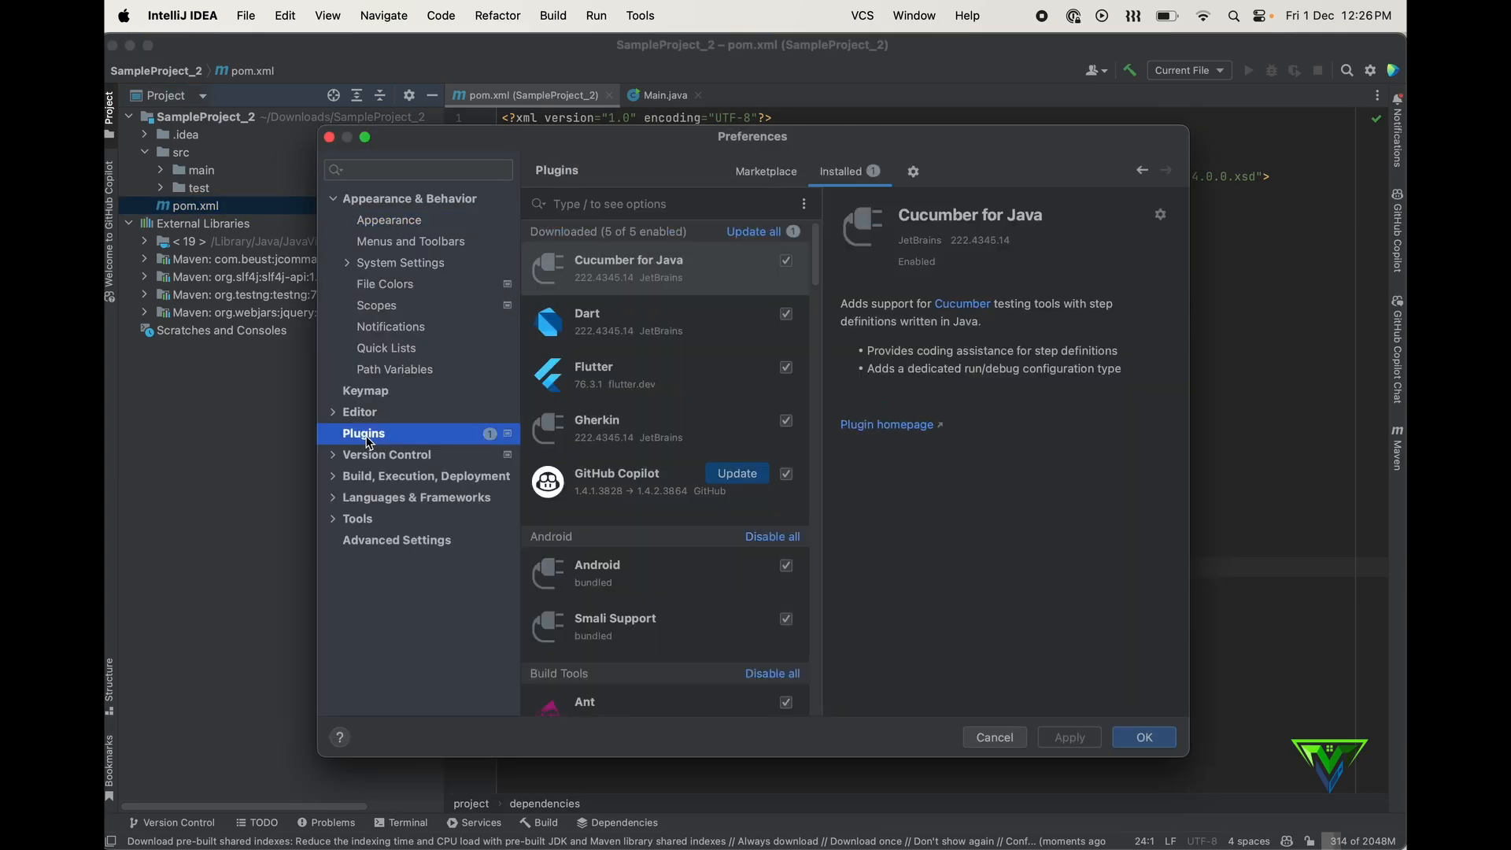
{"action": "type", "text": "TestNG"}
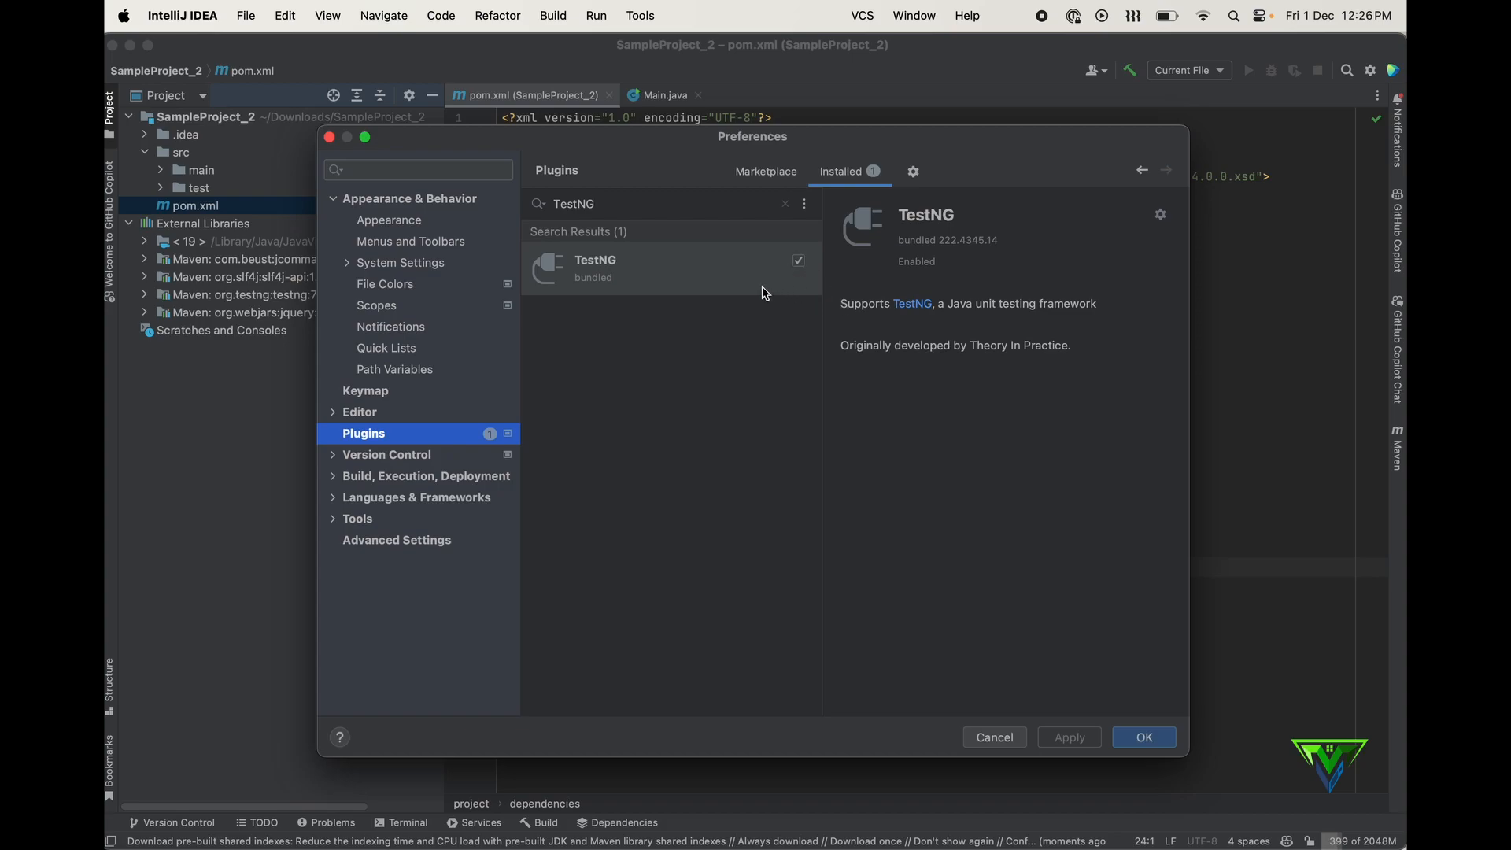
{"action": "mouse_move", "coordinate": [907, 379]}
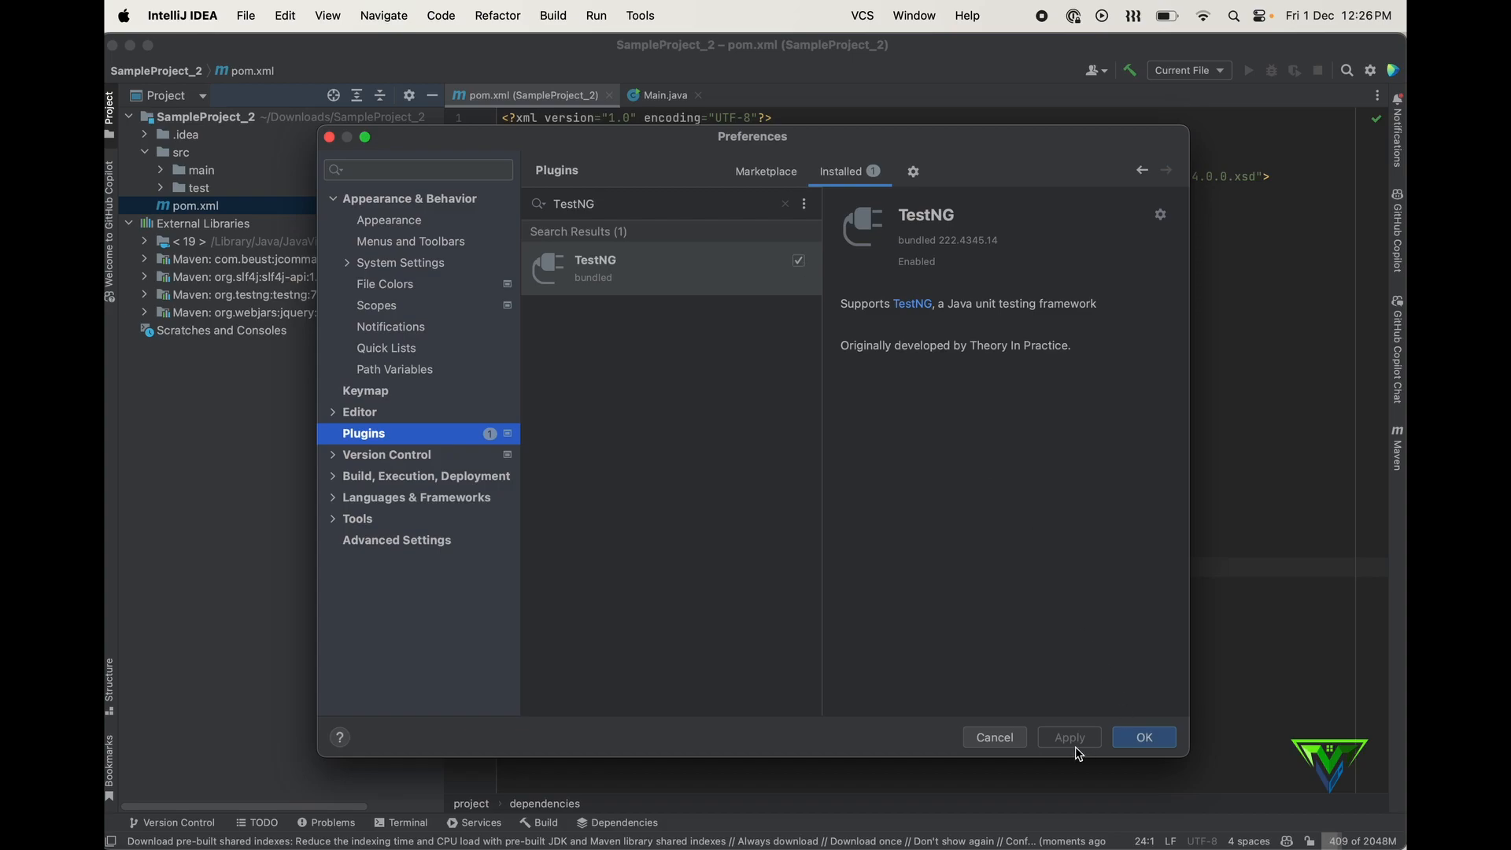
{"action": "left_click", "coordinate": [1144, 736]}
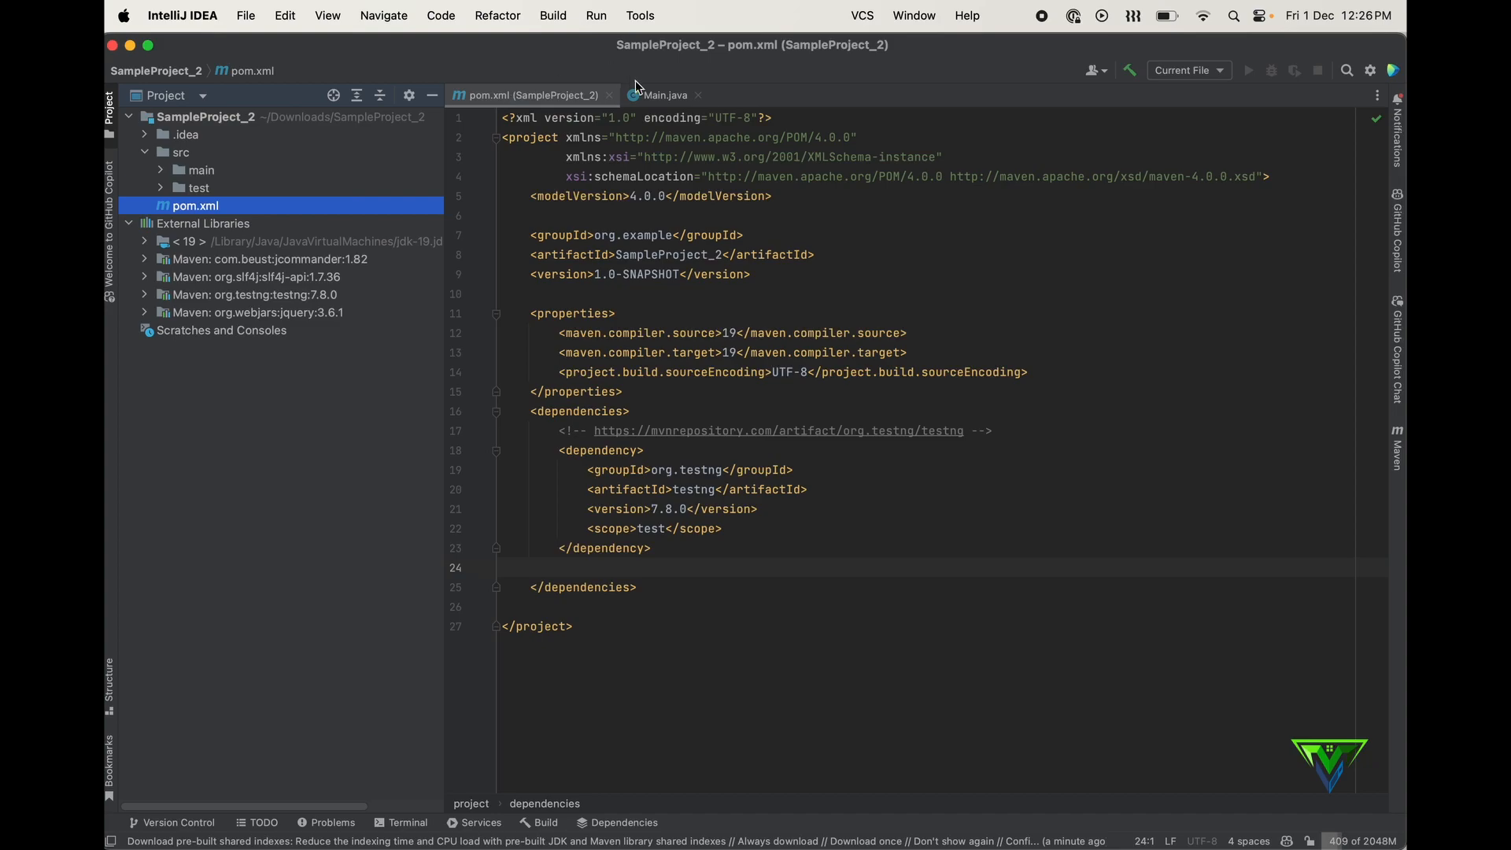
{"action": "mouse_move", "coordinate": [659, 101]}
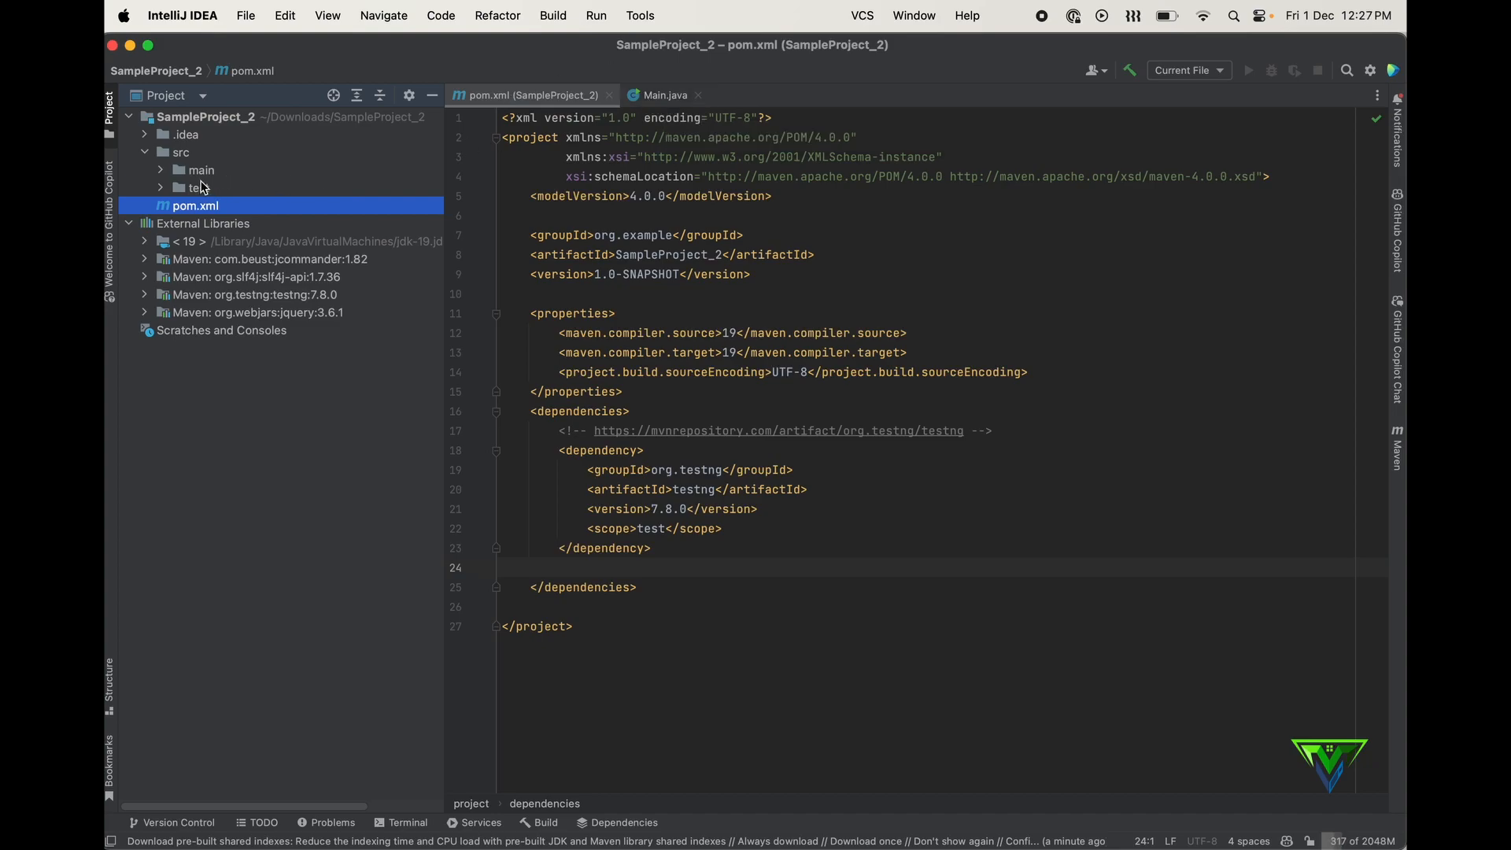
- Create the com.sample package under src/main/java
{"action": "left_click", "coordinate": [201, 170]}
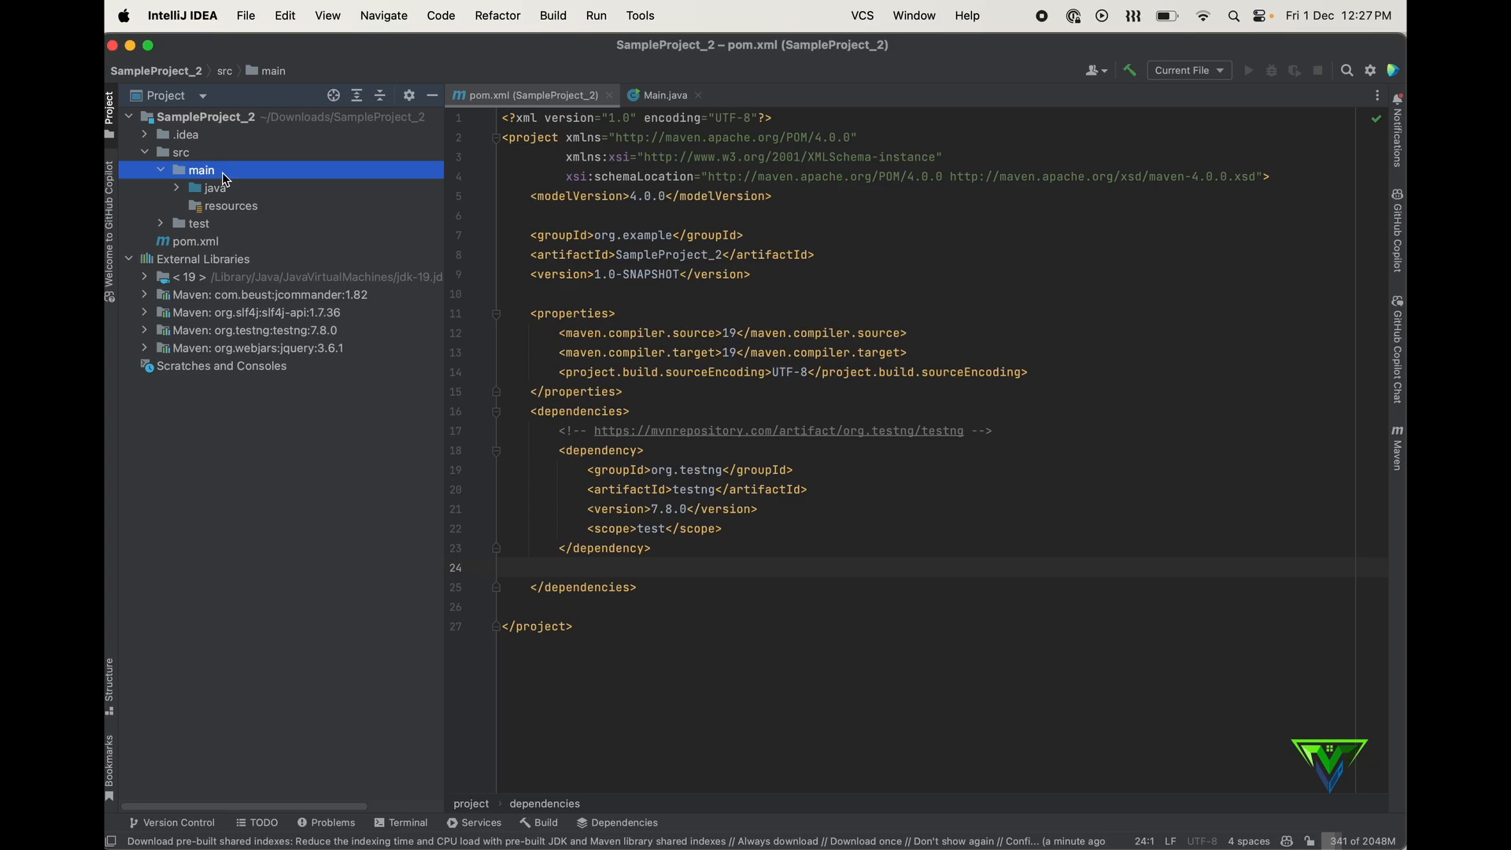
{"action": "right_click", "coordinate": [204, 170]}
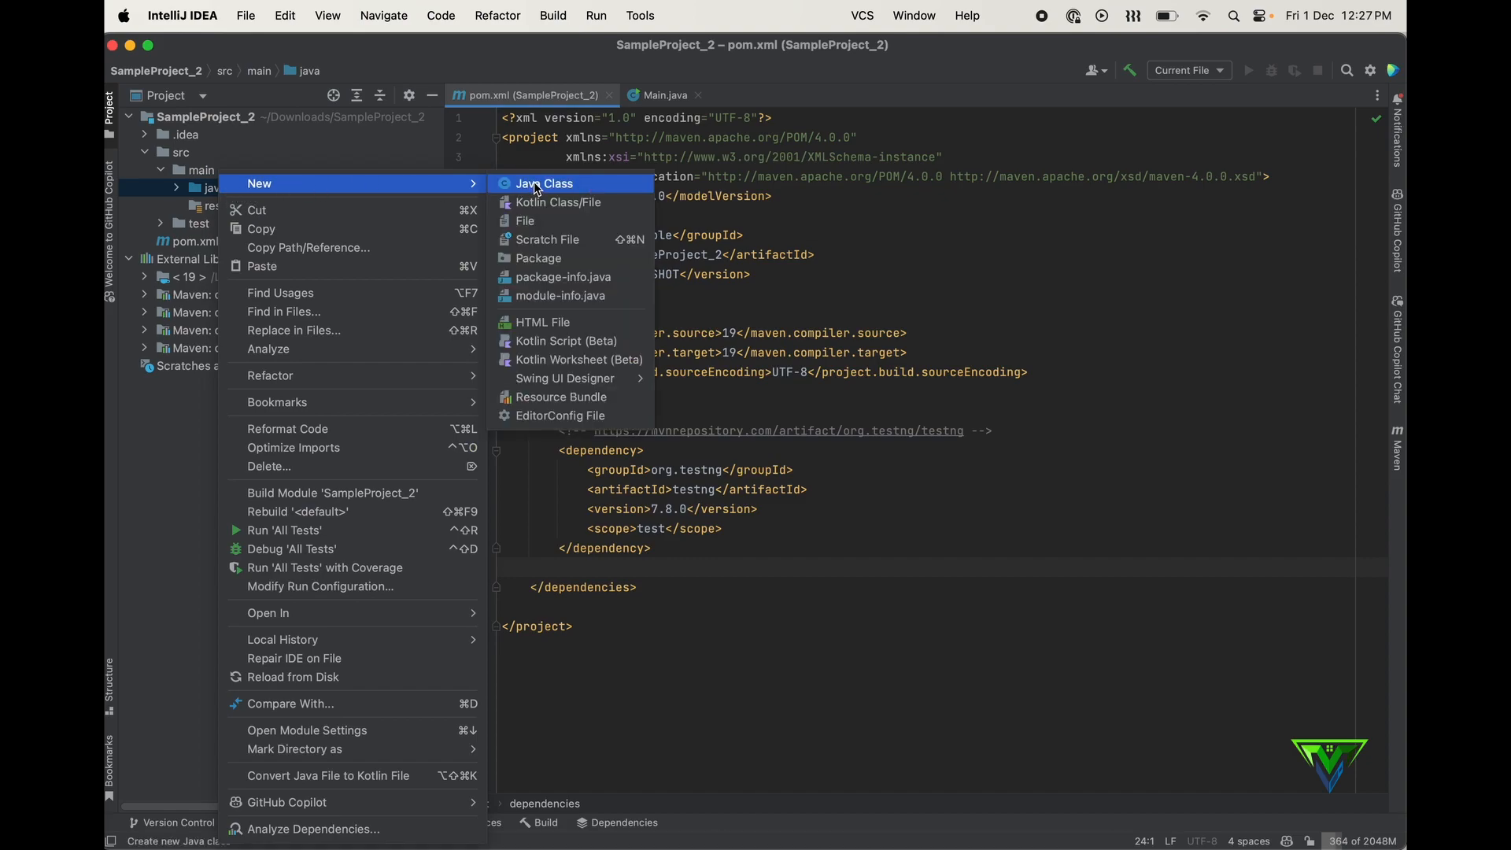
{"action": "left_click", "coordinate": [538, 258]}
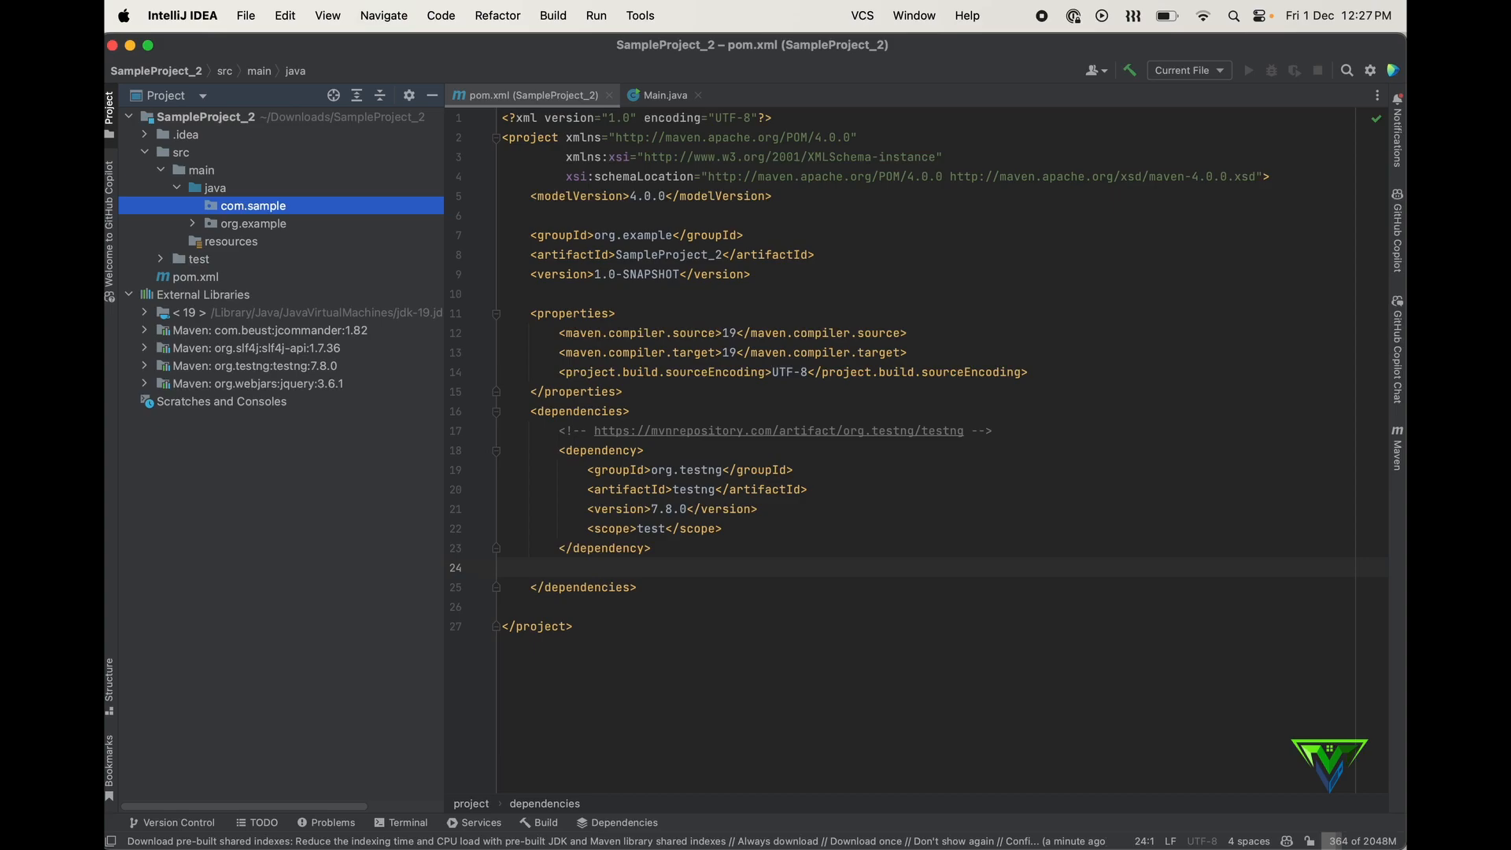
- Create a Java class named Sample inside com.sample
{"action": "right_click", "coordinate": [251, 205]}
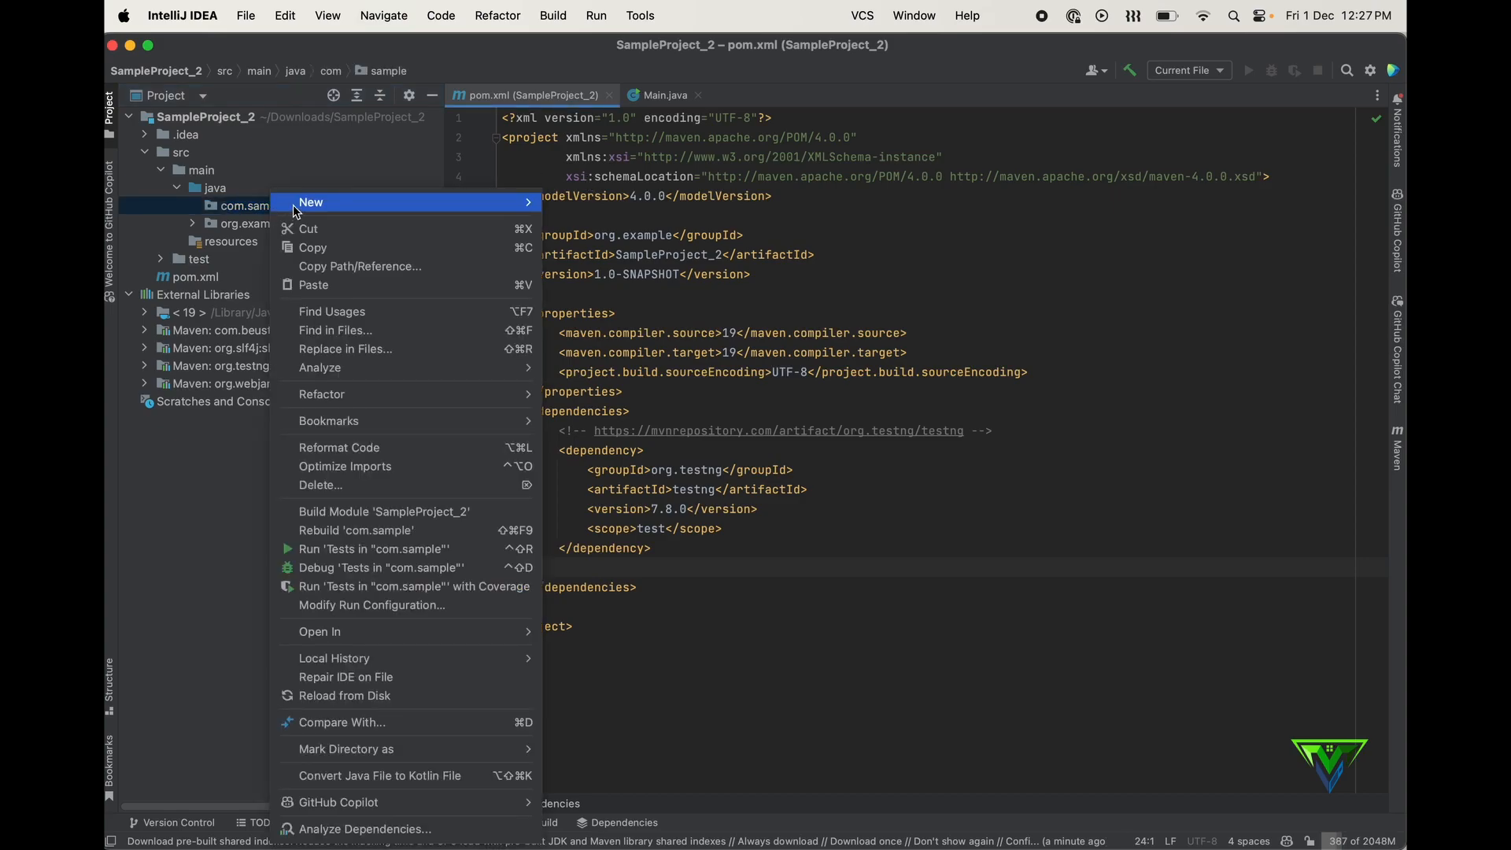
{"action": "left_click", "coordinate": [311, 202]}
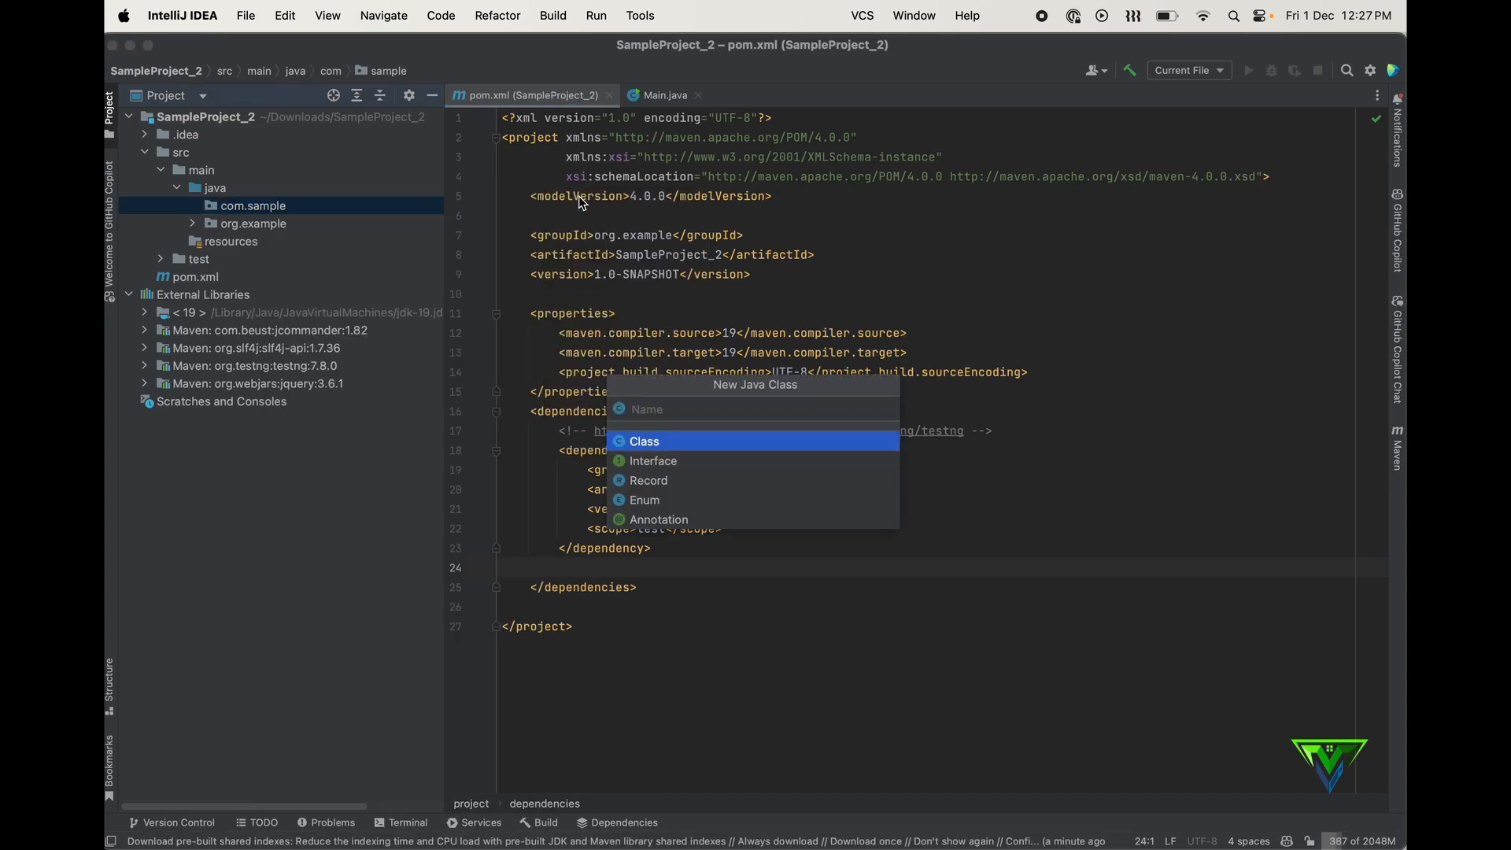
{"action": "type", "text": "Sample"}
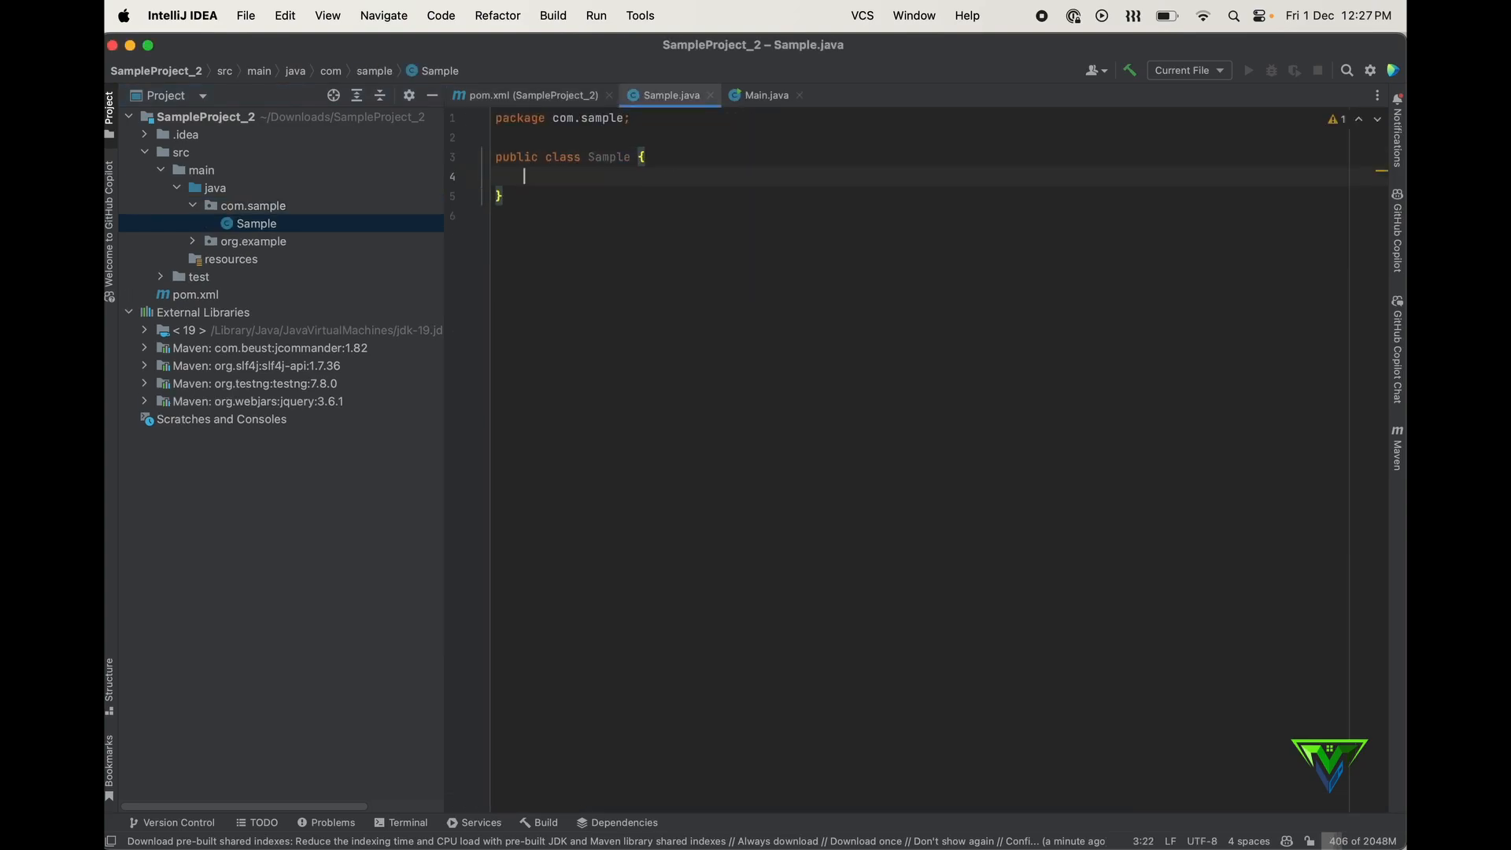
{"action": "type", "text": "public void test"}
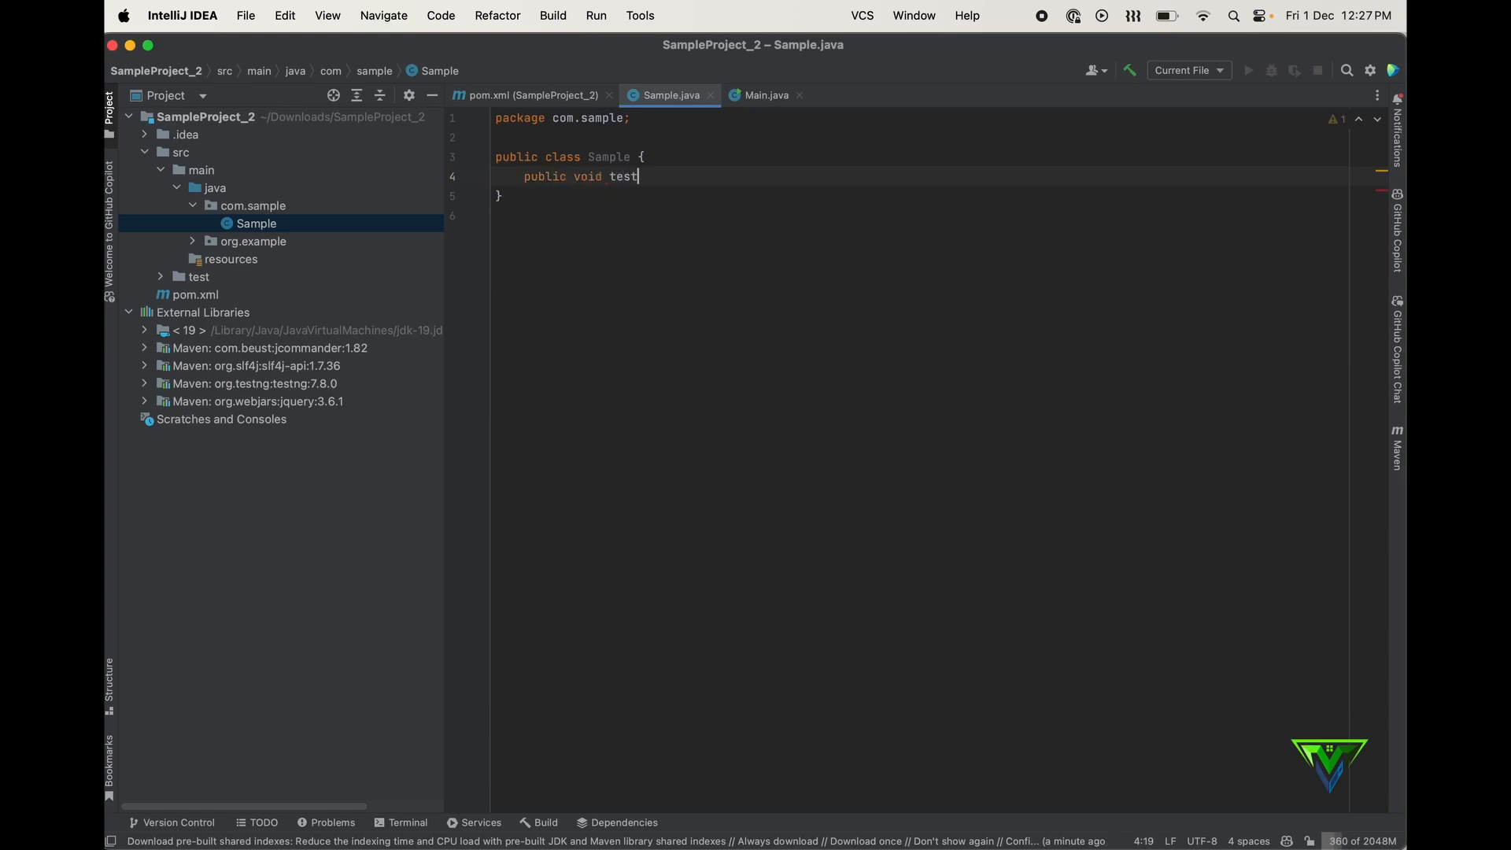
{"action": "type", "text": "1(){"}
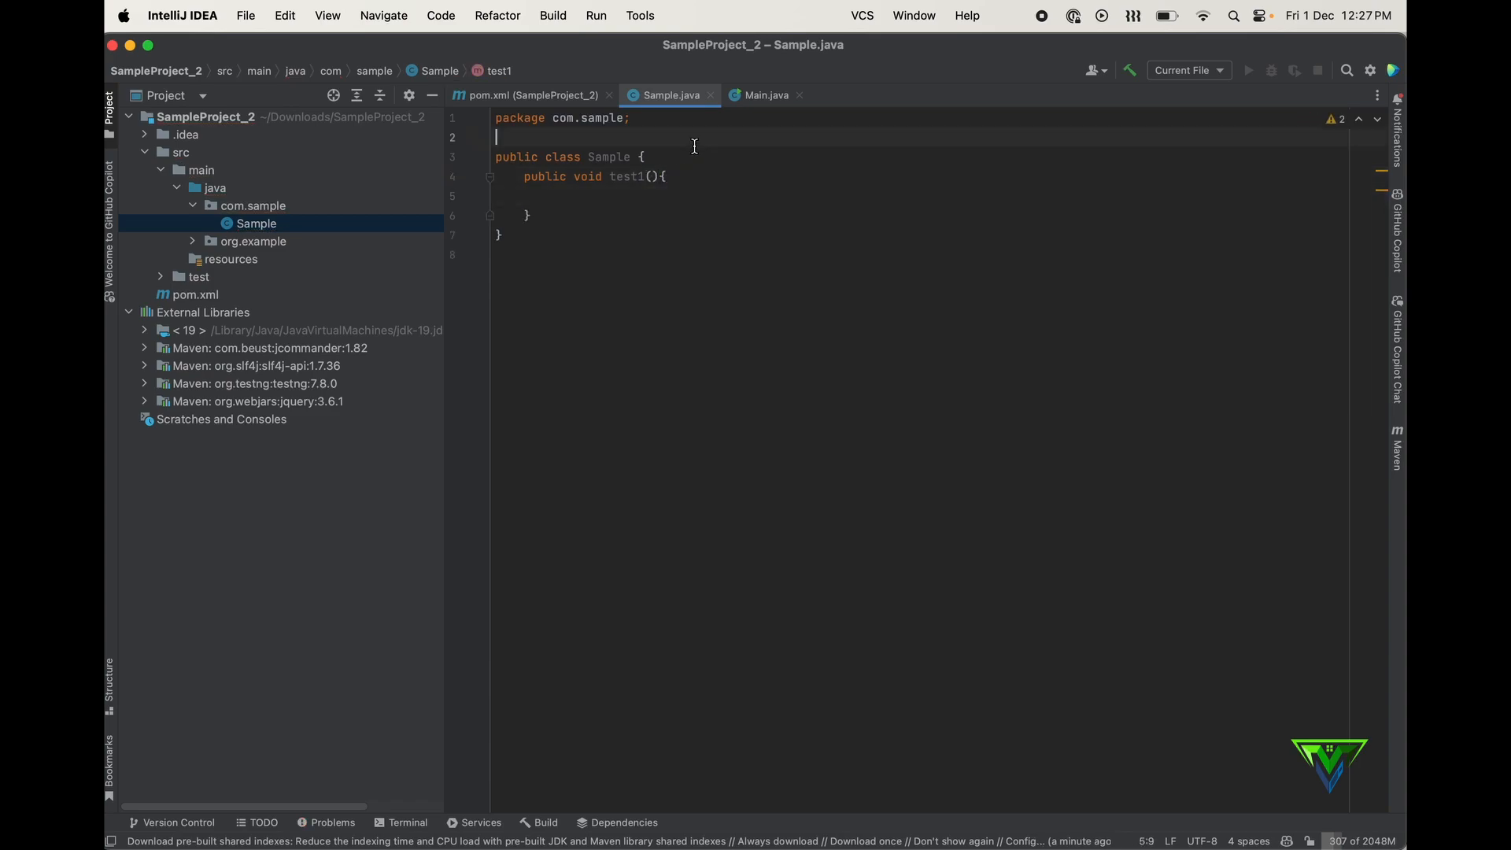
{"action": "type", "text": "@"}
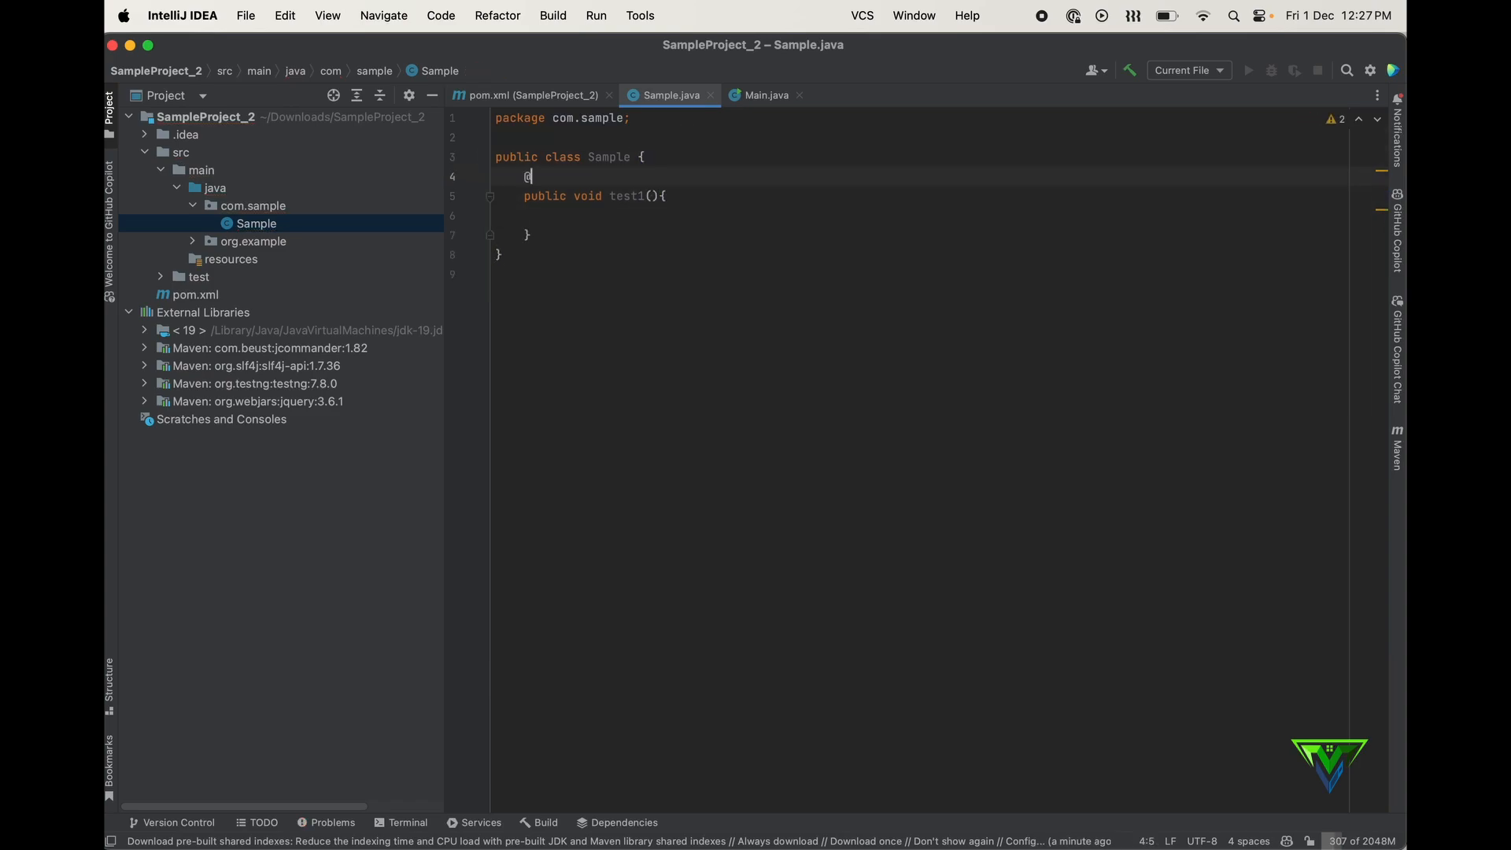
{"action": "type", "text": "Test"}
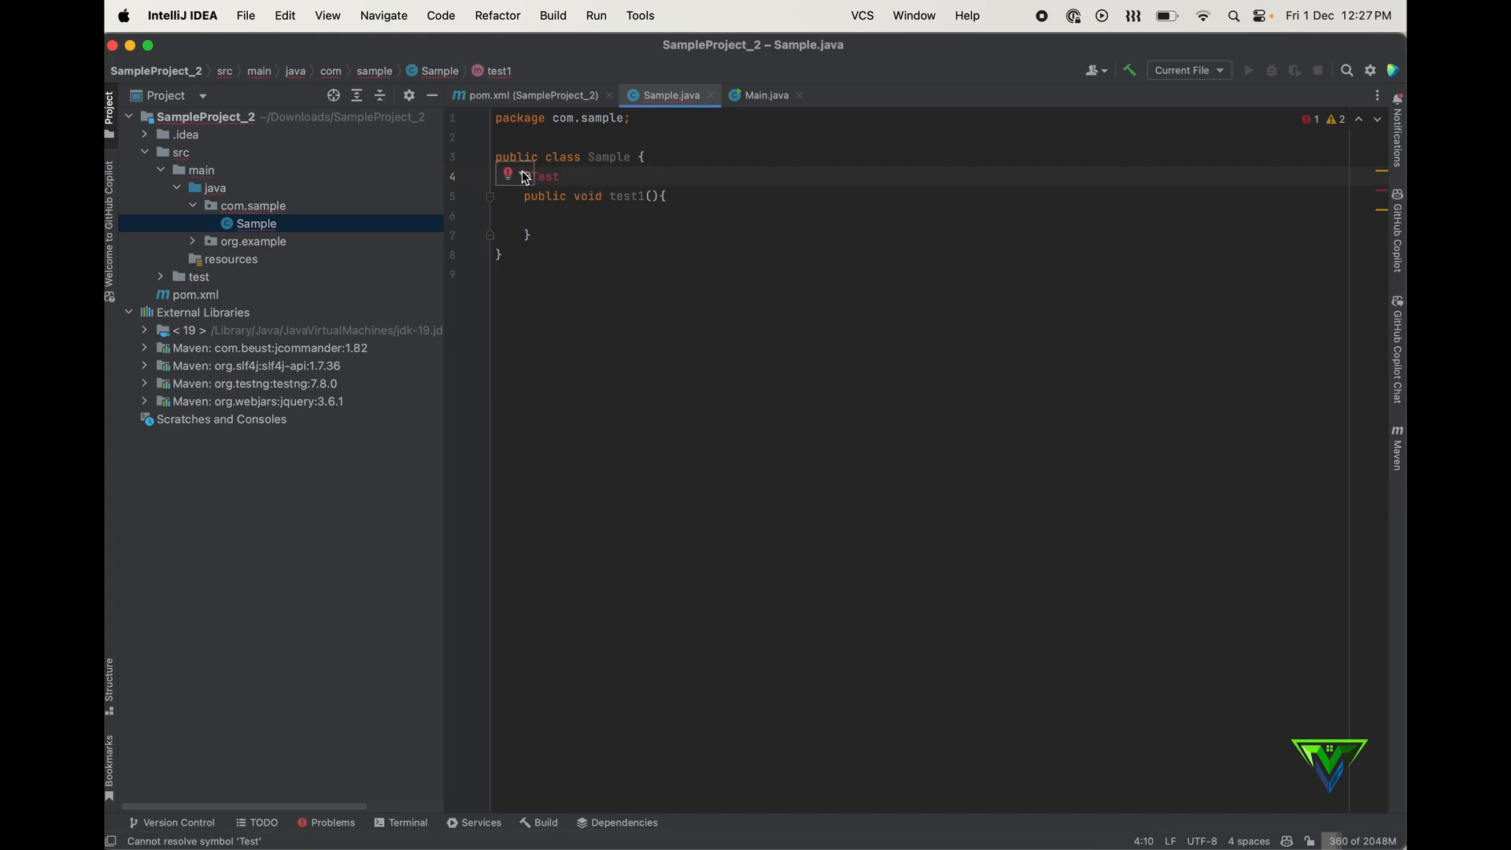
{"action": "left_click", "coordinate": [507, 175]}
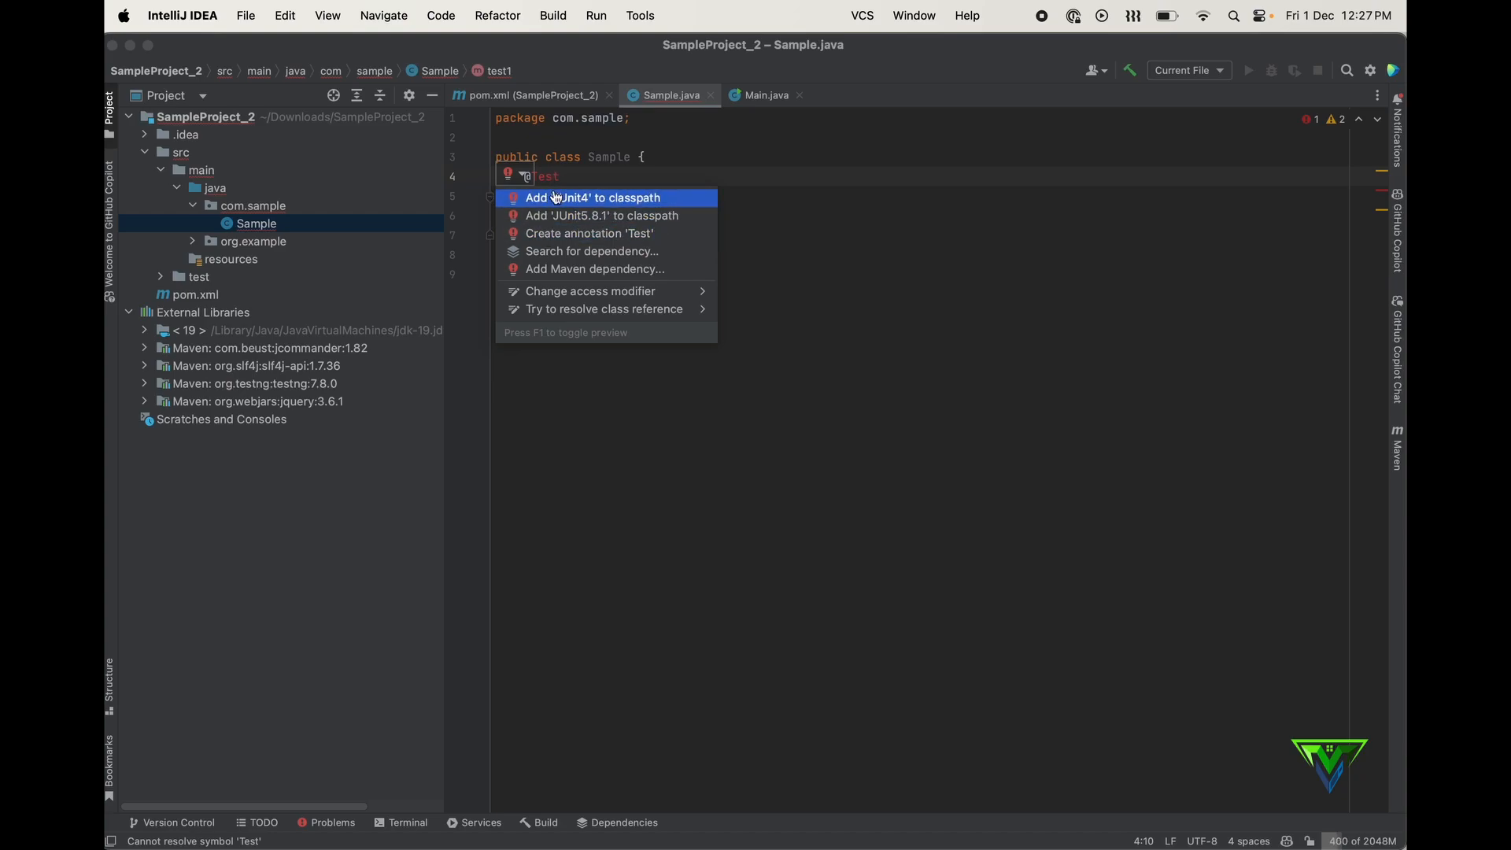
{"action": "mouse_move", "coordinate": [556, 202]}
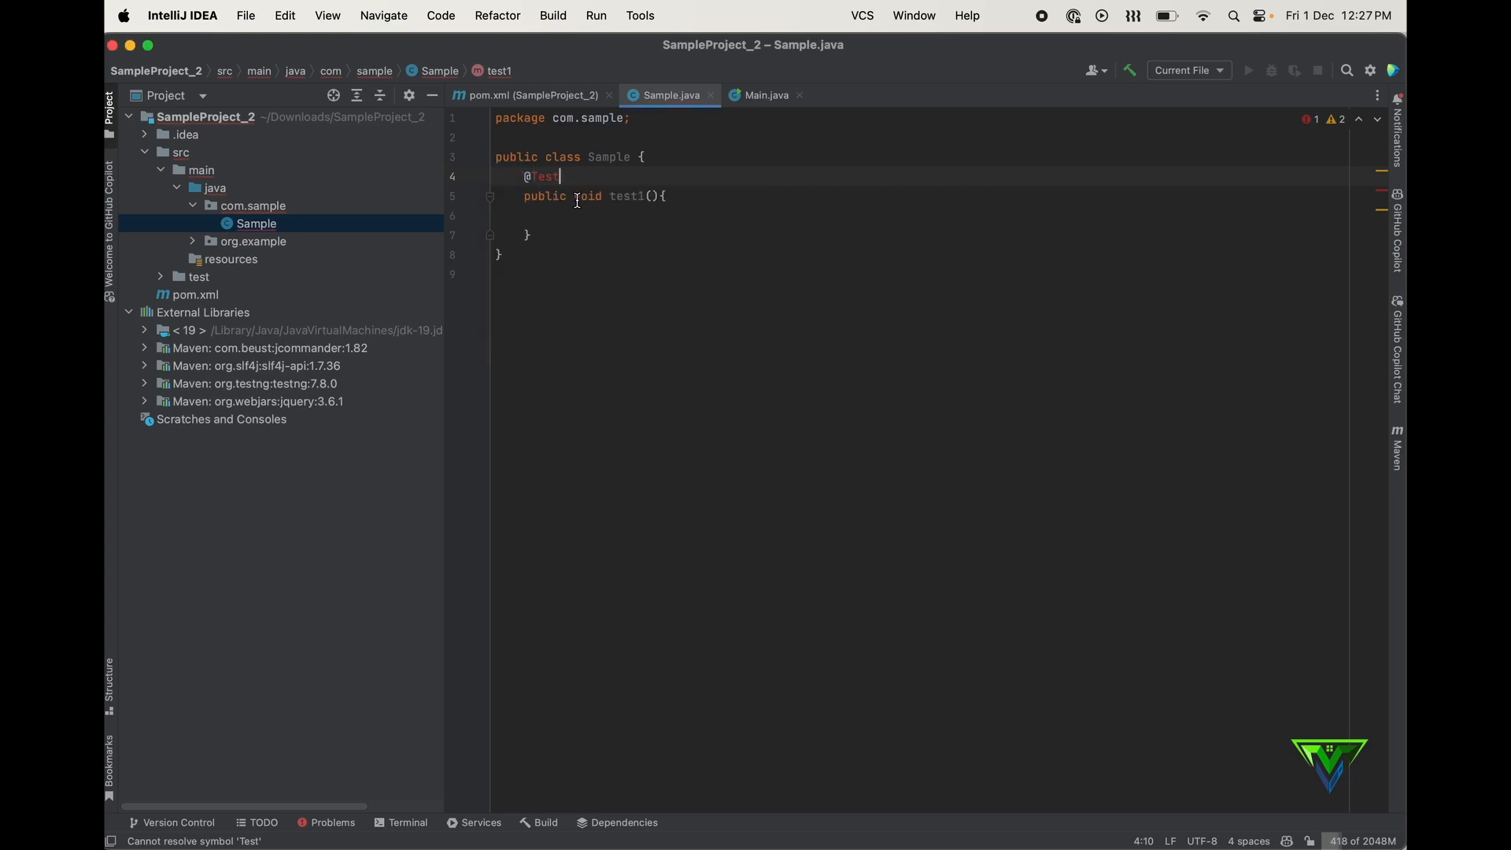
{"action": "left_click", "coordinate": [531, 95]}
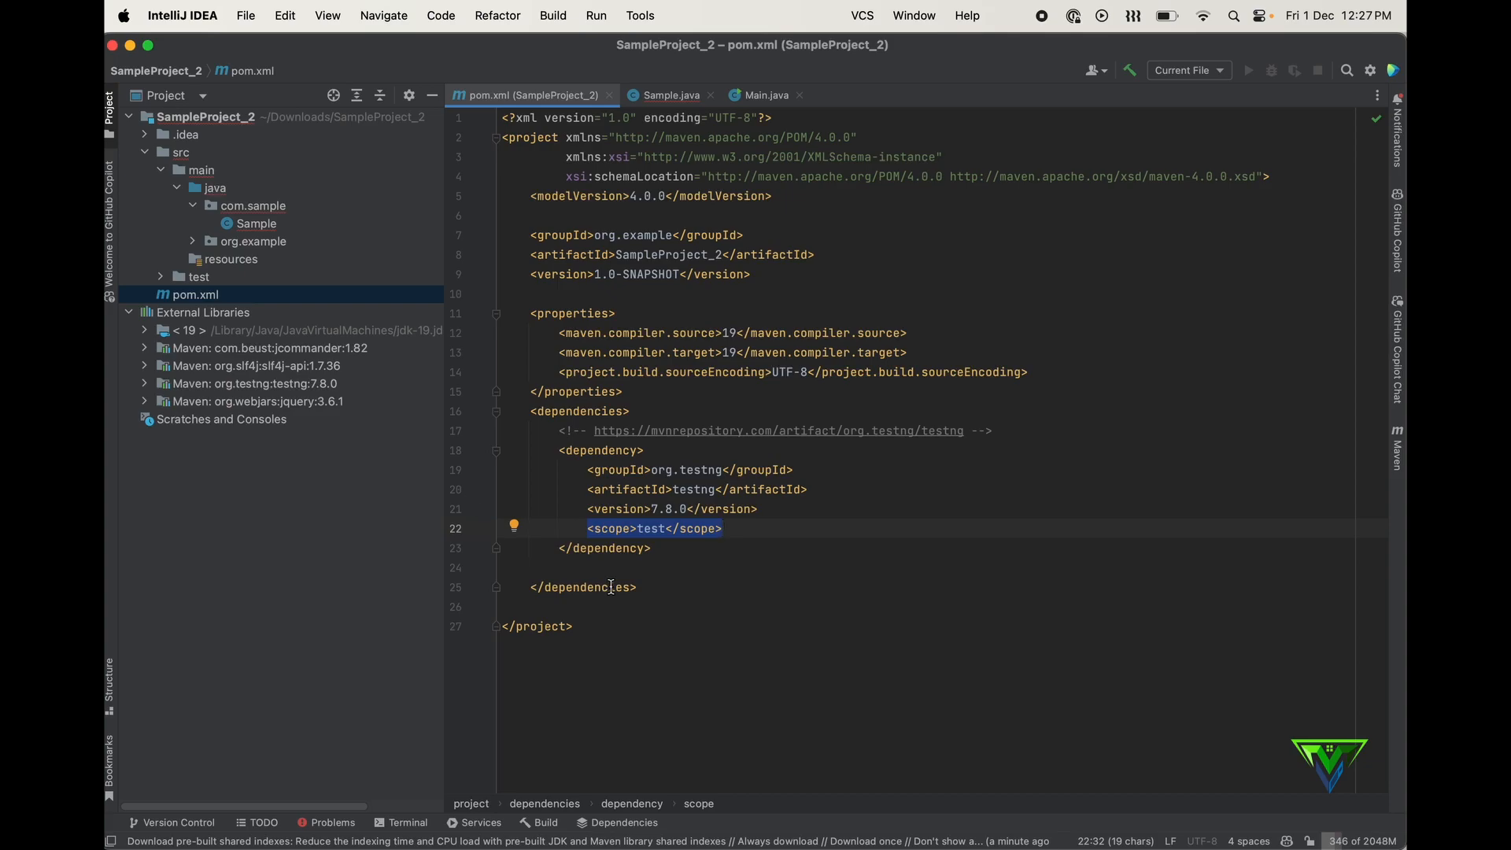
- Change TestNG's dependency scope to compile in pom.xml and load the Maven changes
{"action": "double_click", "coordinate": [651, 528]}
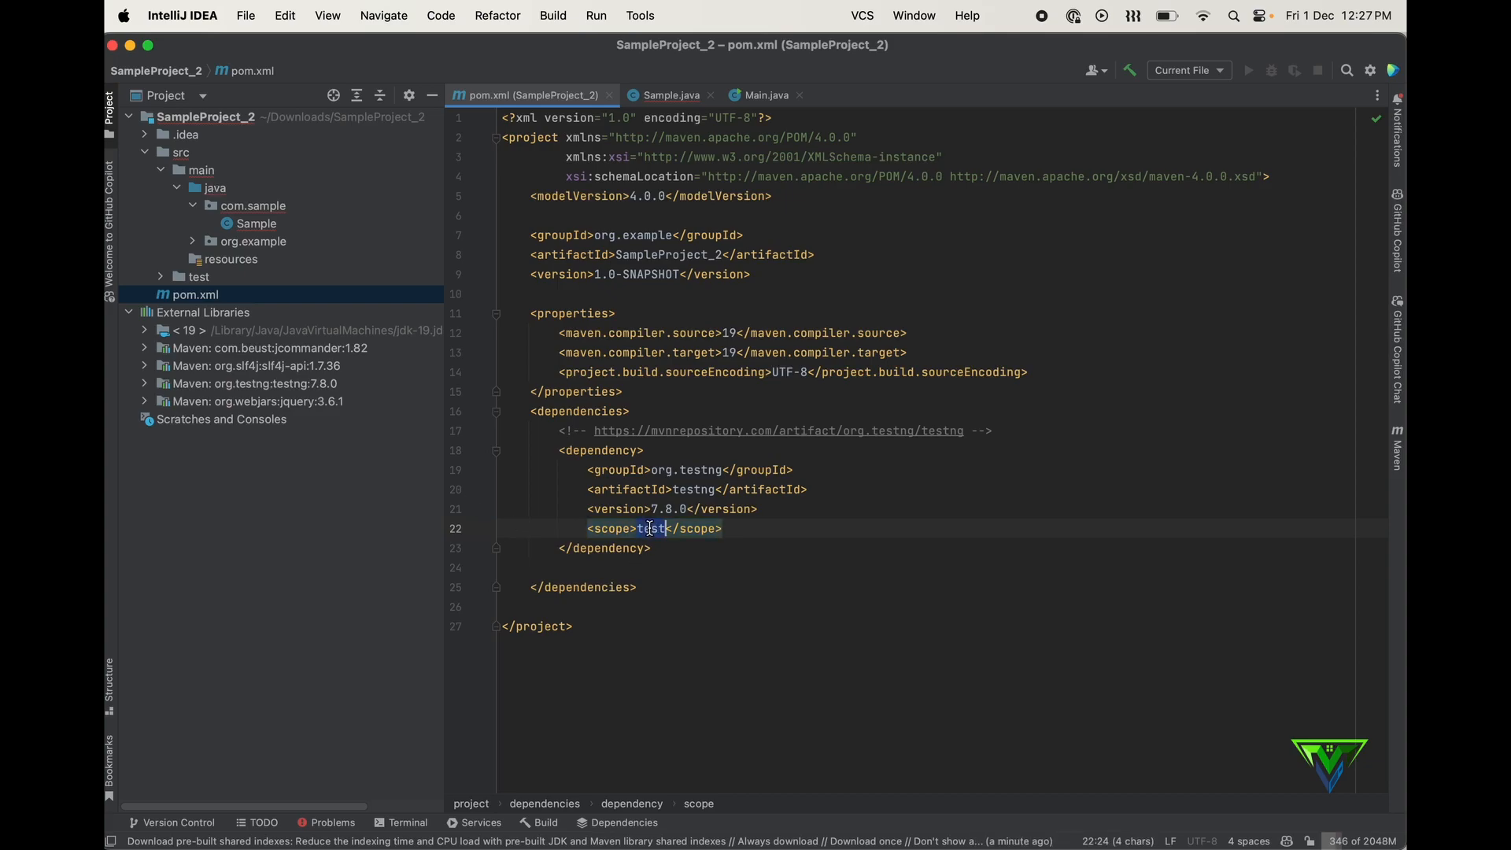
{"action": "type", "text": "compile"}
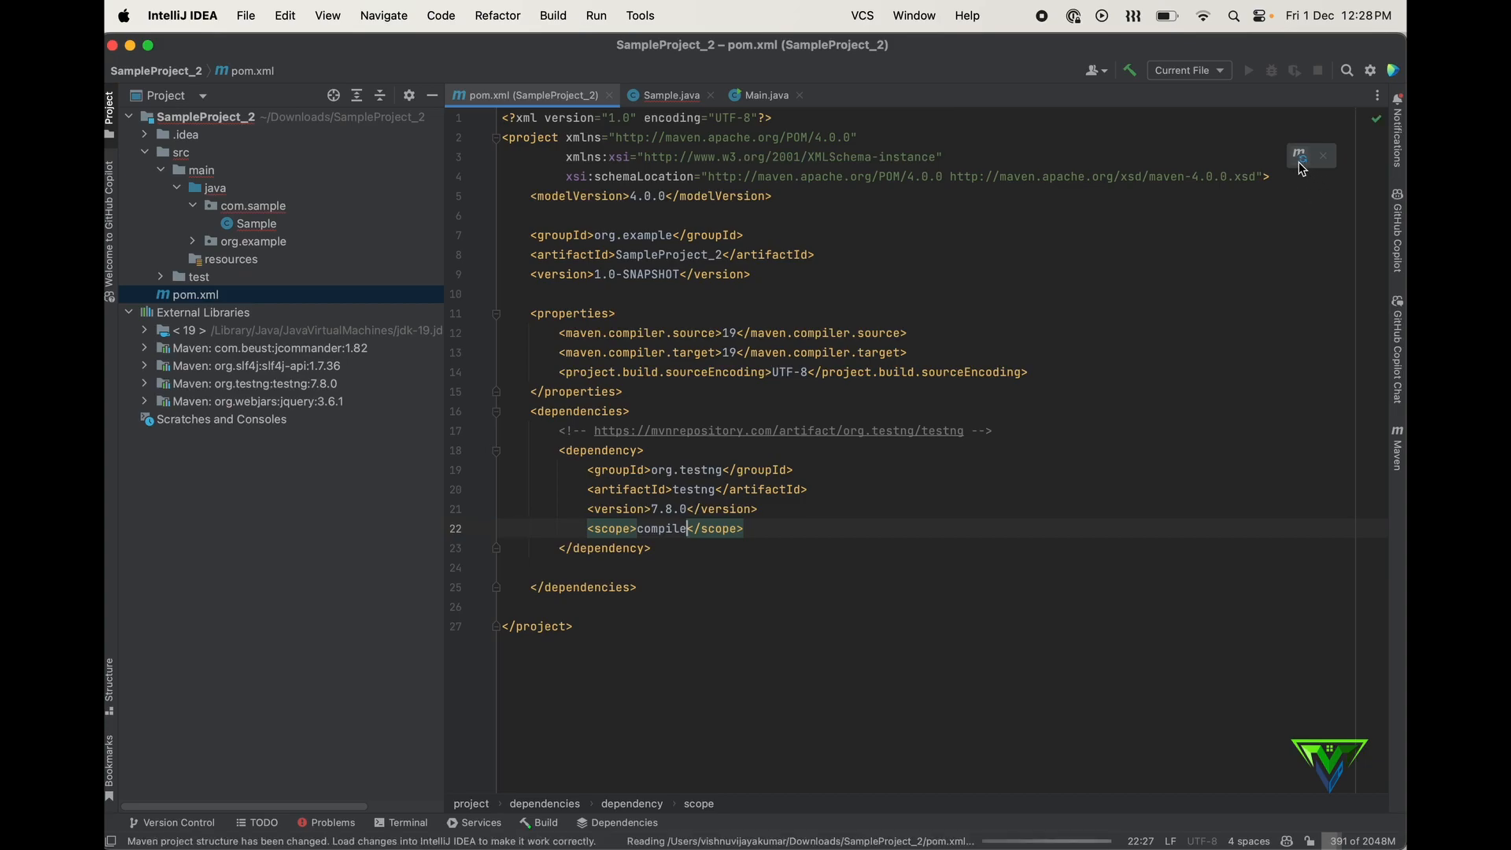
{"action": "left_click", "coordinate": [662, 94]}
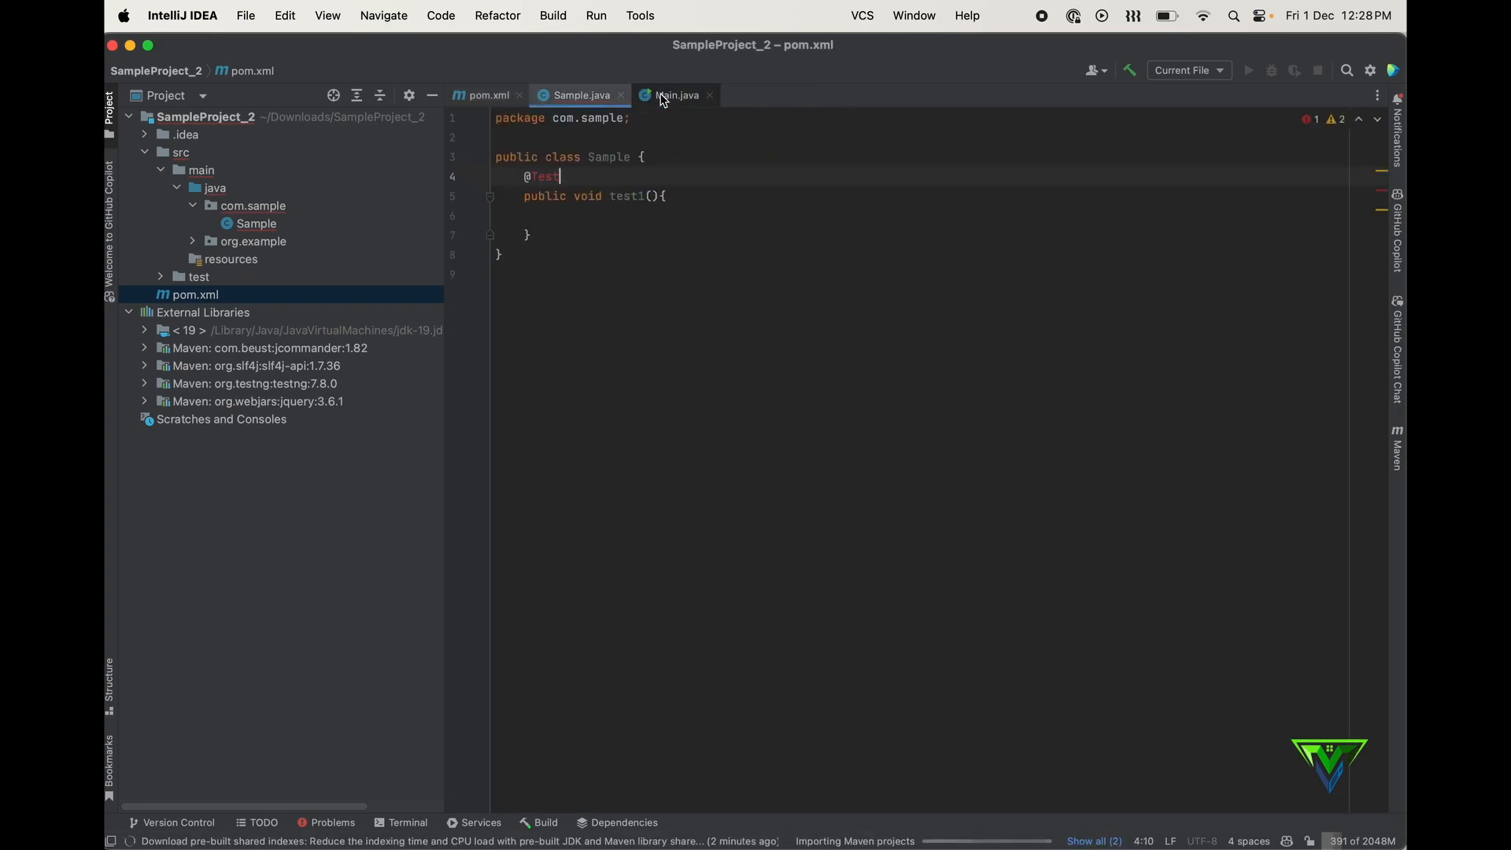
{"action": "left_click", "coordinate": [579, 94]}
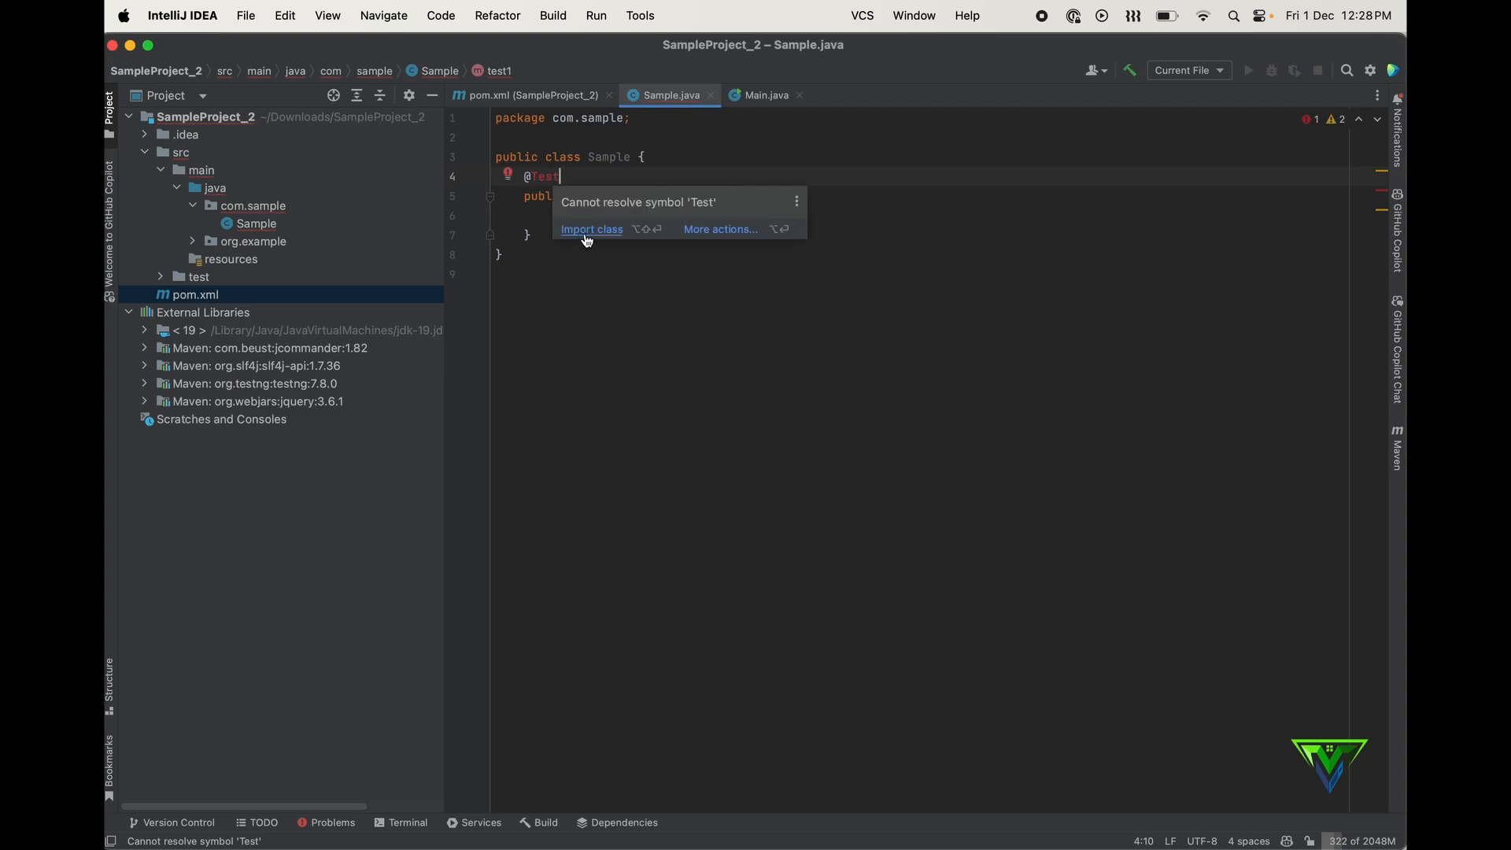
{"action": "left_click", "coordinate": [591, 229]}
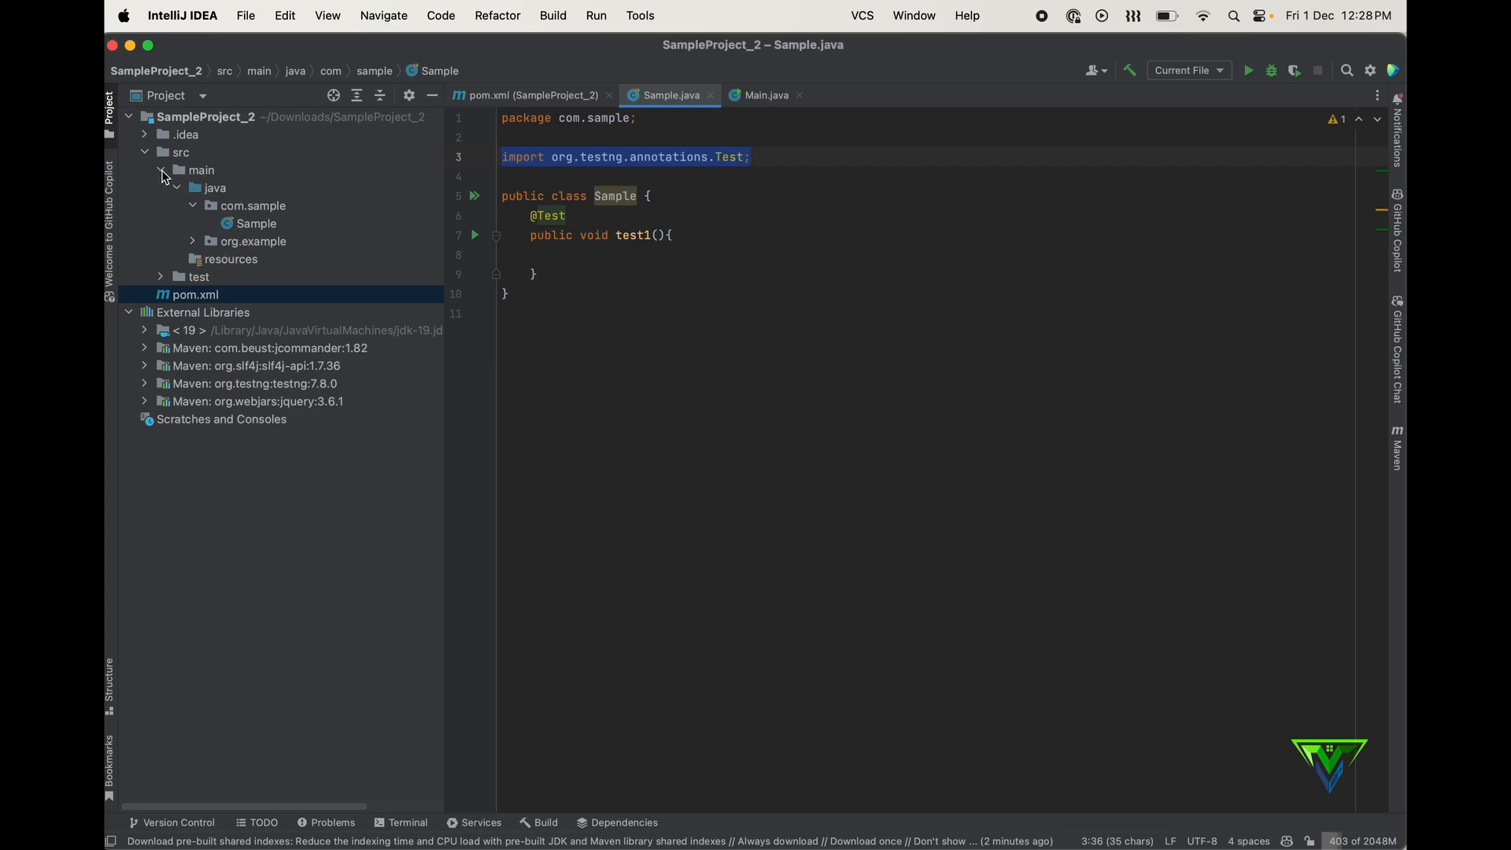
- Add package org.sample2 under src/test/java containing a new Sample2 class
{"action": "left_click", "coordinate": [162, 170]}
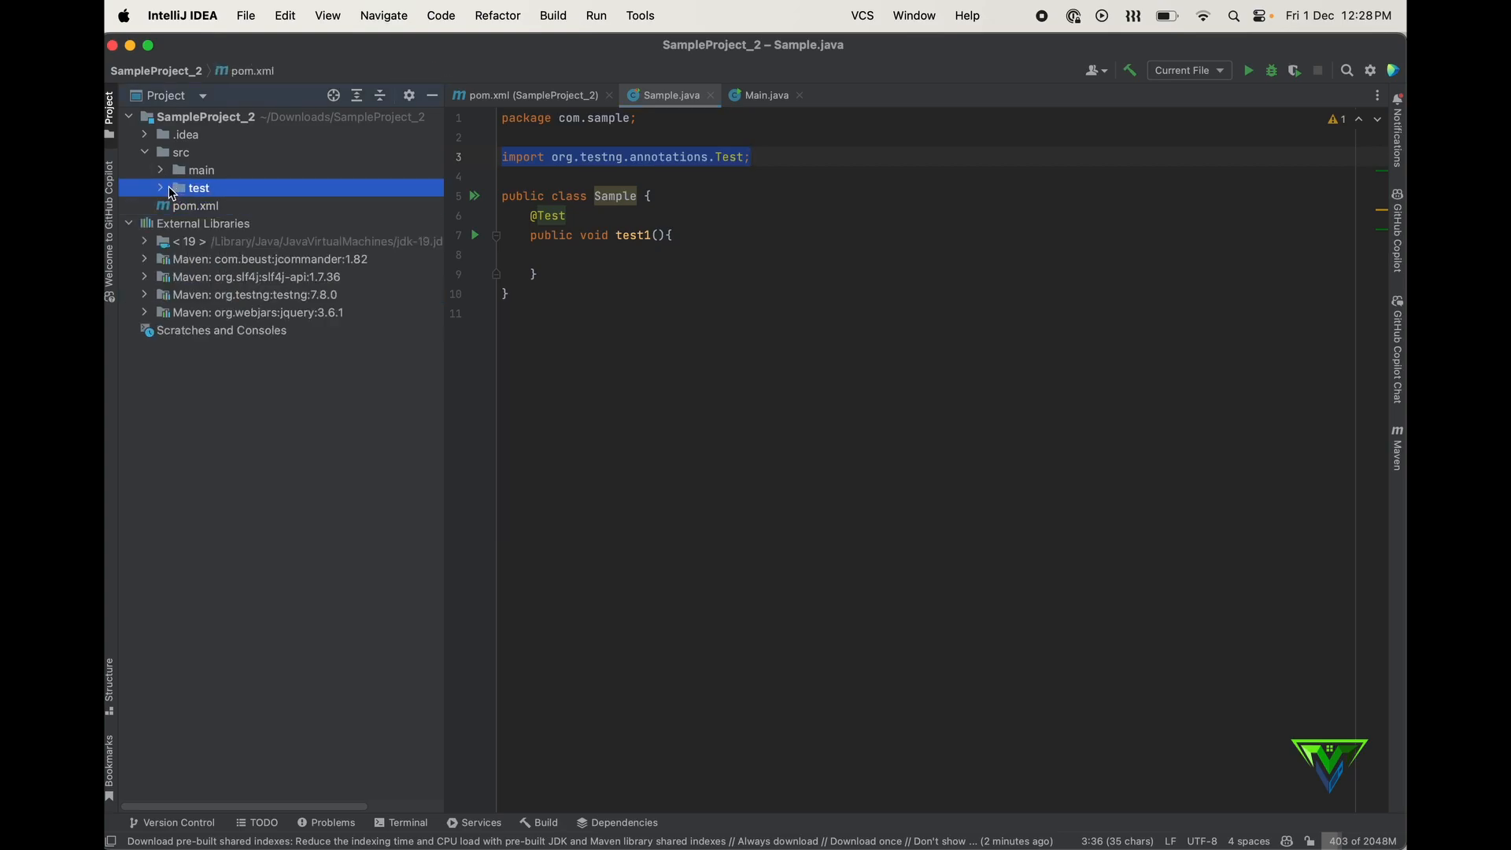
{"action": "right_click", "coordinate": [199, 187]}
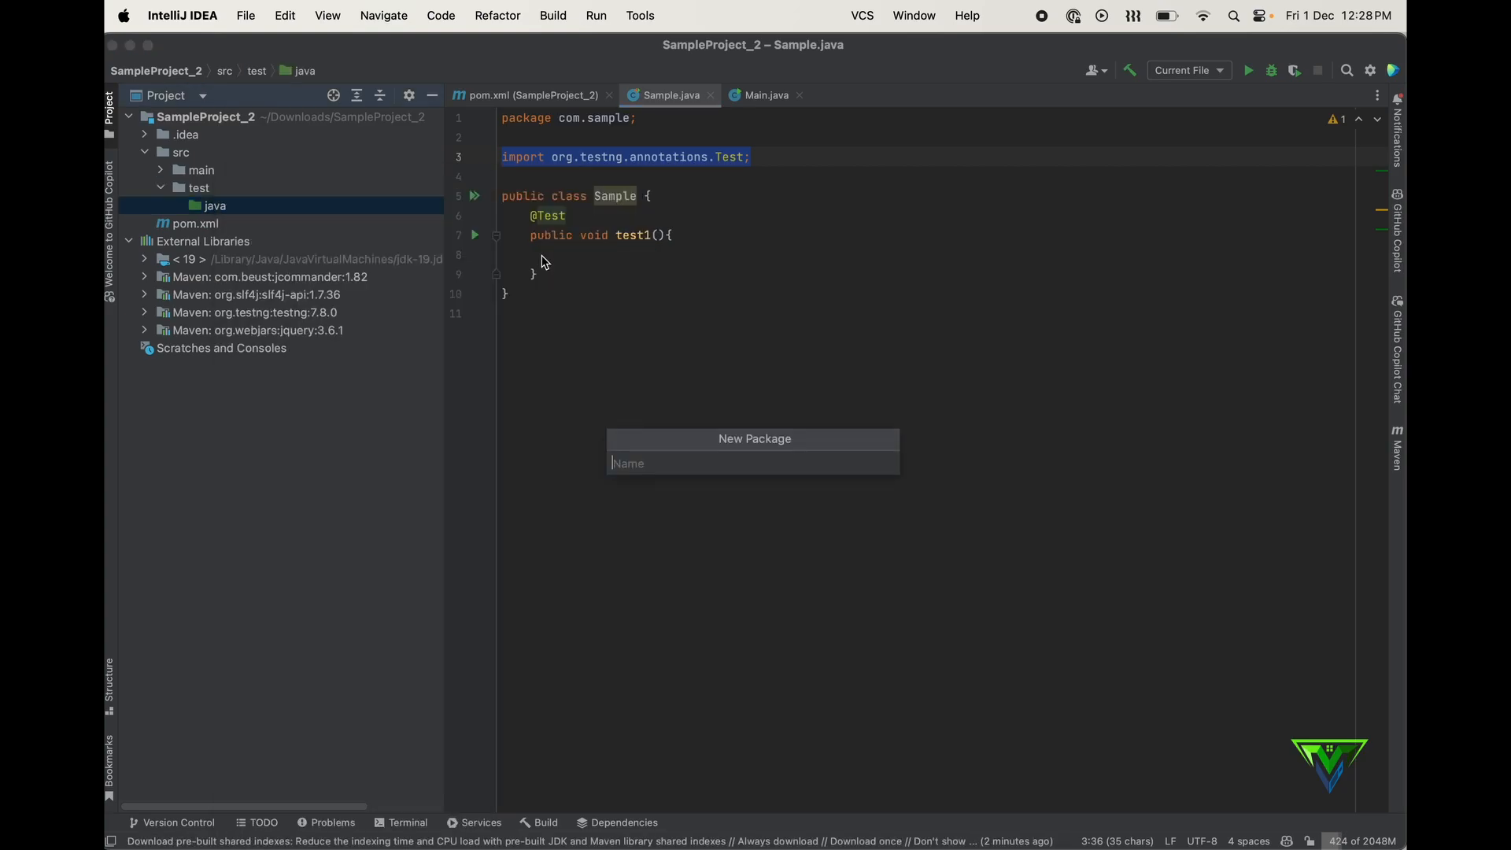
{"action": "type", "text": "org."}
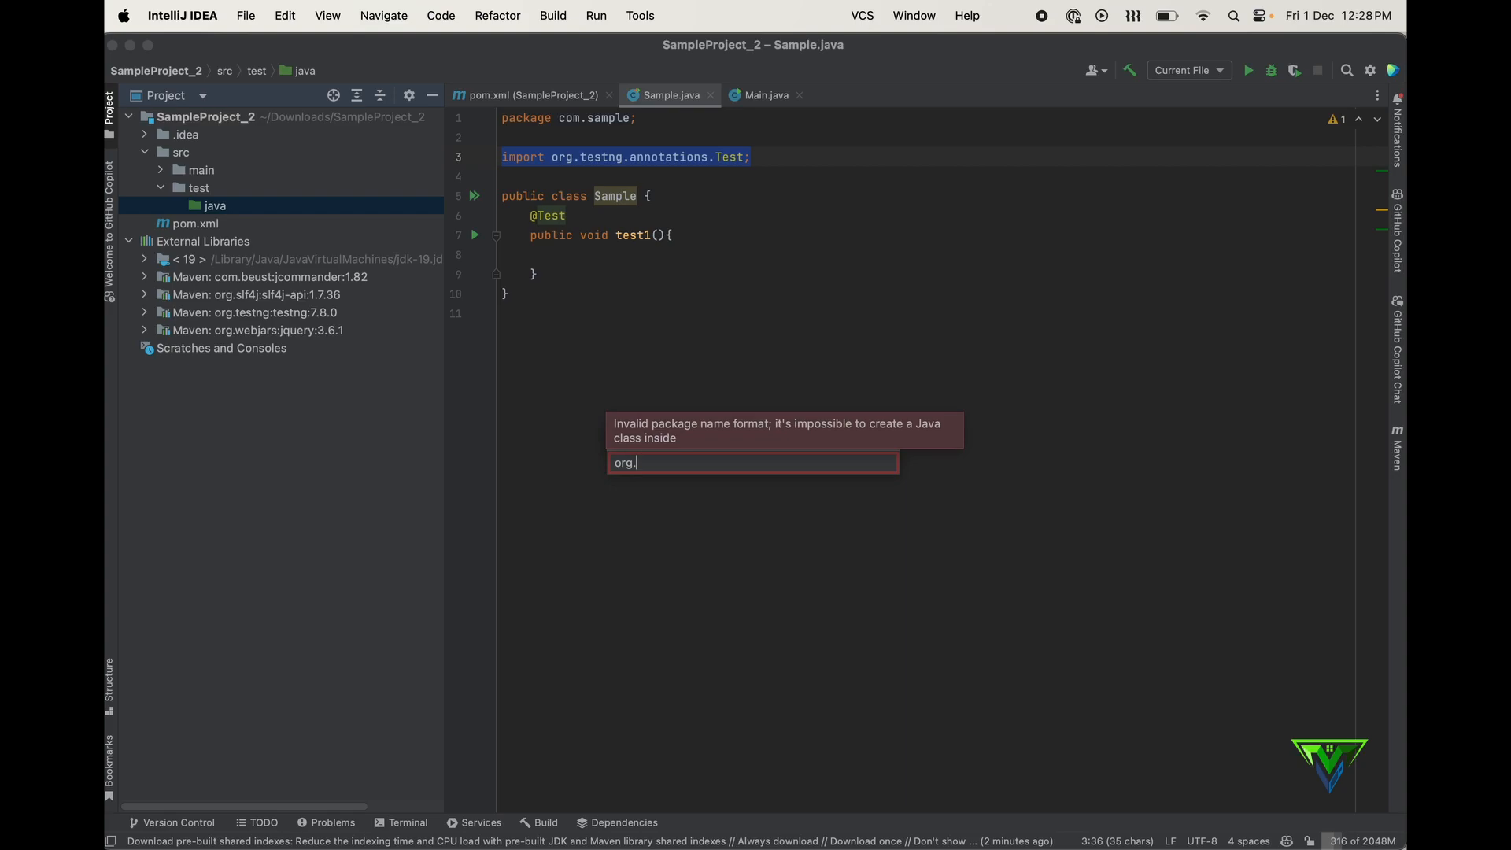
{"action": "type", "text": "sample"}
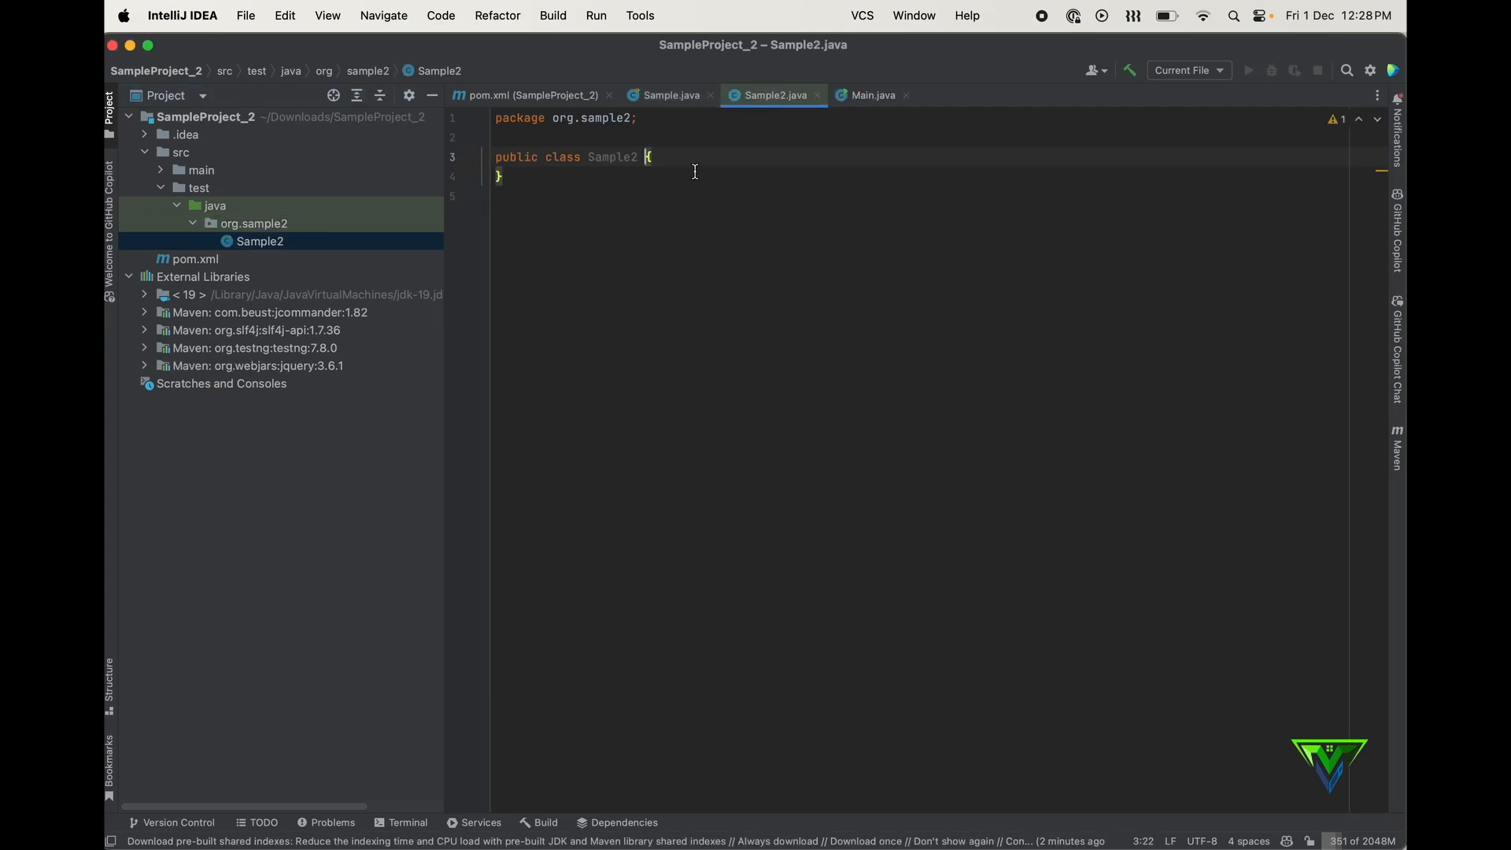
{"action": "type", "text": "public void test"}
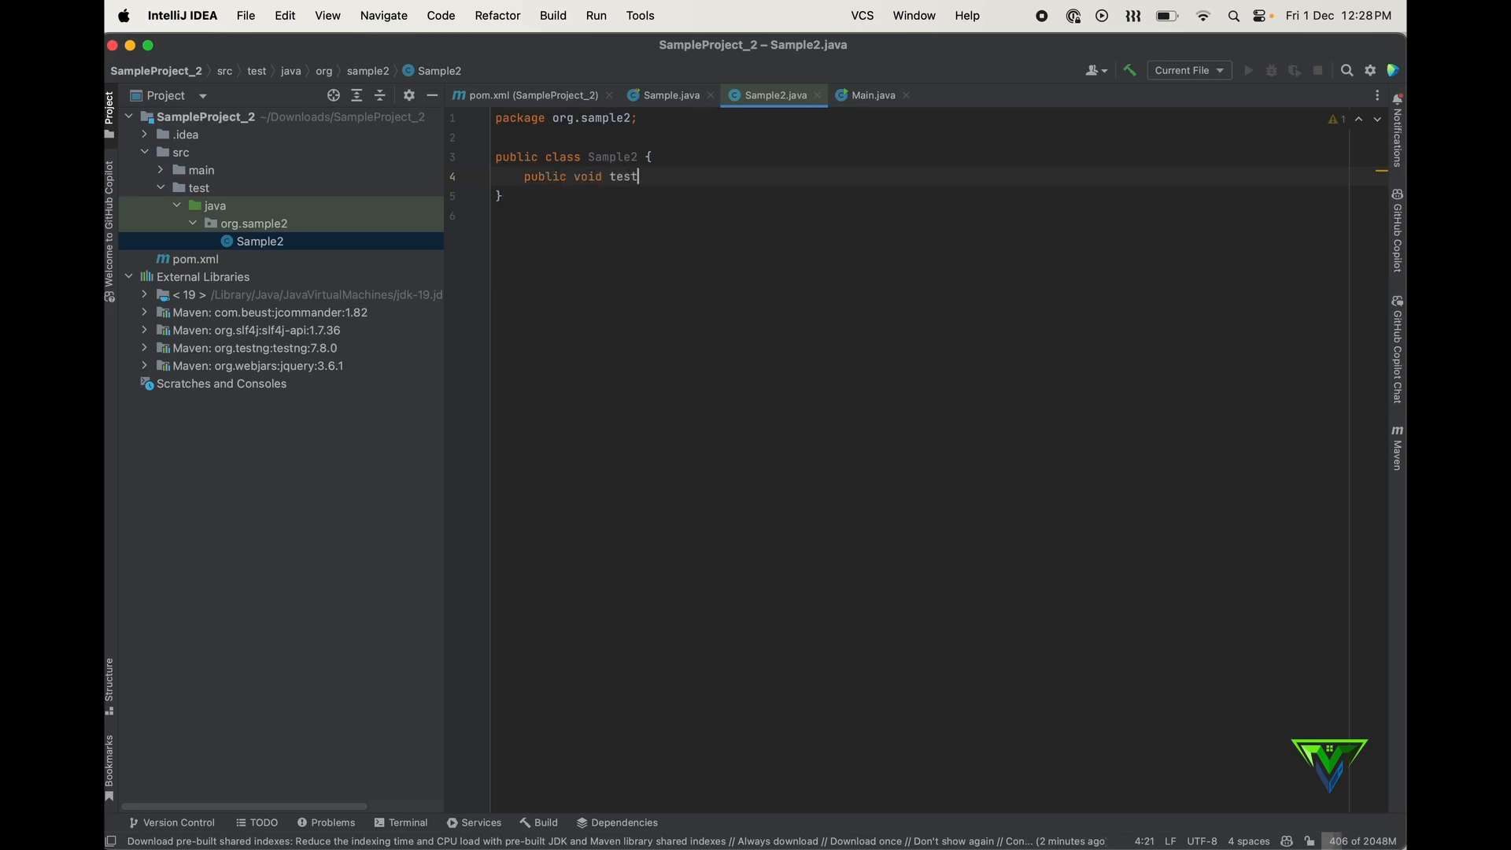
{"action": "type", "text": "2(){}"}
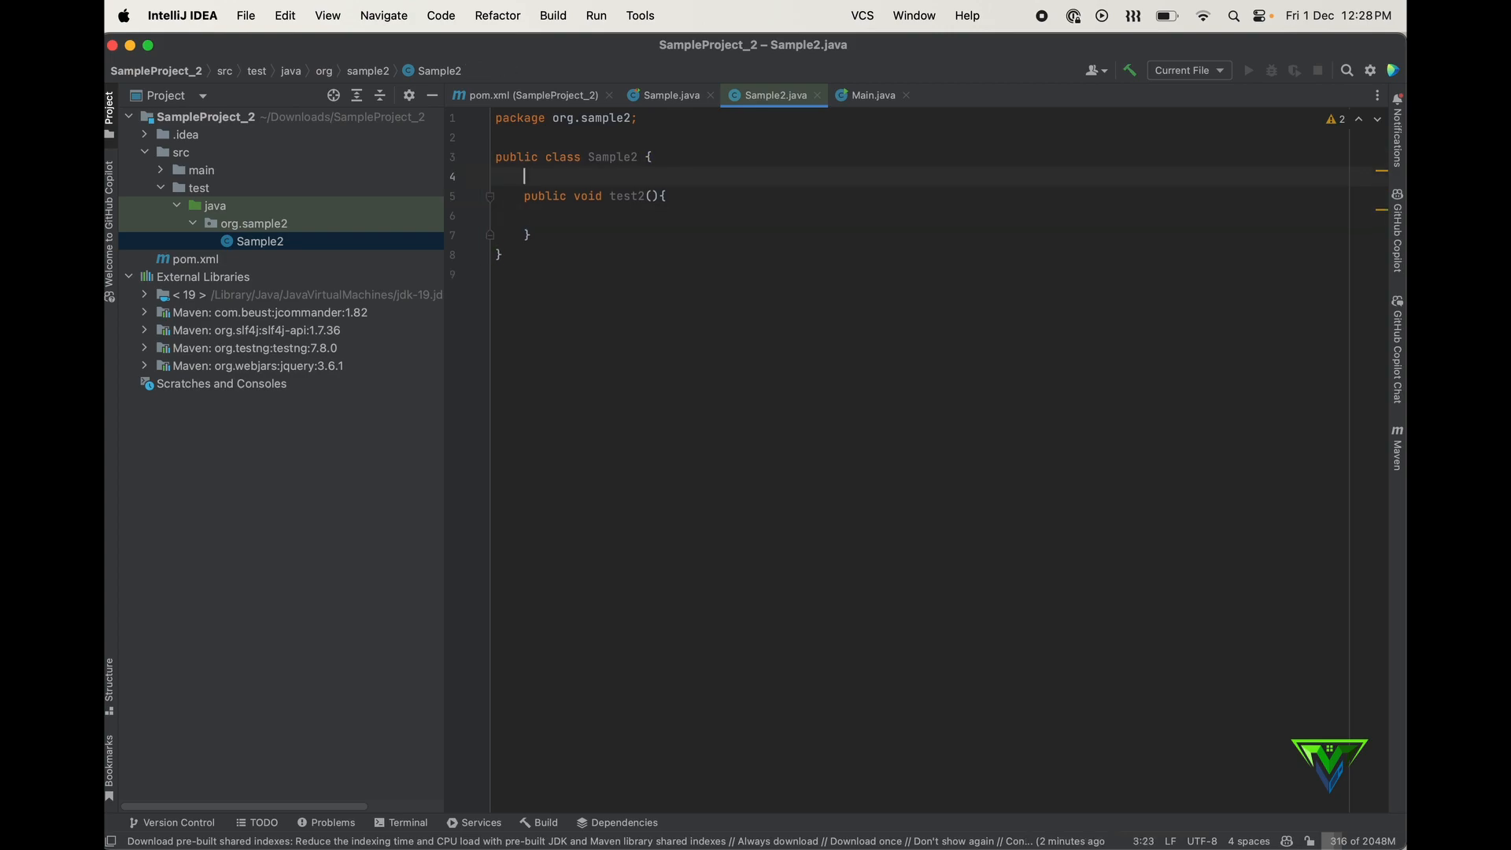
{"action": "type", "text": "@Tes"}
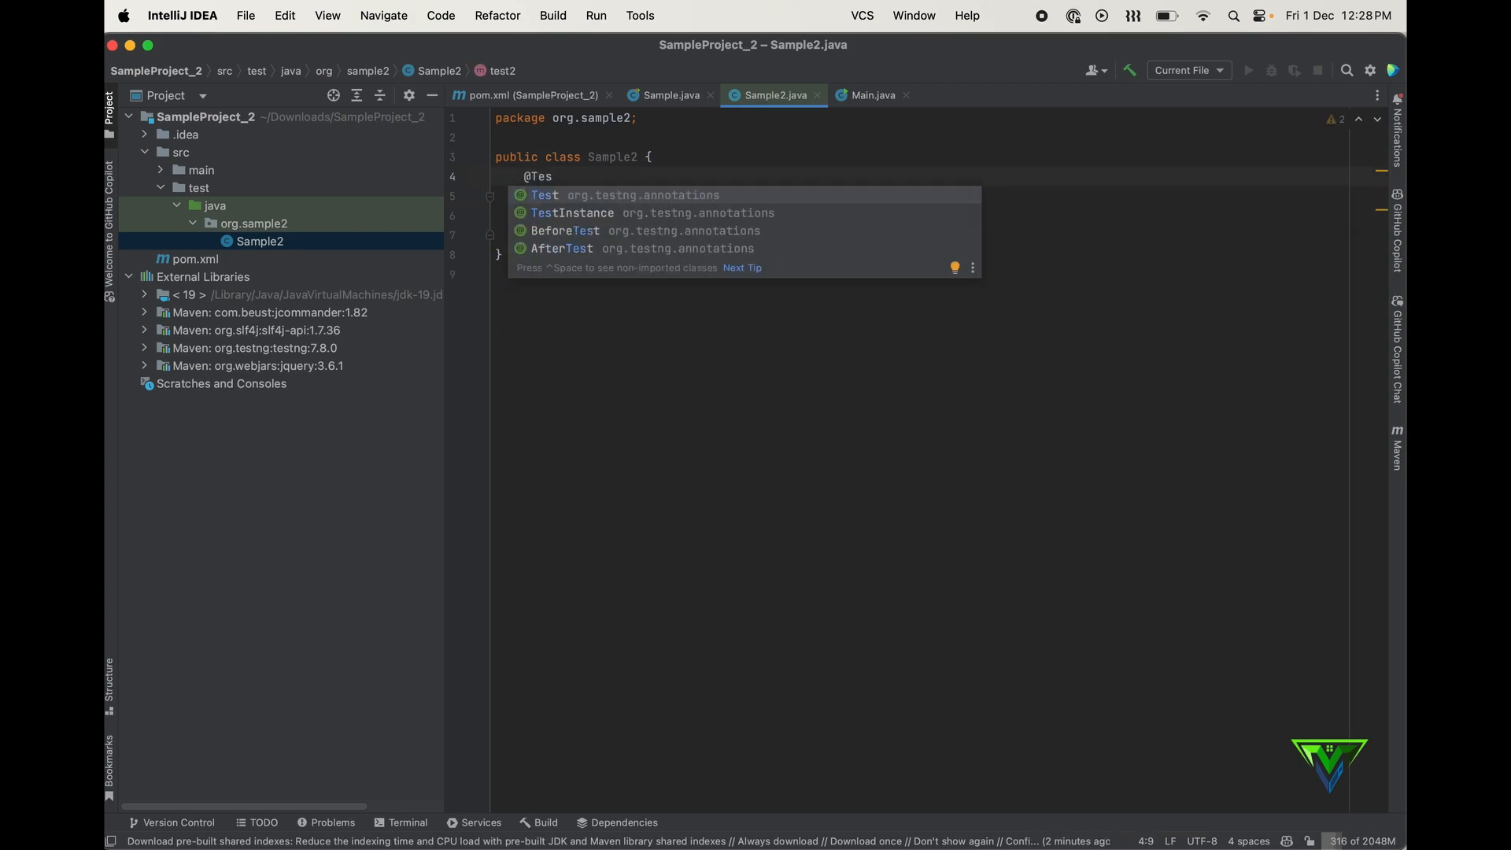
{"action": "mouse_move", "coordinate": [574, 203]}
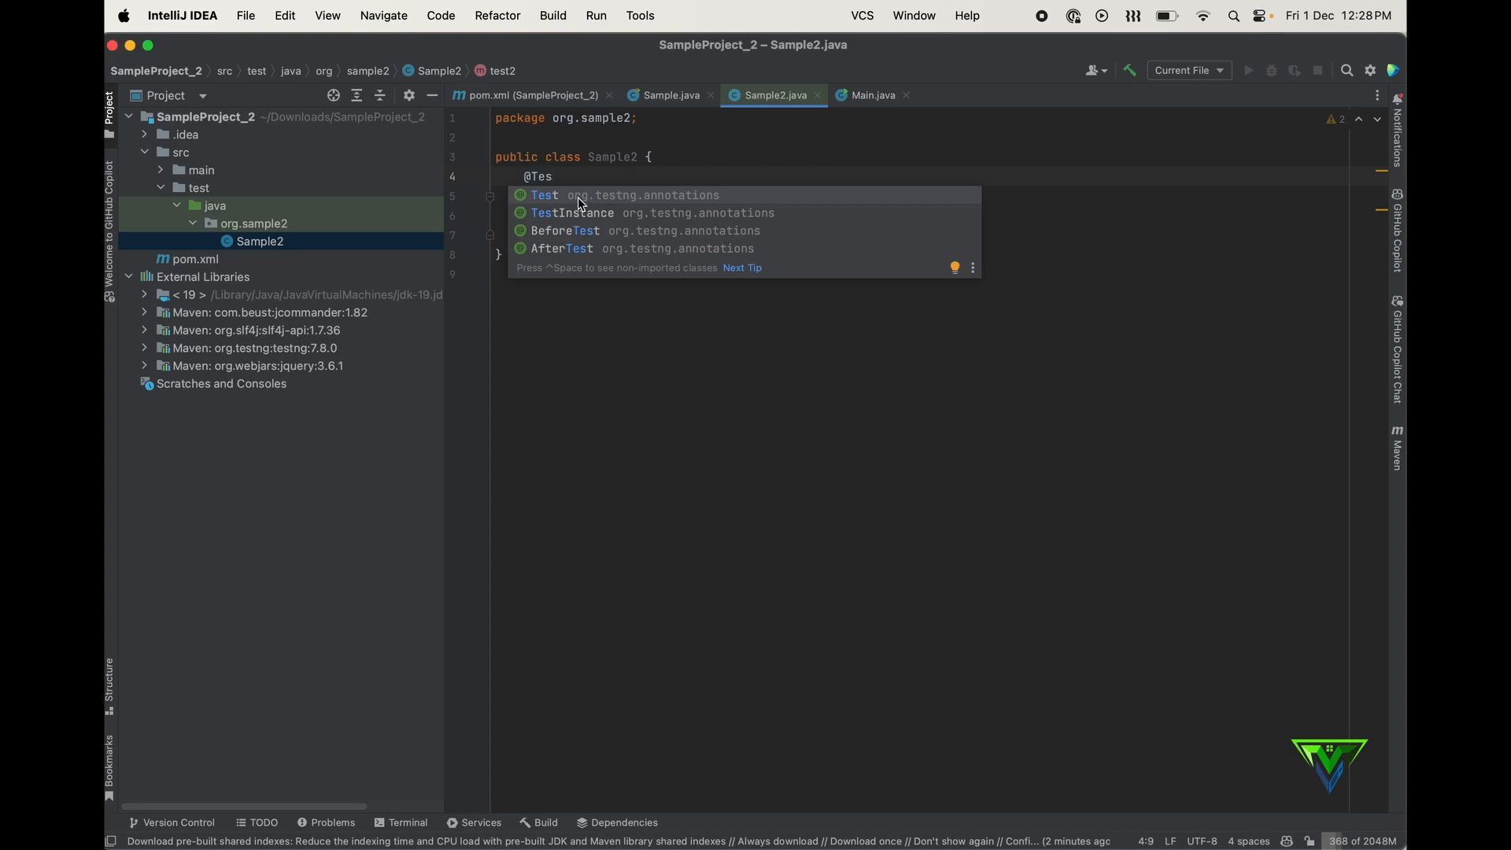
{"action": "mouse_move", "coordinate": [573, 206]}
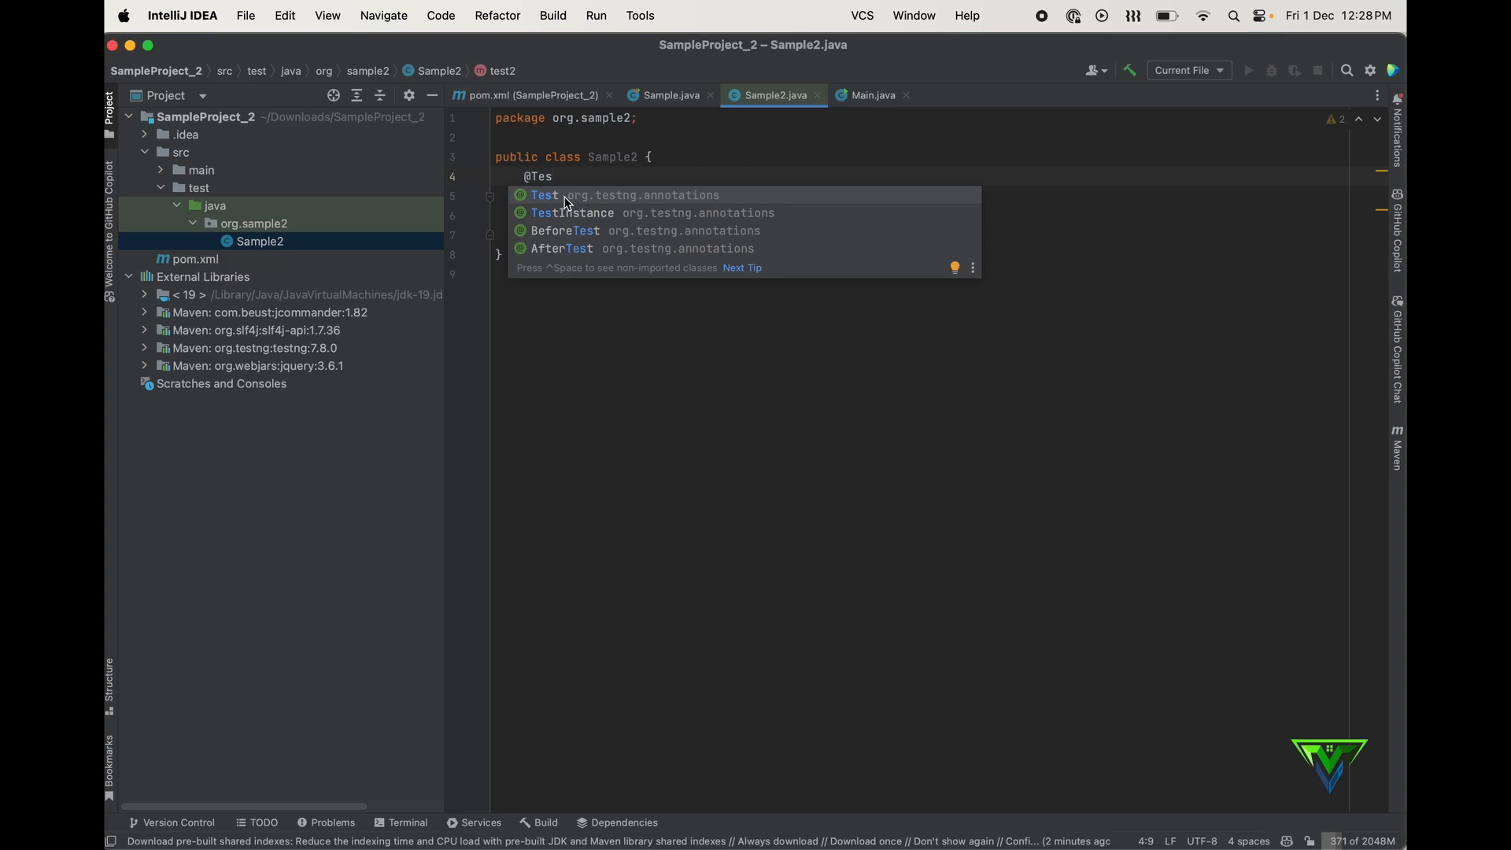
{"action": "left_click", "coordinate": [544, 194]}
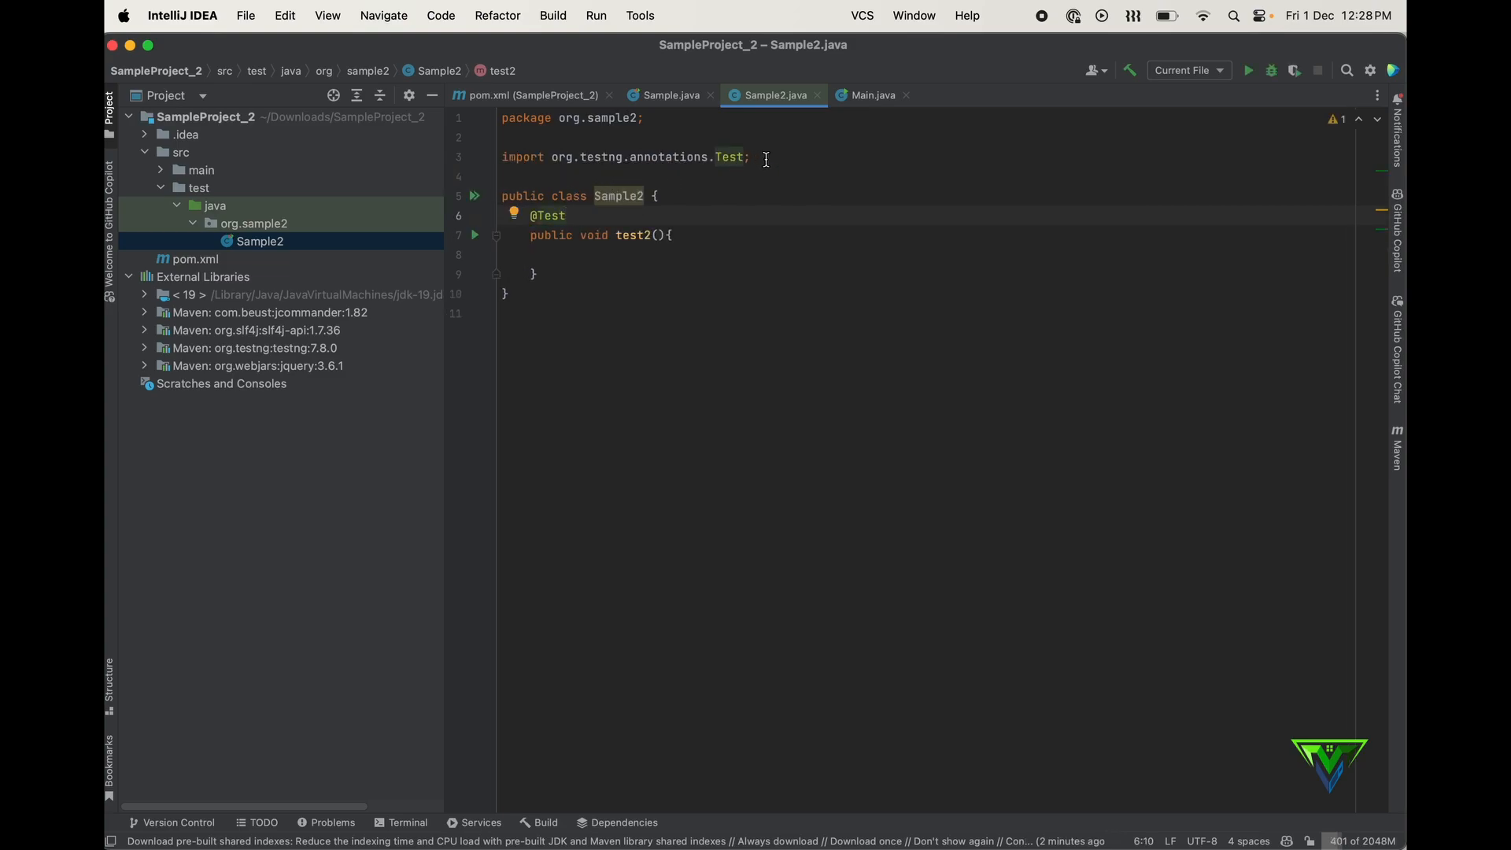
{"action": "triple_click", "coordinate": [624, 156]}
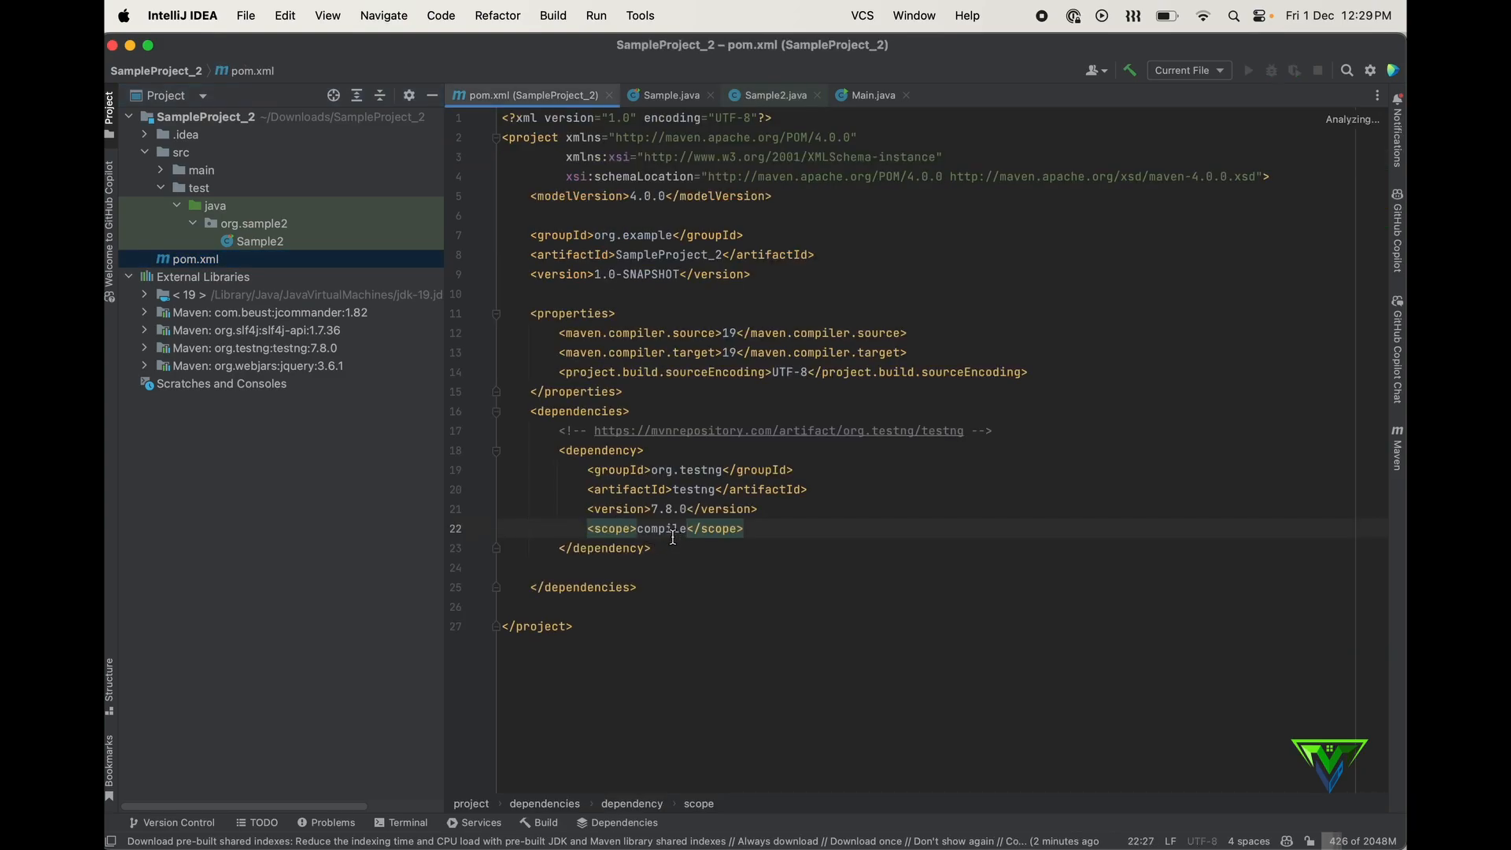
- Replace compile with test in TestNG's scope, then compare the main and test folders
{"action": "type", "text": "test"}
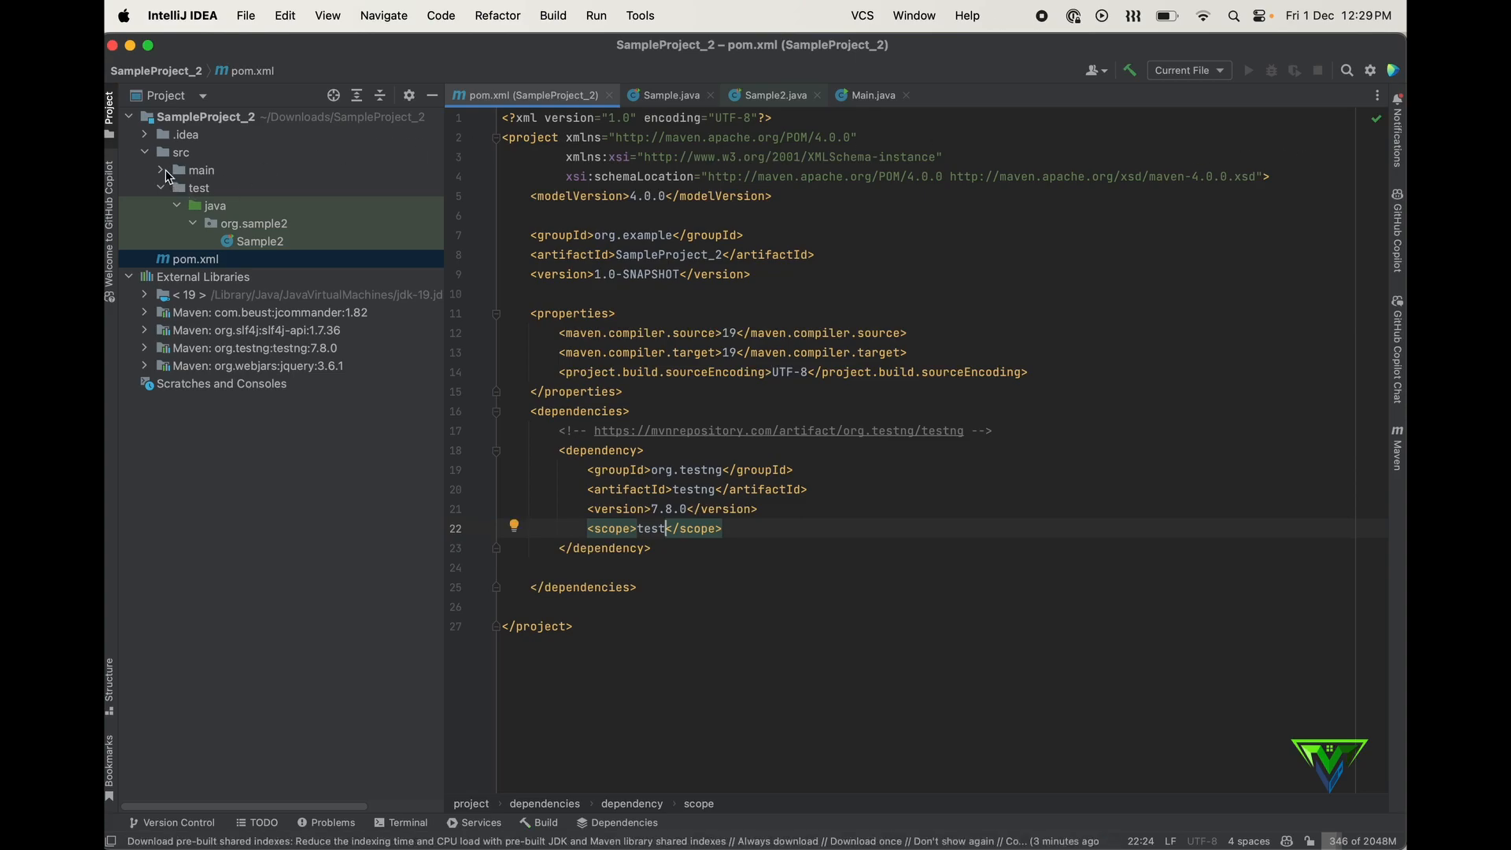
{"action": "left_click", "coordinate": [165, 170]}
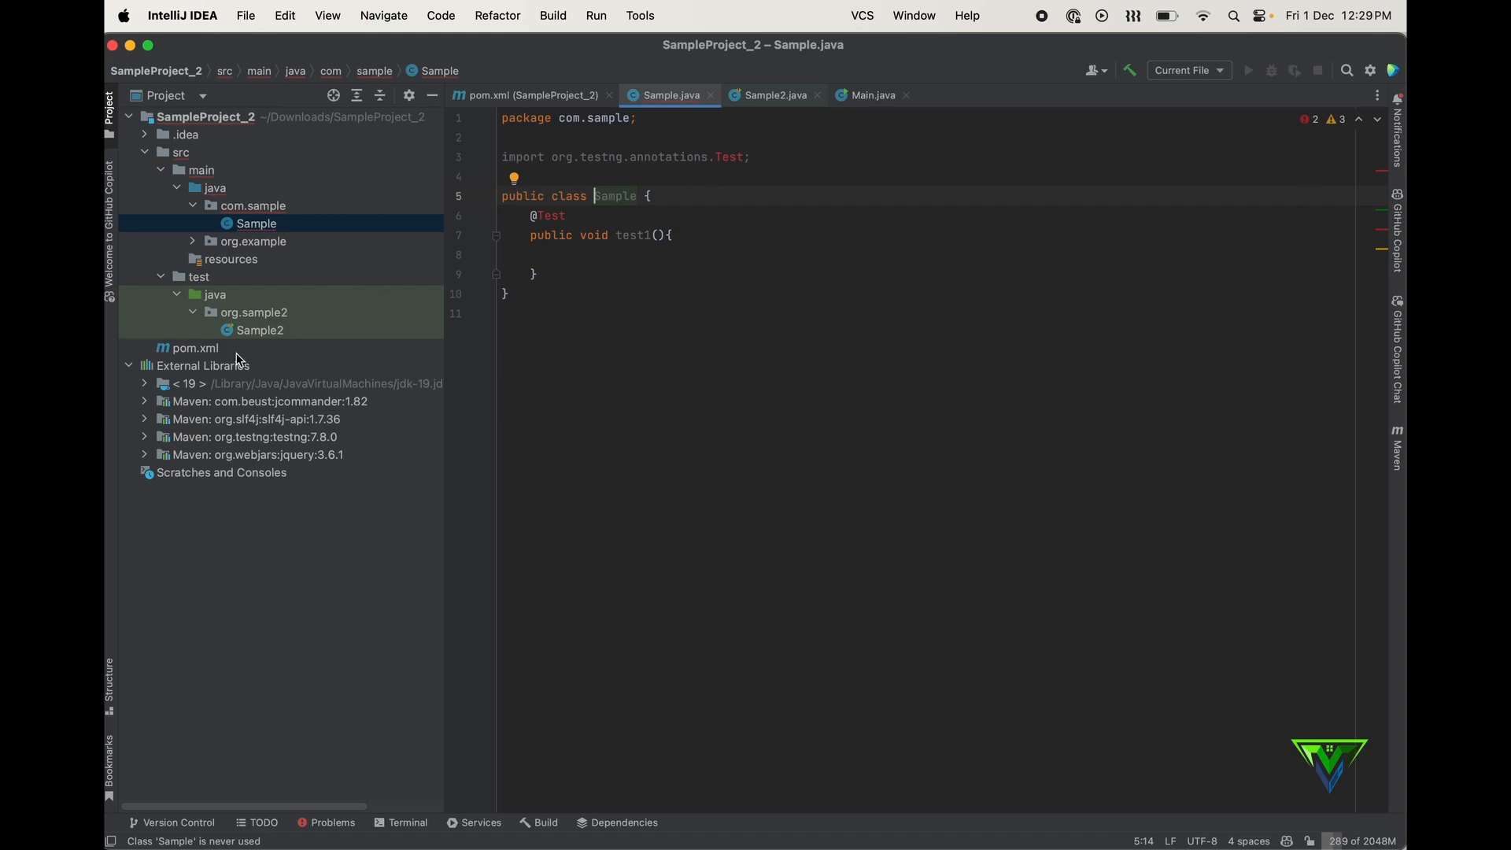
{"action": "mouse_move", "coordinate": [270, 354]}
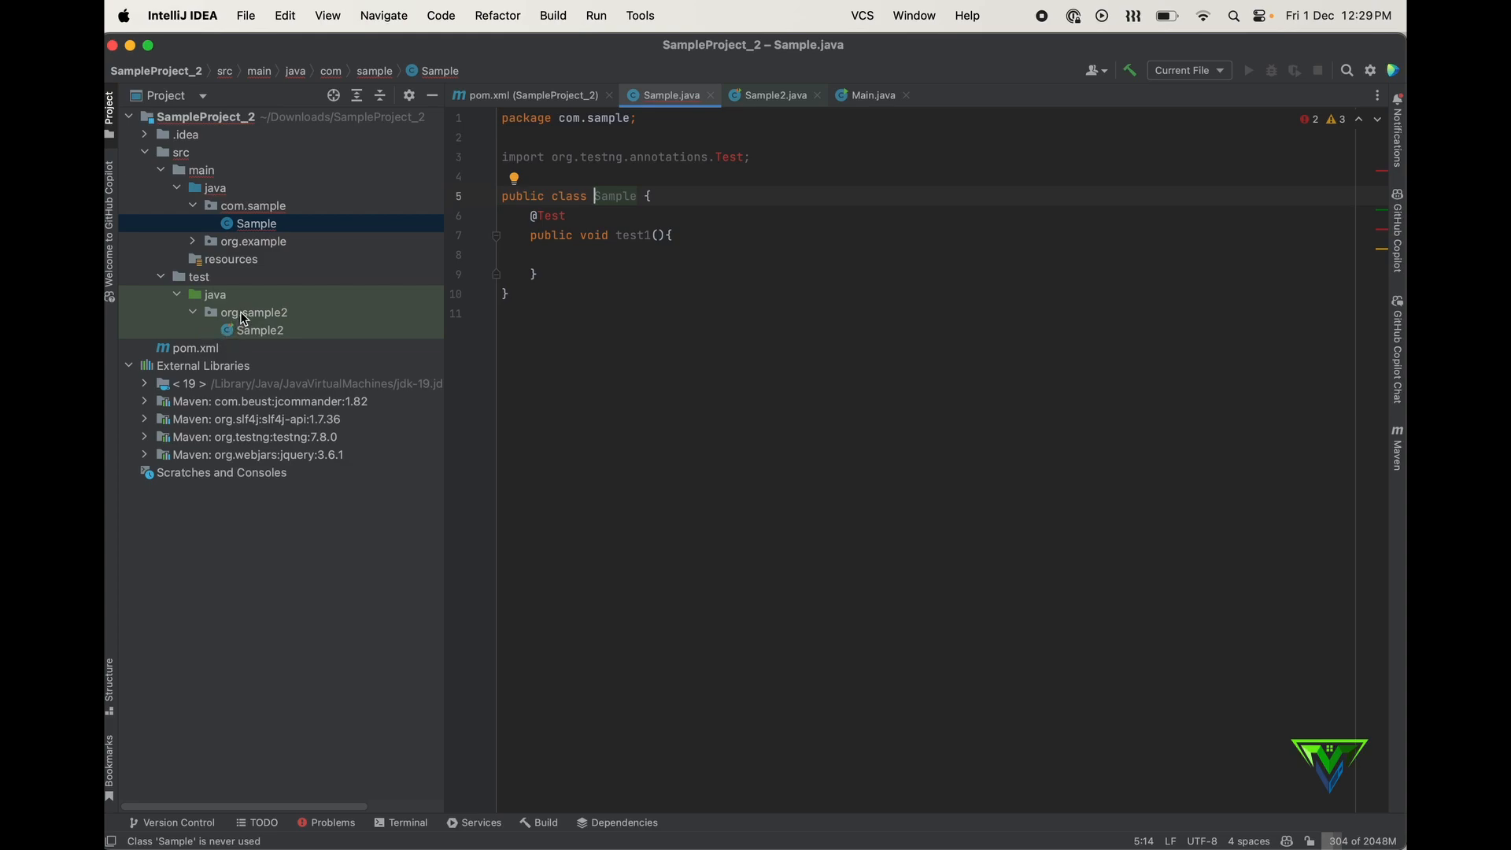
{"action": "mouse_move", "coordinate": [206, 283]}
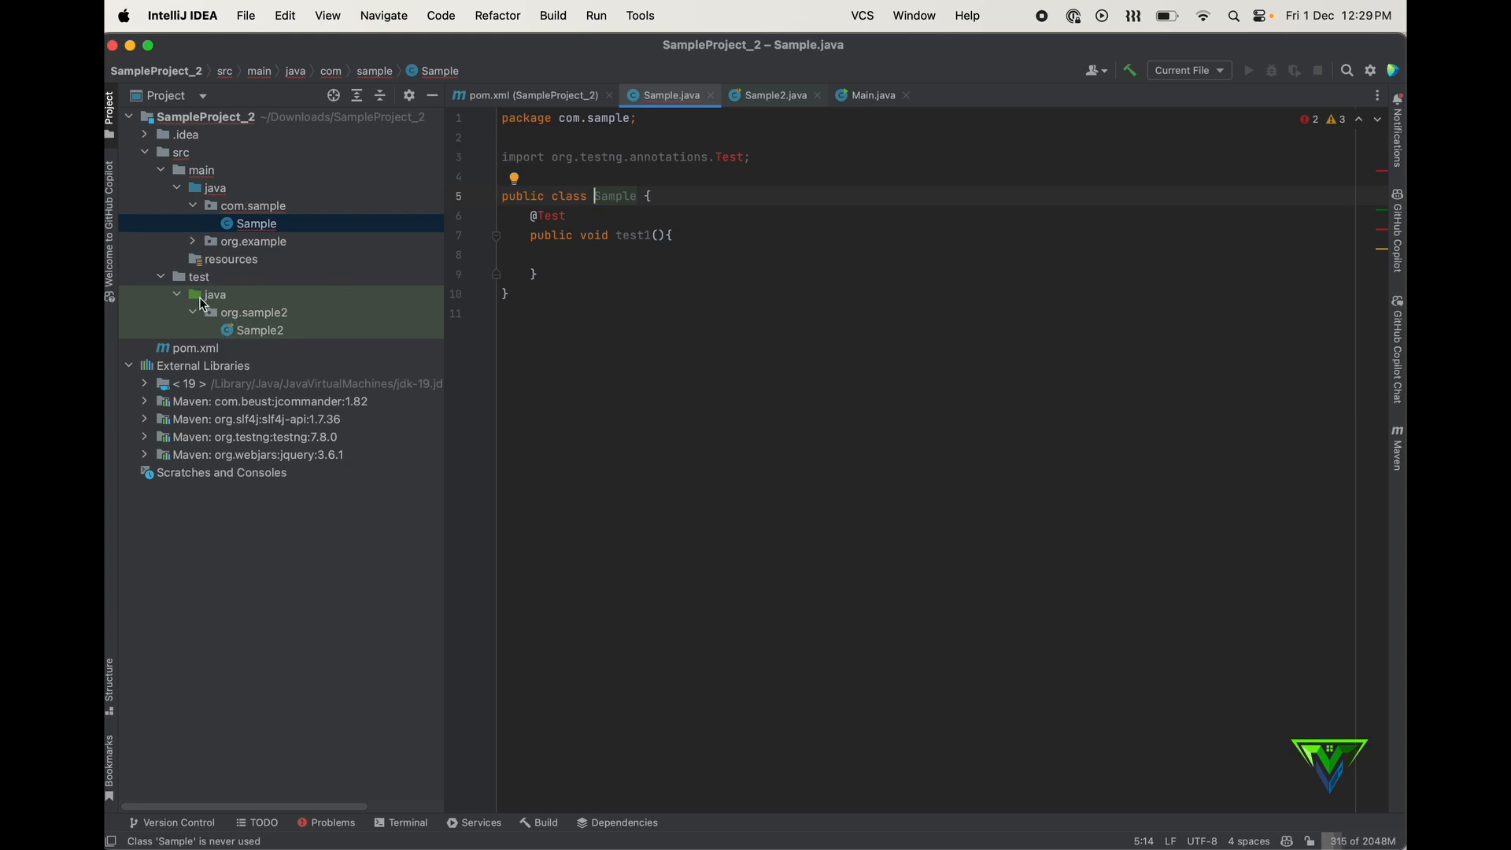
{"action": "left_click", "coordinate": [198, 276]}
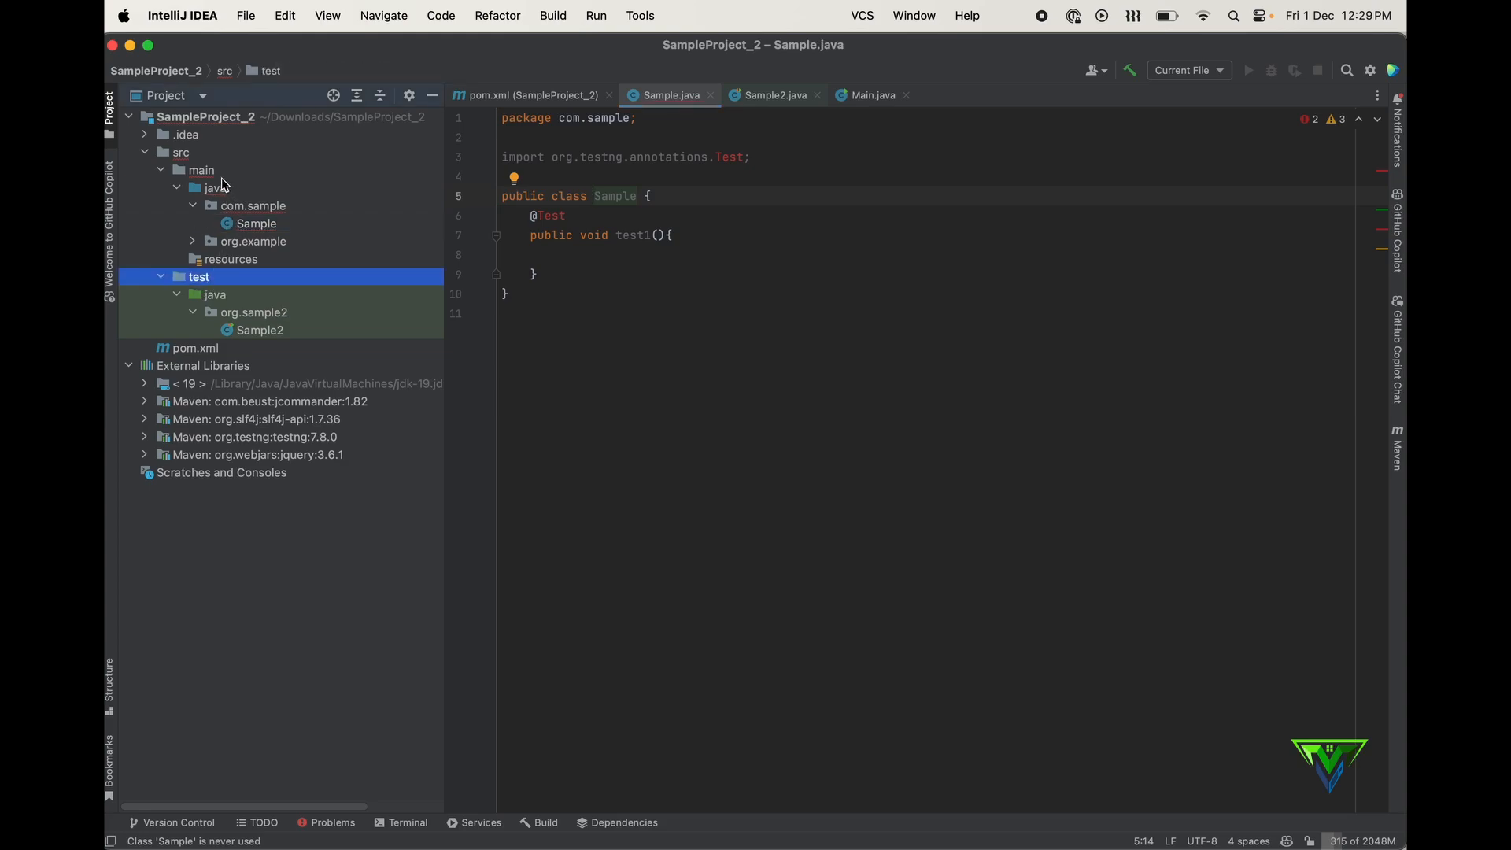
{"action": "left_click", "coordinate": [201, 170]}
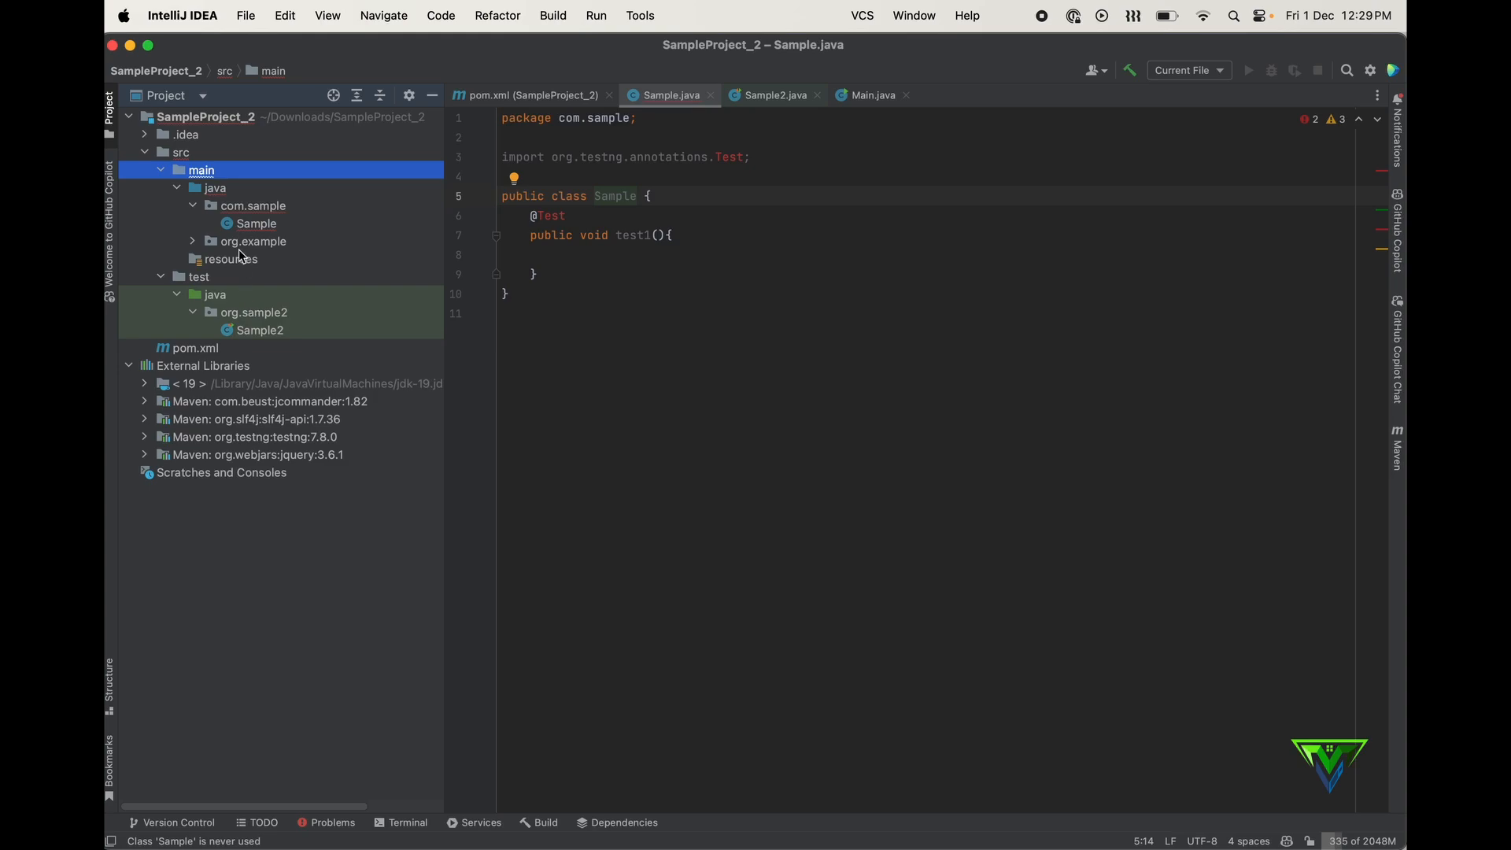
{"action": "left_click", "coordinate": [193, 348]}
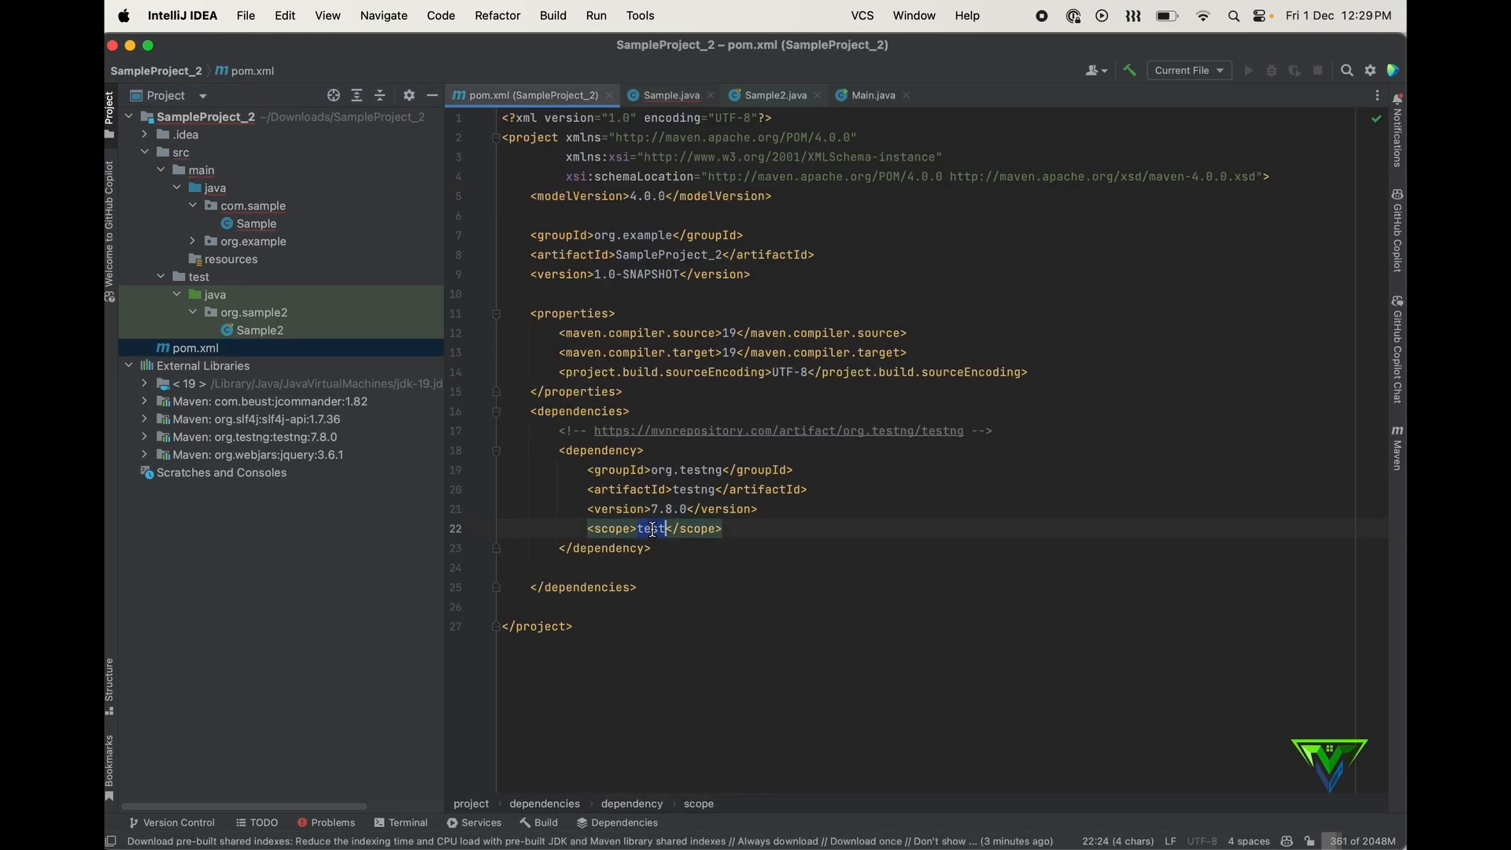
- Set the TestNG scope to 'compile' in pom.xml and check that Sample's imports resolve
{"action": "type", "text": "compile"}
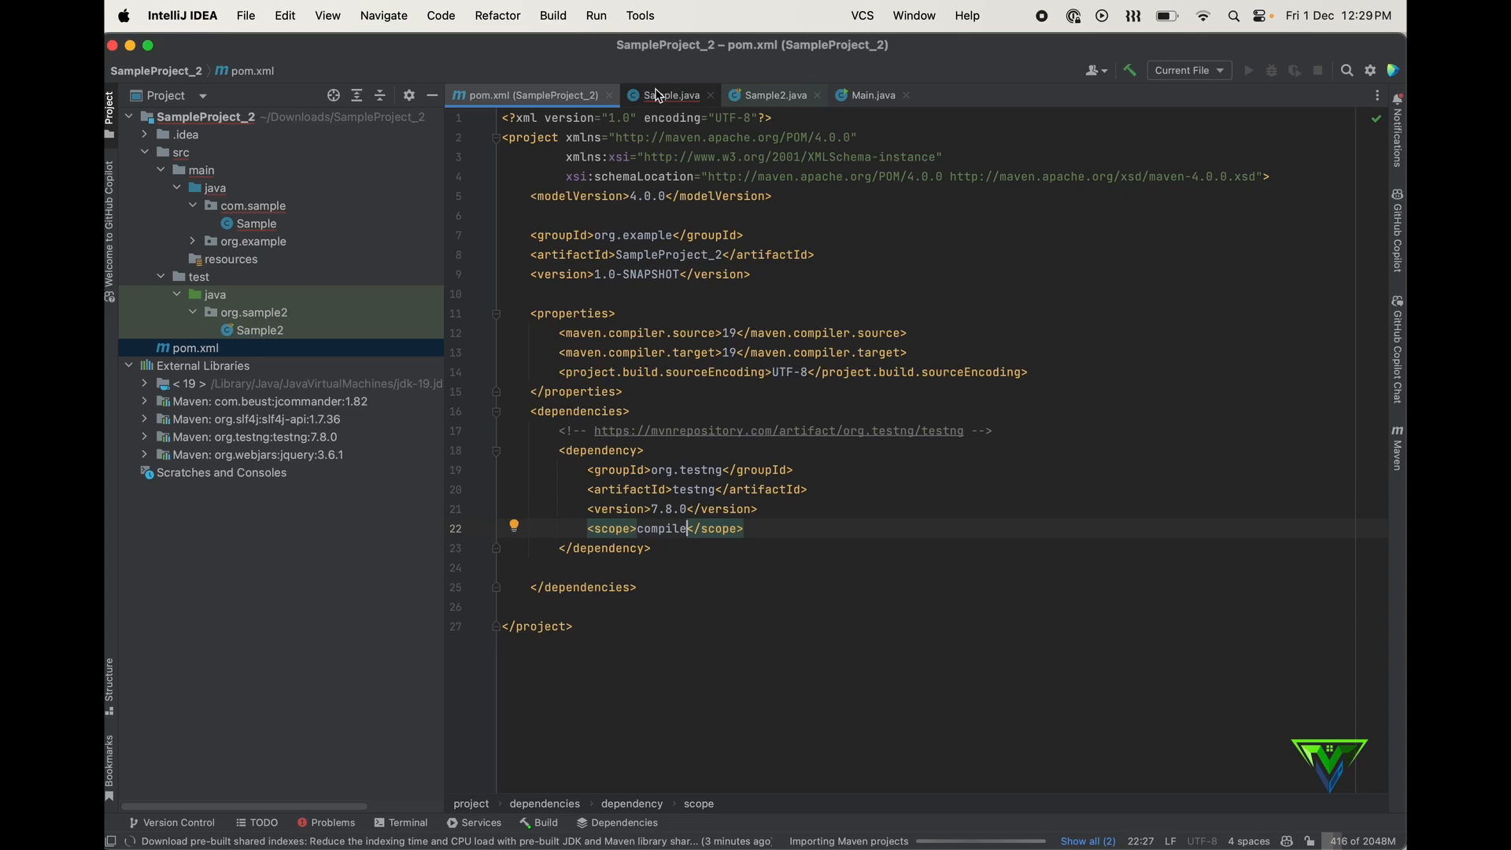
{"action": "left_click", "coordinate": [670, 95]}
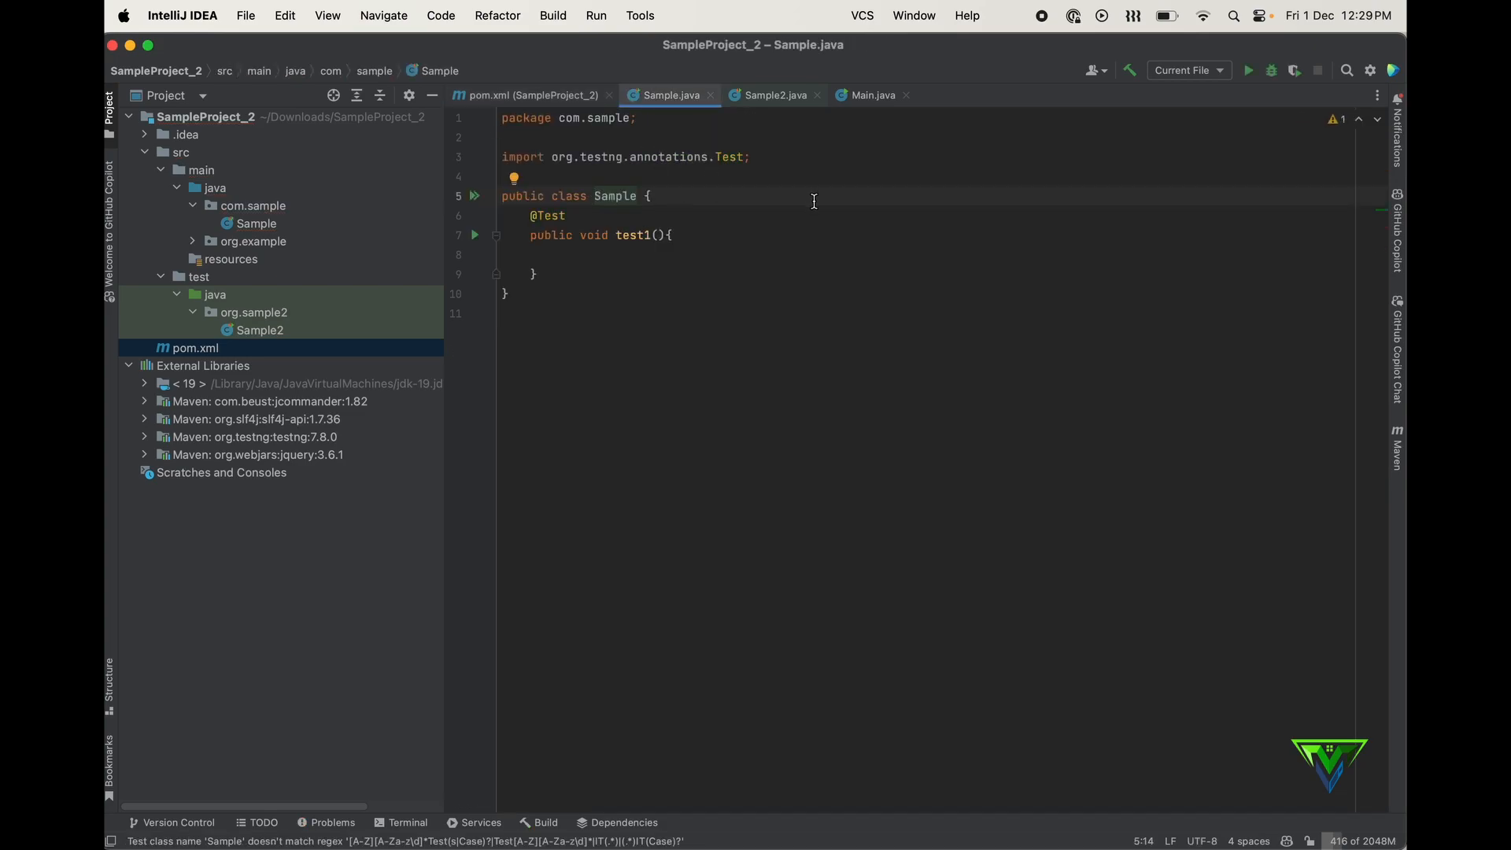